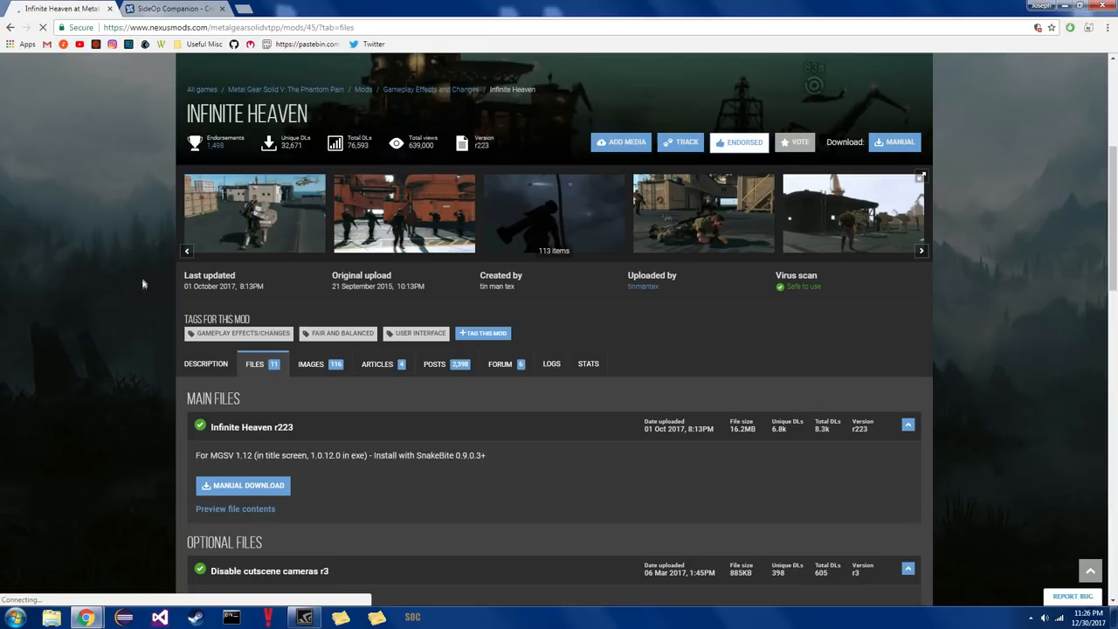
Step: Manually download the Infinite Heaven r223 file, then the SideOp Companion application from its Files page
left_click(243, 485)
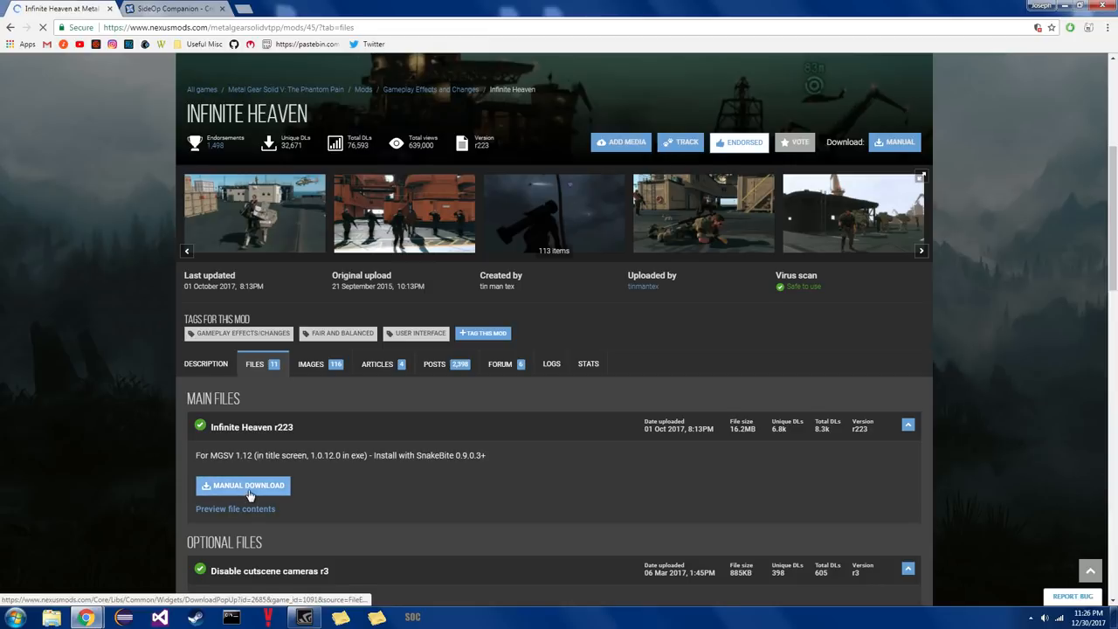
left_click(248, 485)
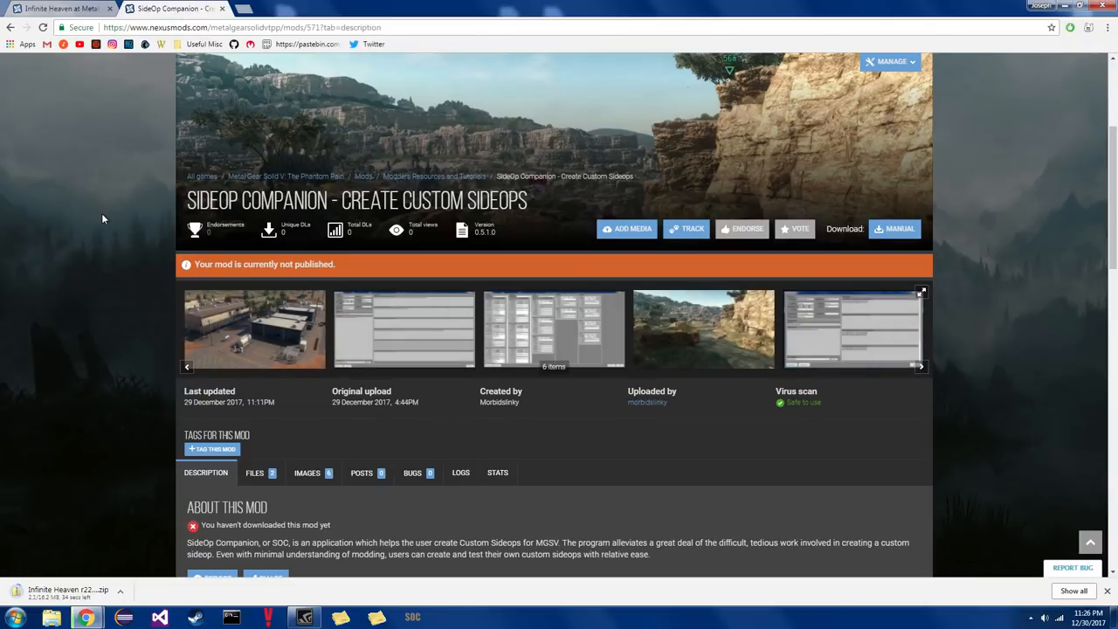
left_click(255, 472)
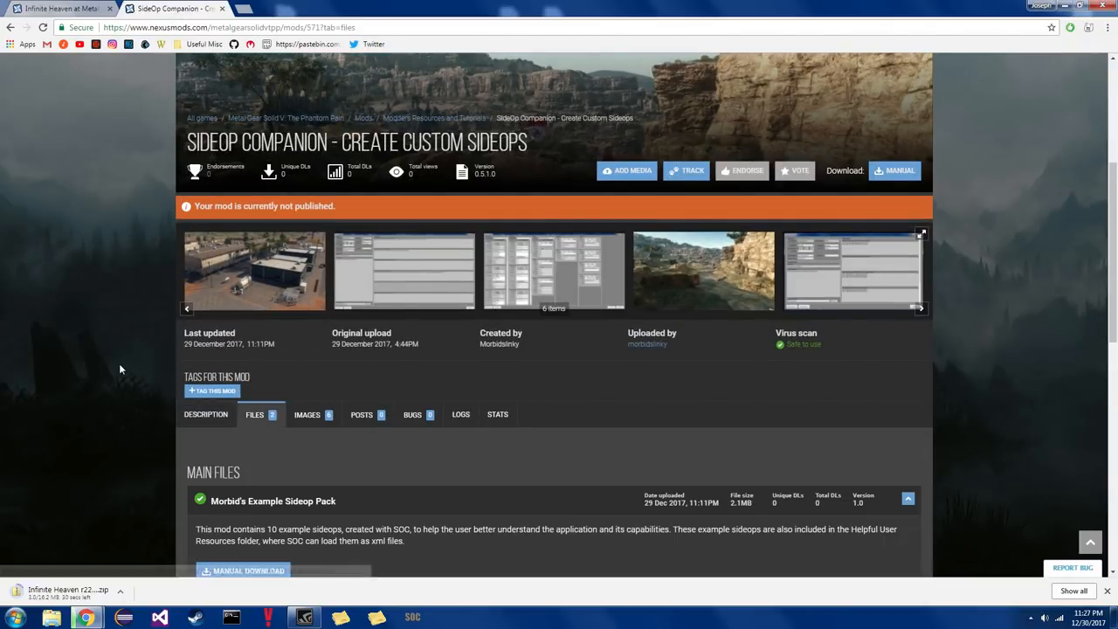
scroll("down", 3)
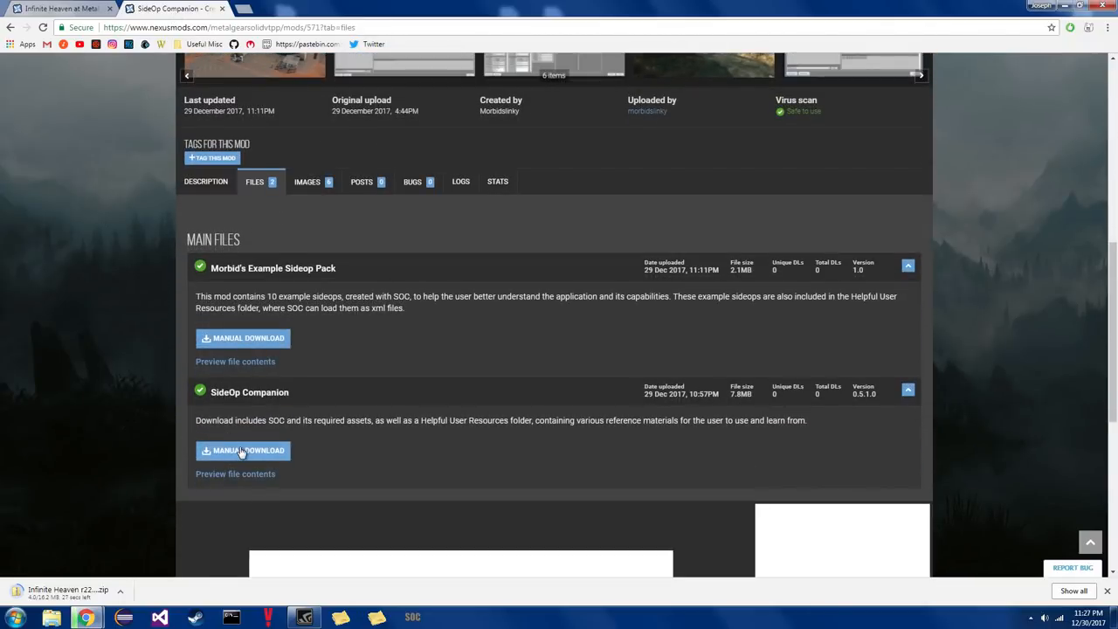
left_click(243, 451)
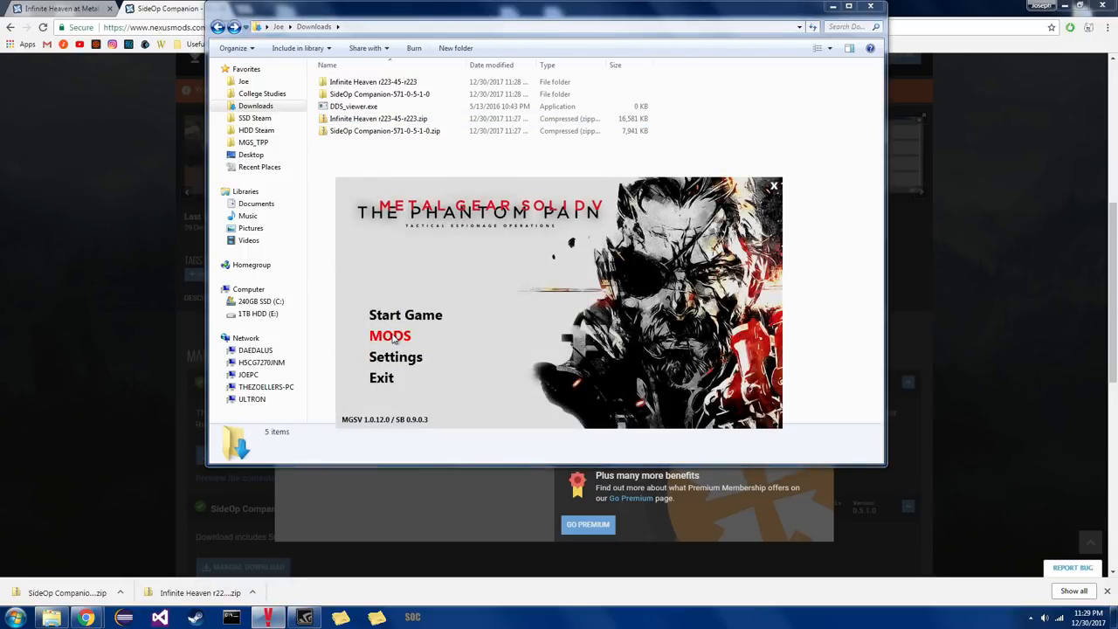
Step: Queue the SOC QuickMenu .MGSV file from the Helpful User Resources folder for installation
left_click(389, 336)
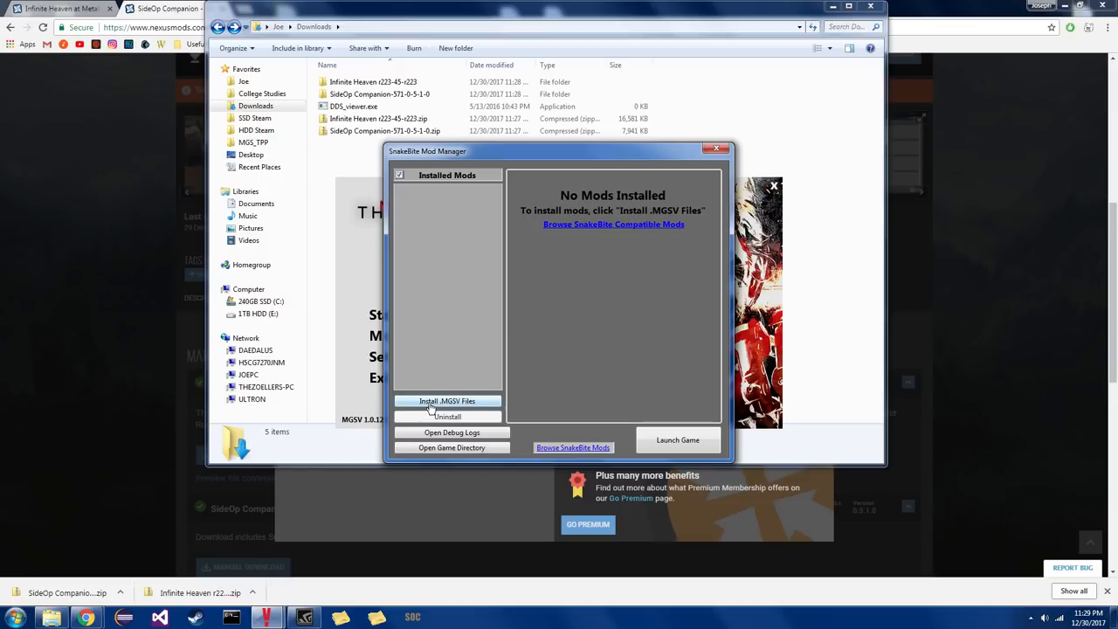
left_click(447, 401)
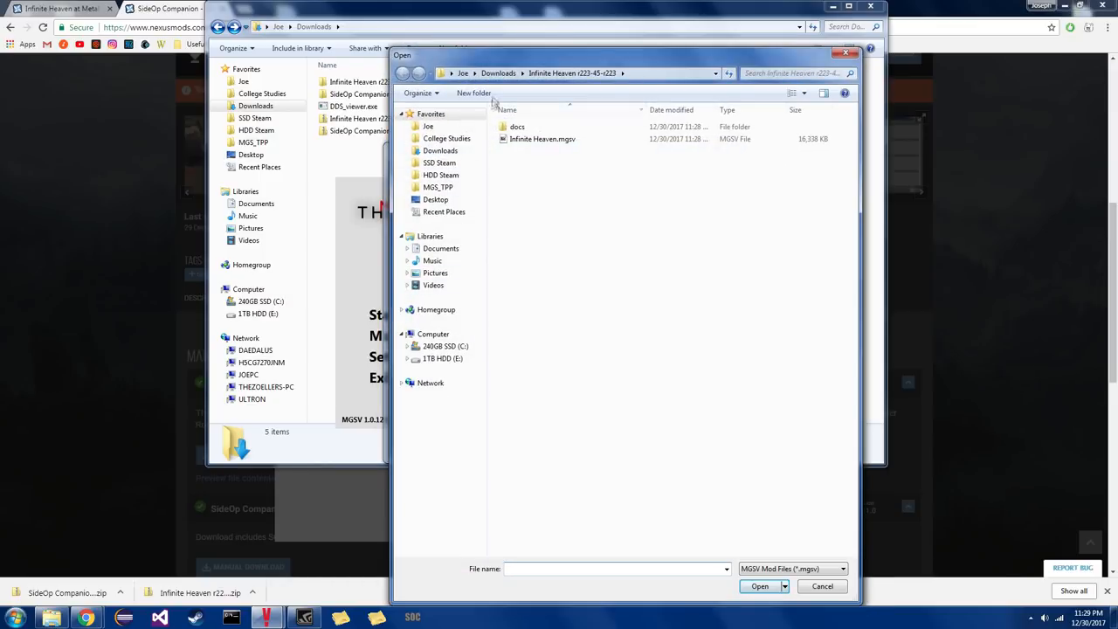
left_click(498, 70)
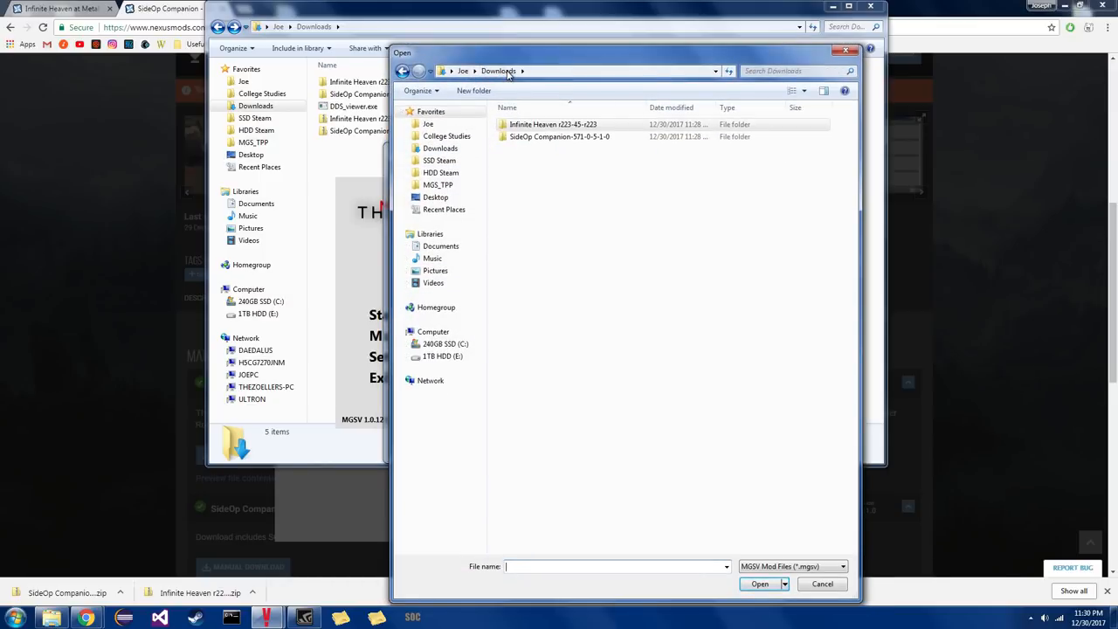
double_click(559, 136)
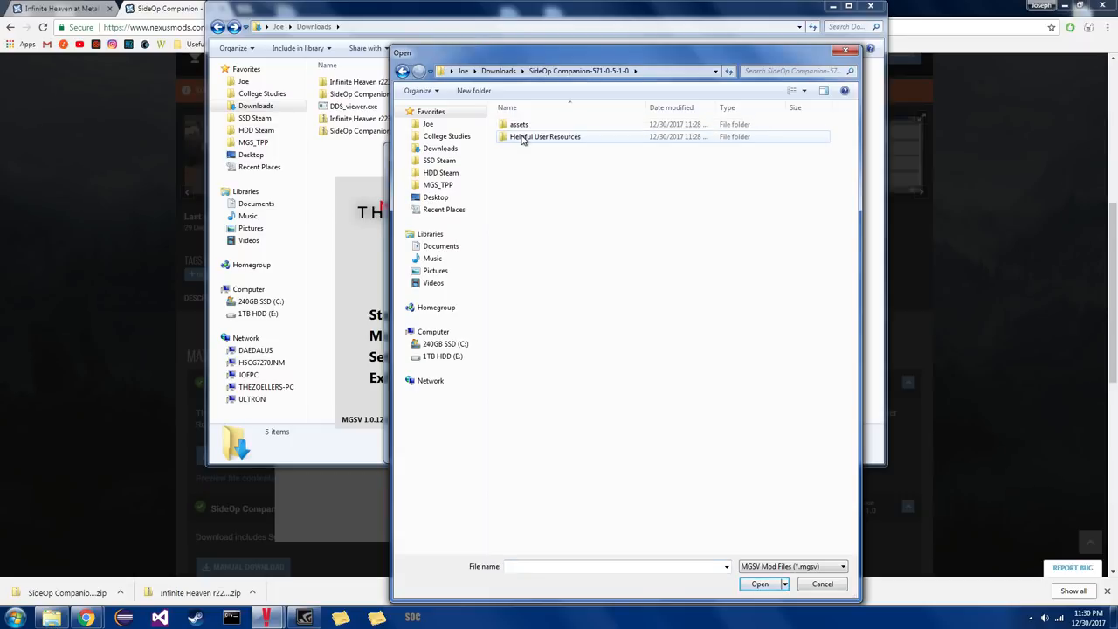
double_click(545, 136)
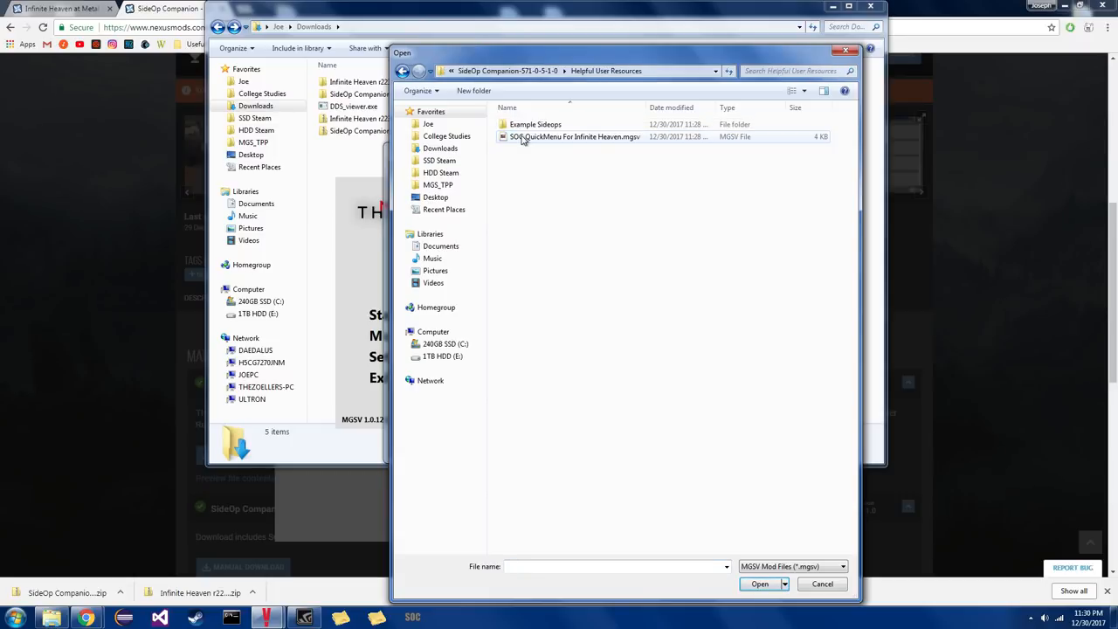
mouse_move(528, 140)
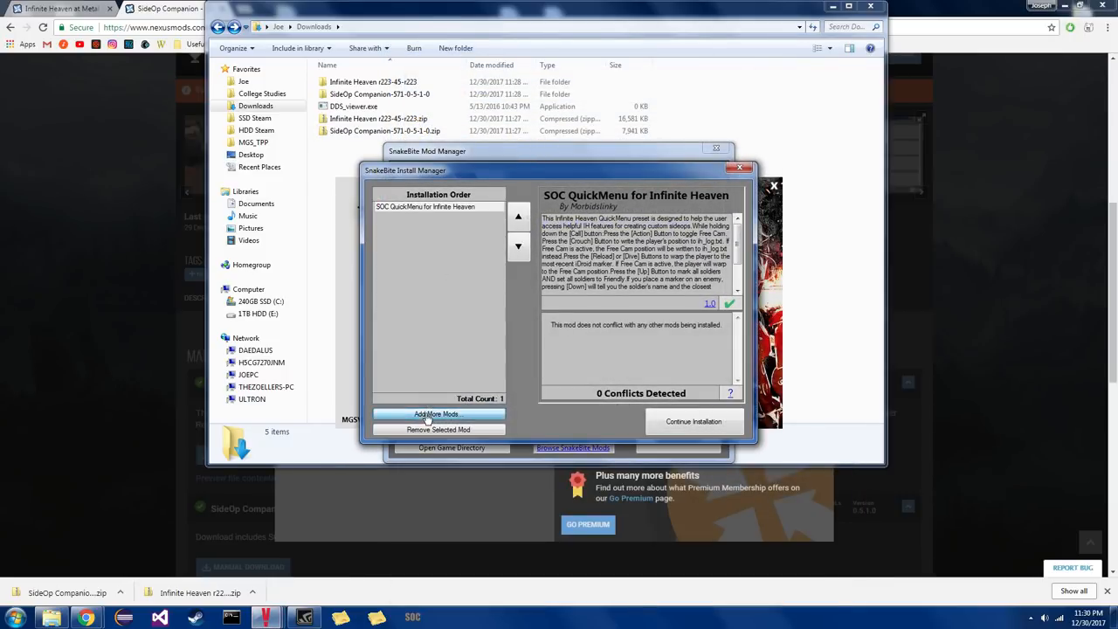
Step: Add Infinite Heaven to the install list and install both queued mods
left_click(437, 414)
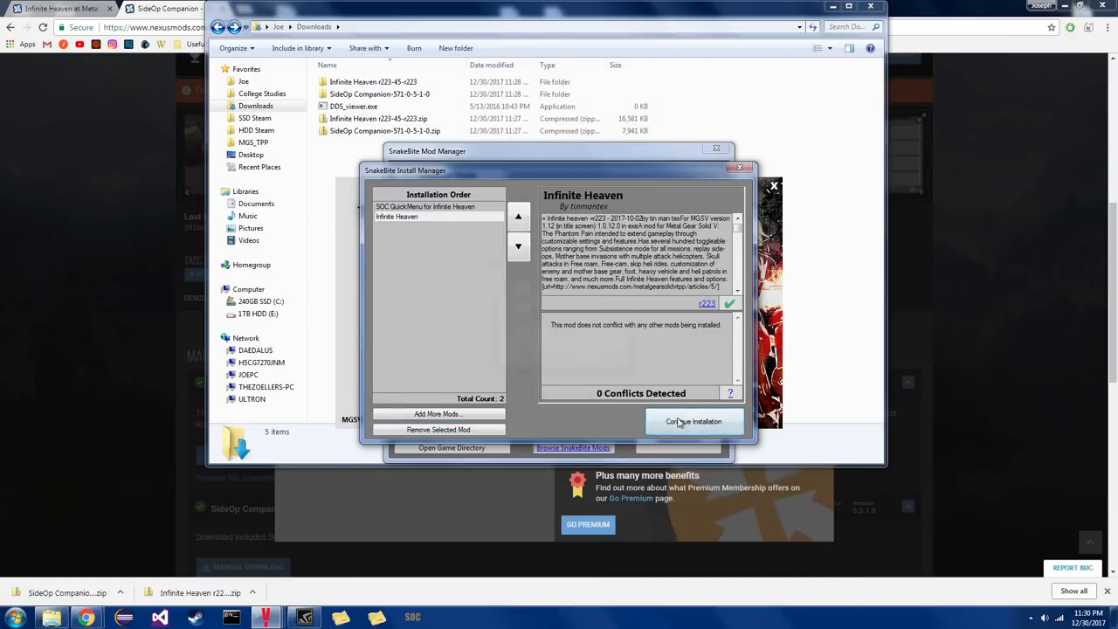
left_click(694, 421)
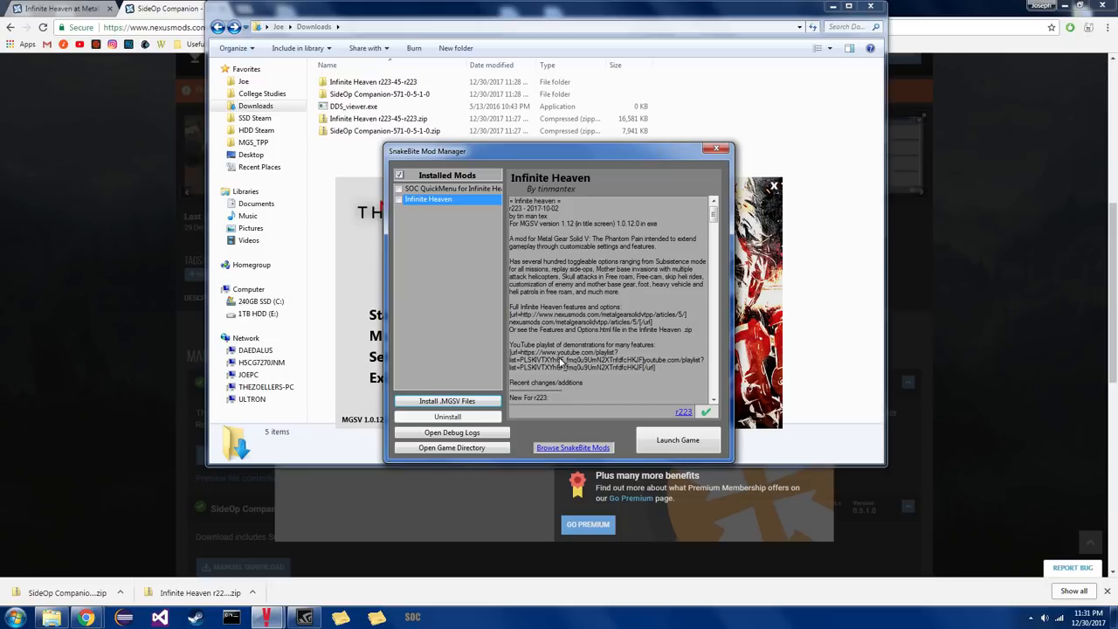
mouse_move(650, 434)
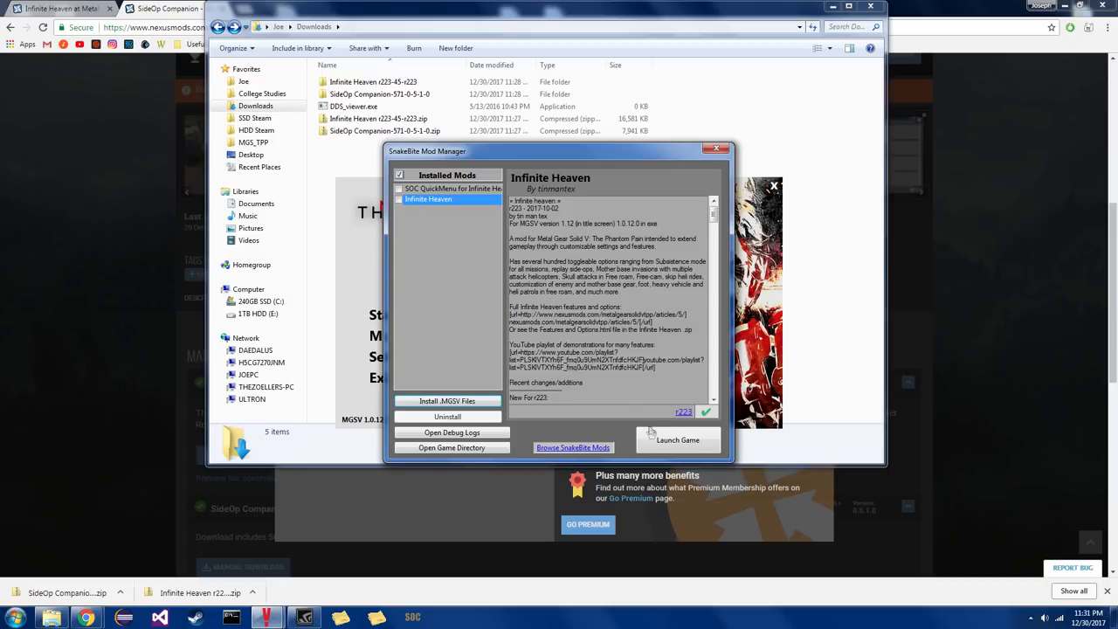
Step: Launch the modded game and deploy to free roam in Northern Kabul, Afghanistan
left_click(718, 149)
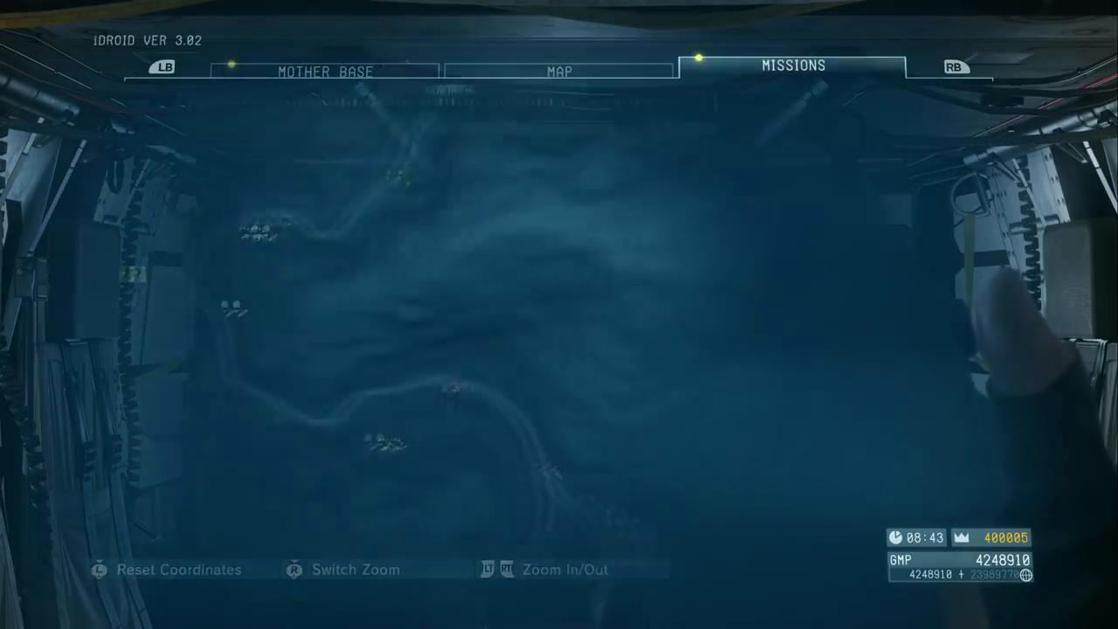
left_click(791, 64)
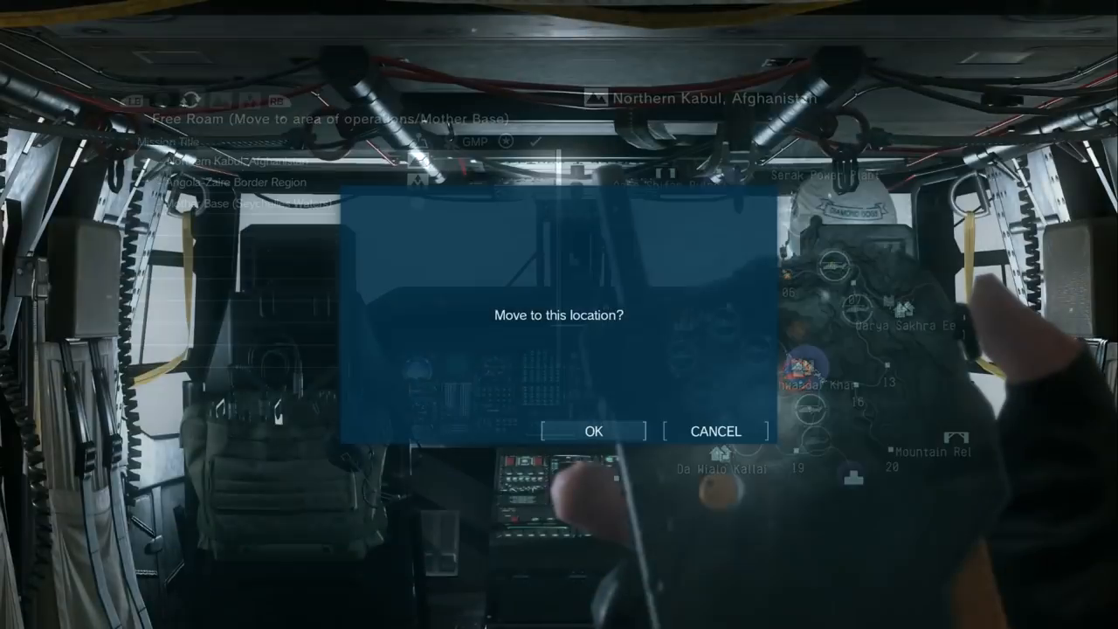
left_click(591, 429)
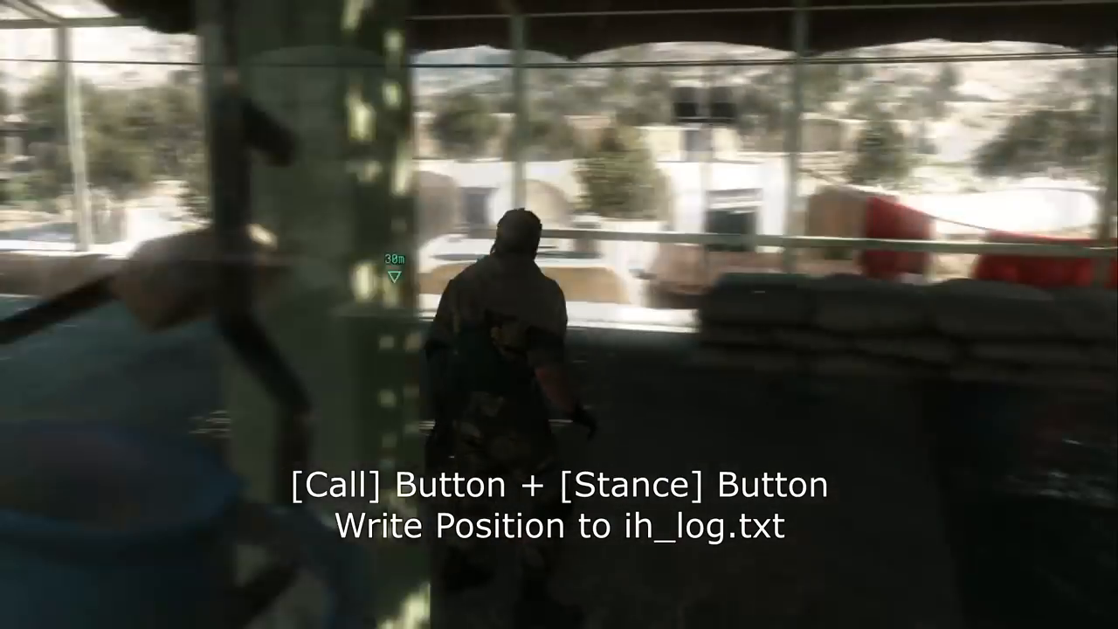
Step: Switch out of the game, open ih_log.txt in MGS_TPP/mod and select the logged pos= entries
key("alt+tab")
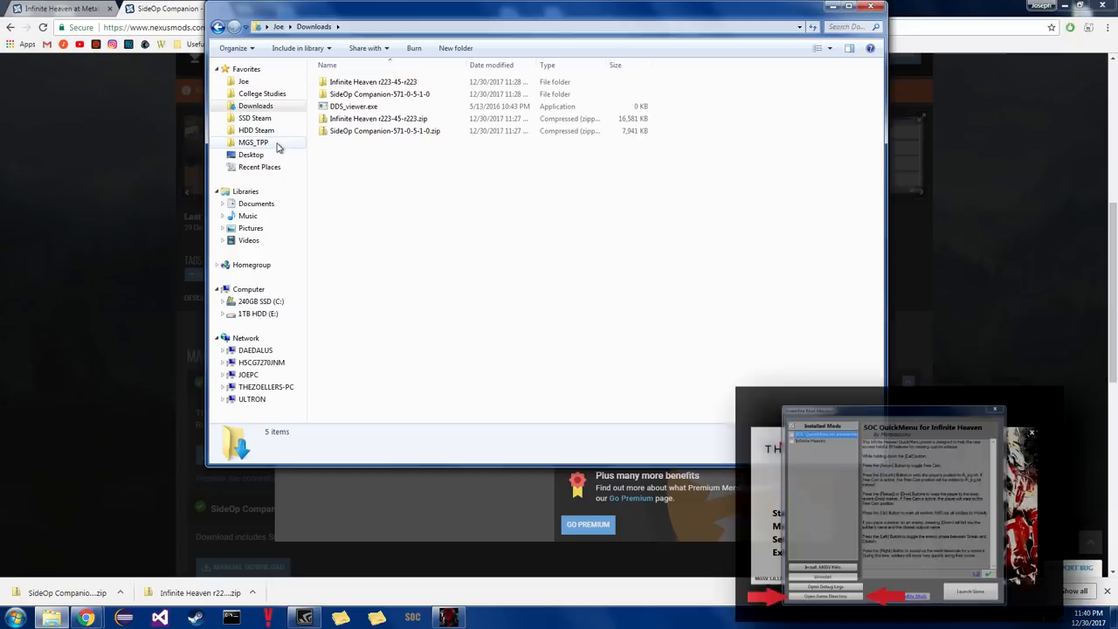
left_click(253, 143)
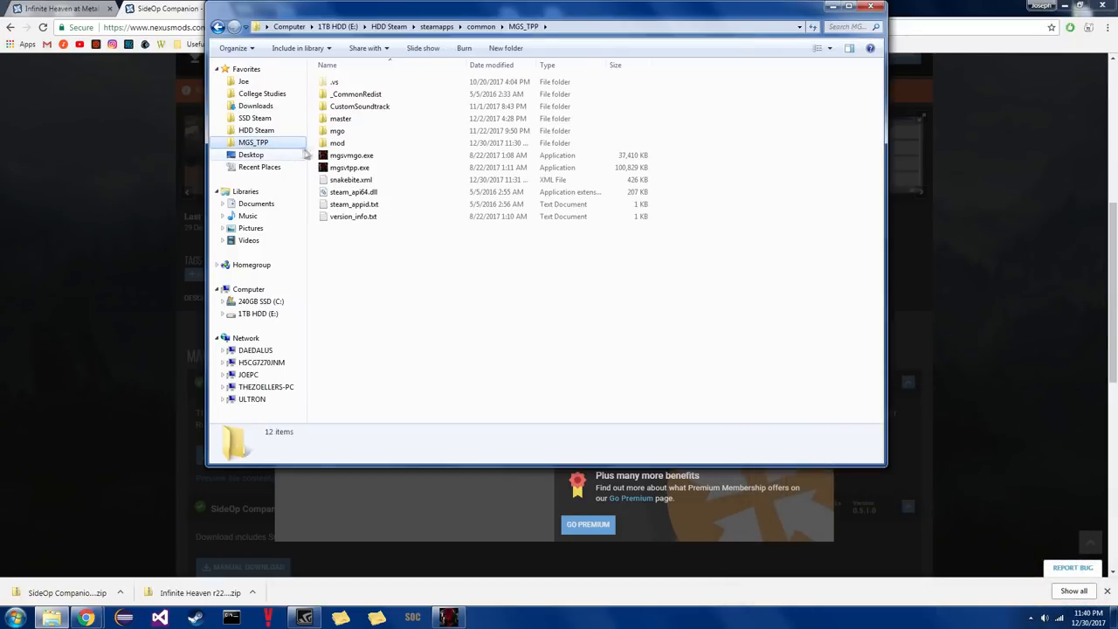
double_click(338, 143)
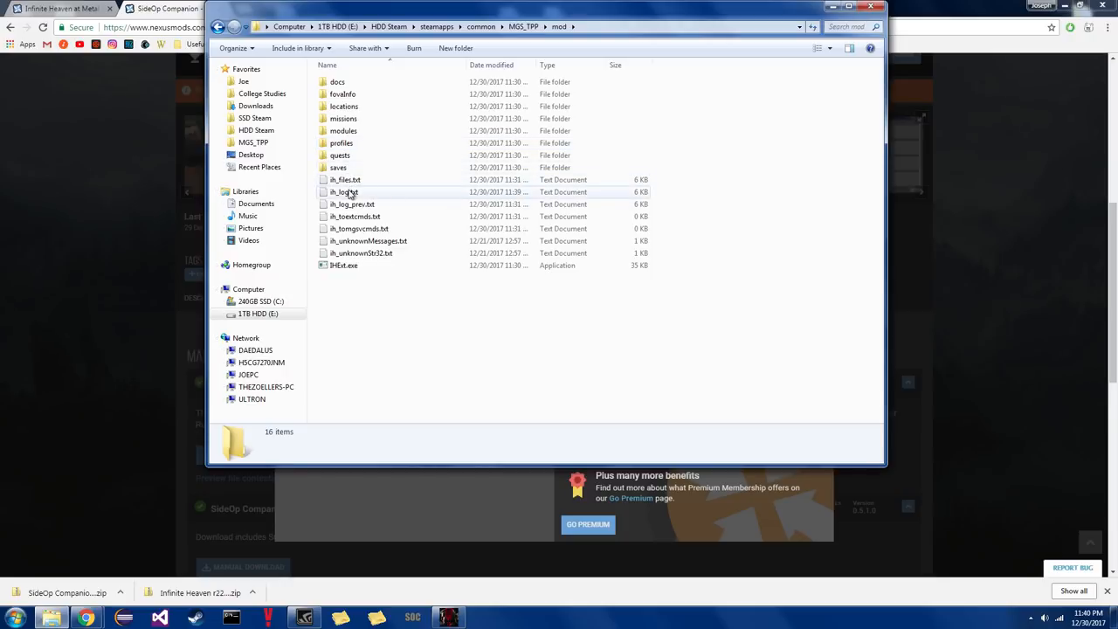
double_click(344, 190)
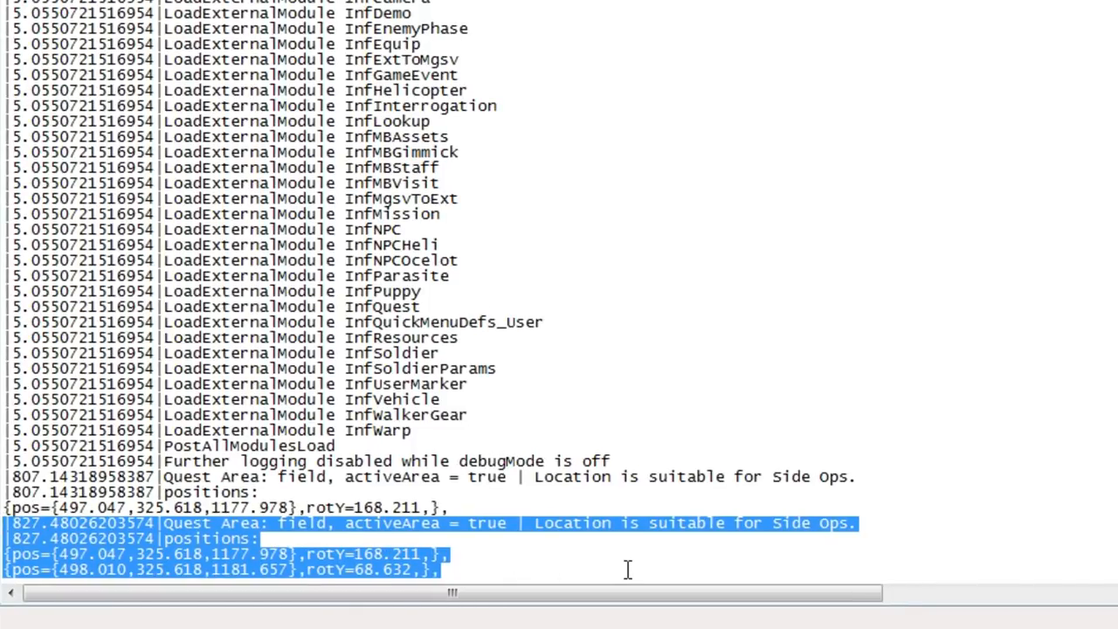
left_click(321, 537)
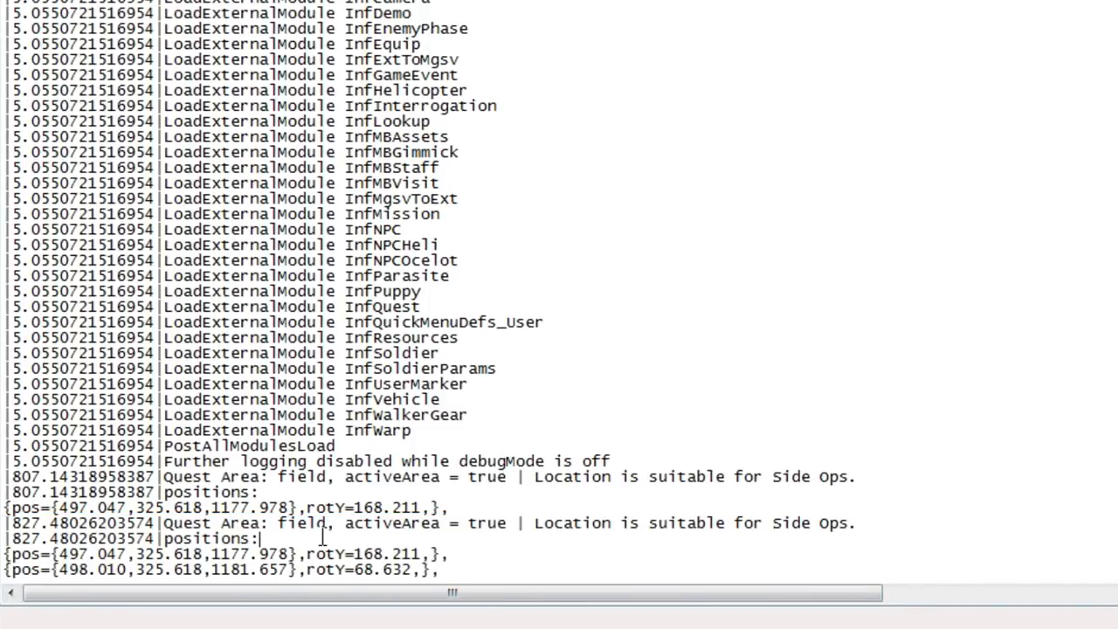
double_click(301, 523)
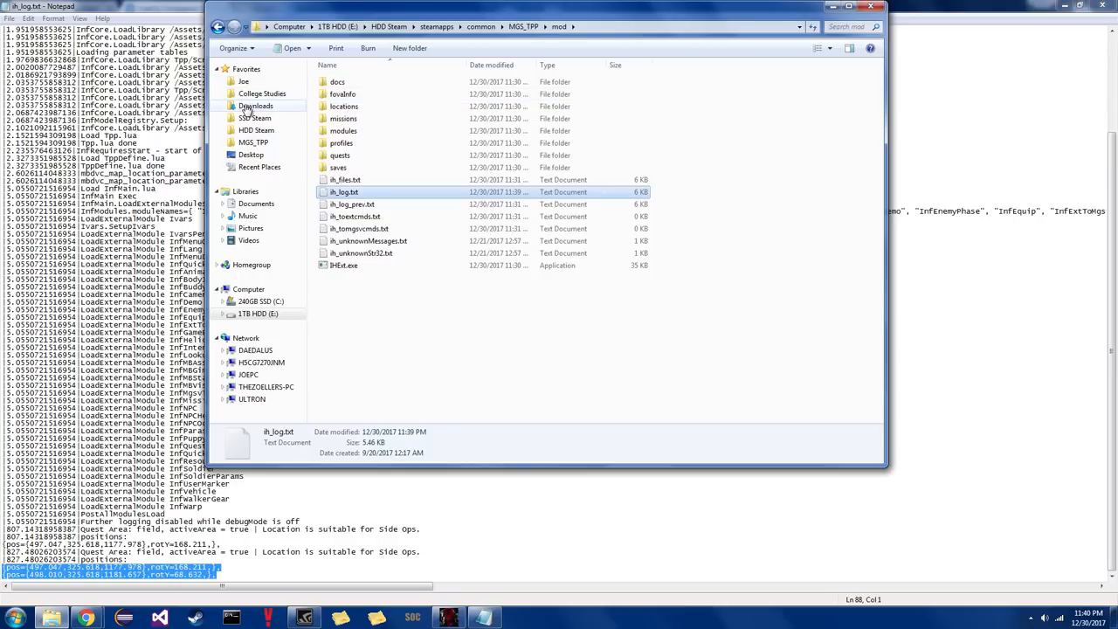
Step: Run SOC.exe from the downloaded SideOp Companion folder, allowing the unverified app
left_click(255, 106)
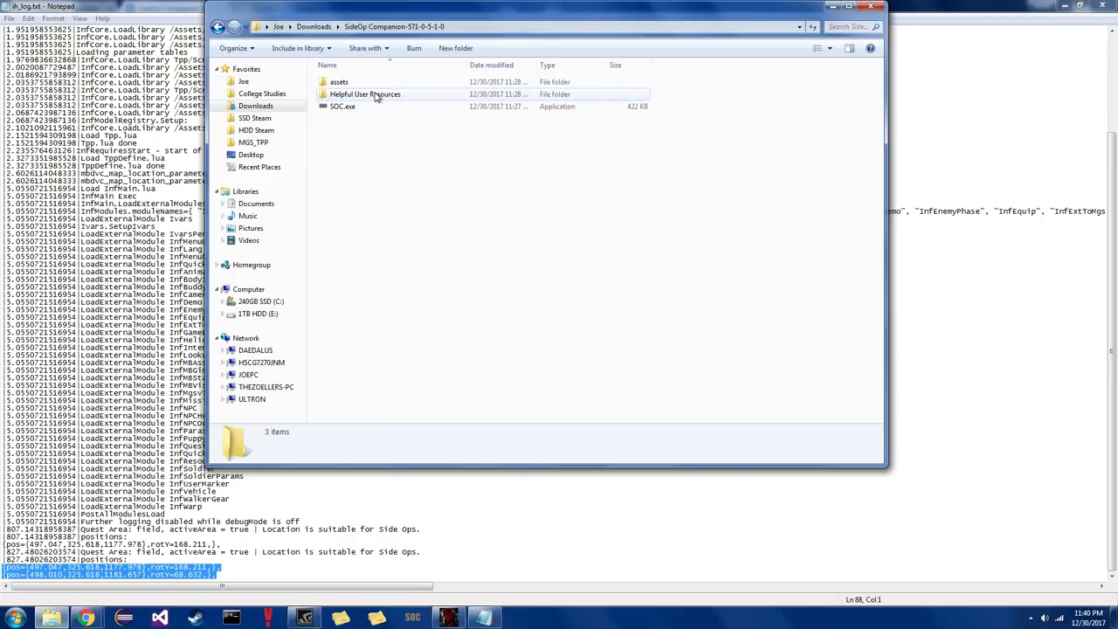
mouse_move(342, 107)
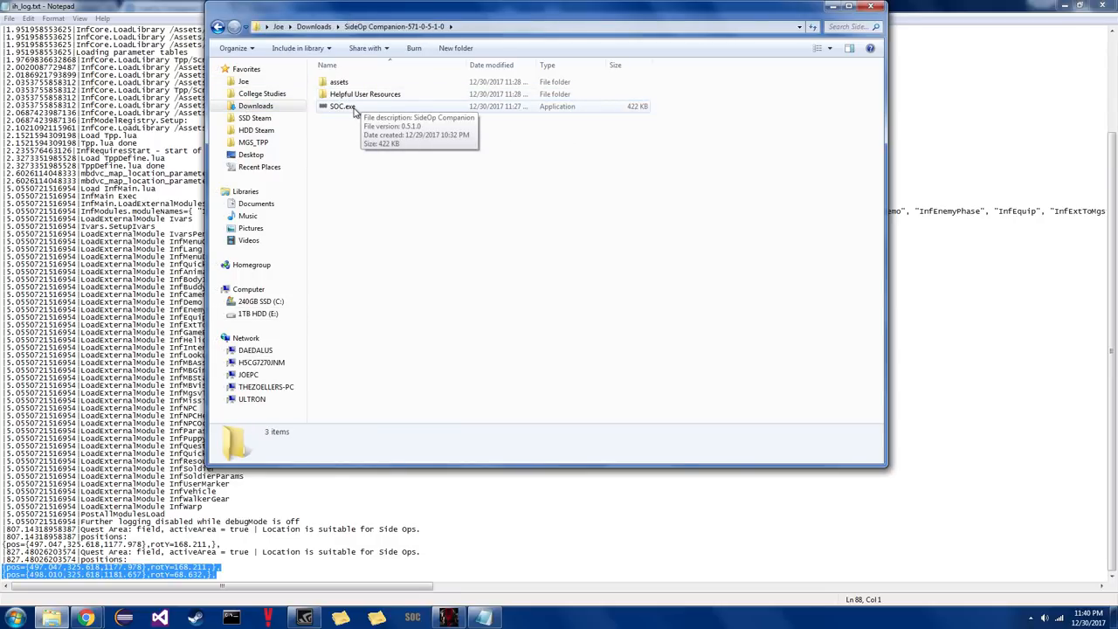
double_click(343, 107)
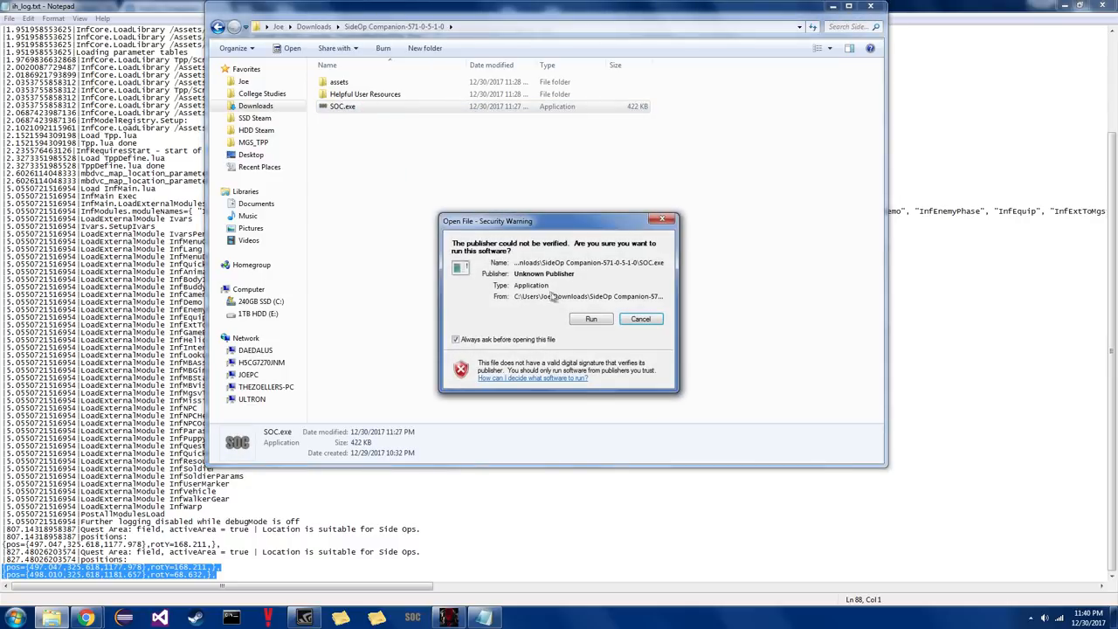
left_click(591, 318)
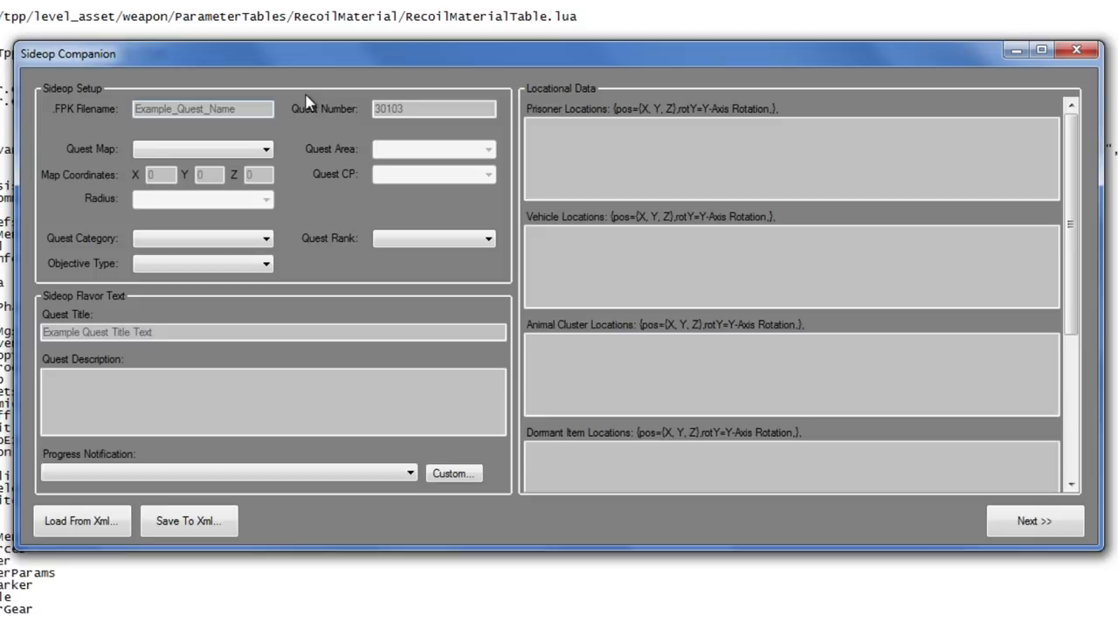
Step: Enter the example side-op name and quest number 30350, with quest map Afghanistan and area field
type("Example_Sideop_1")
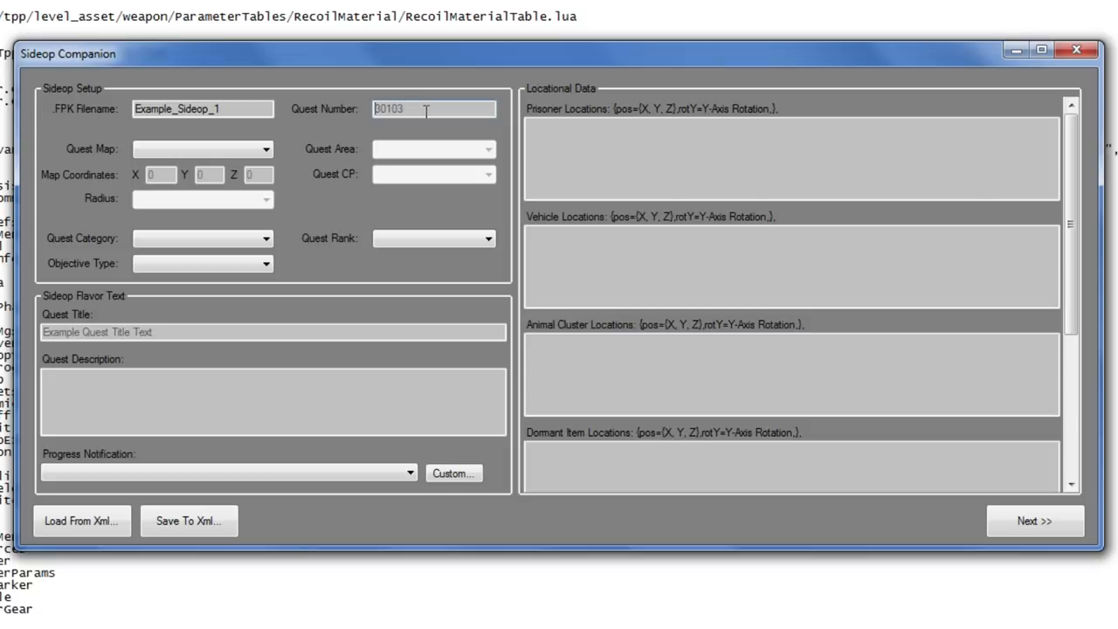
type("30350")
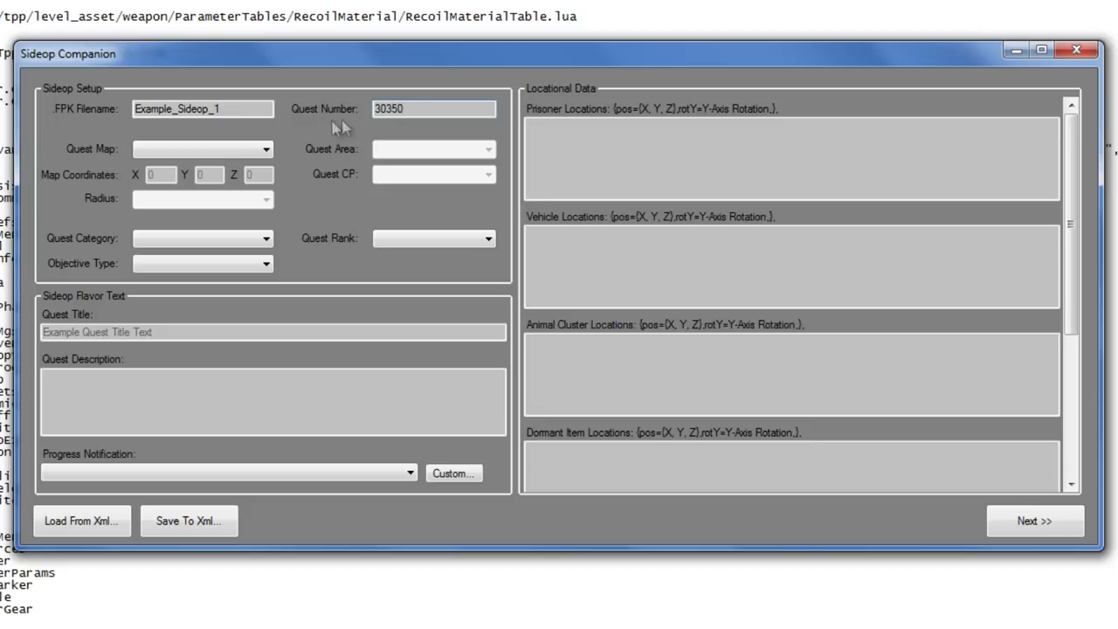
mouse_move(288, 136)
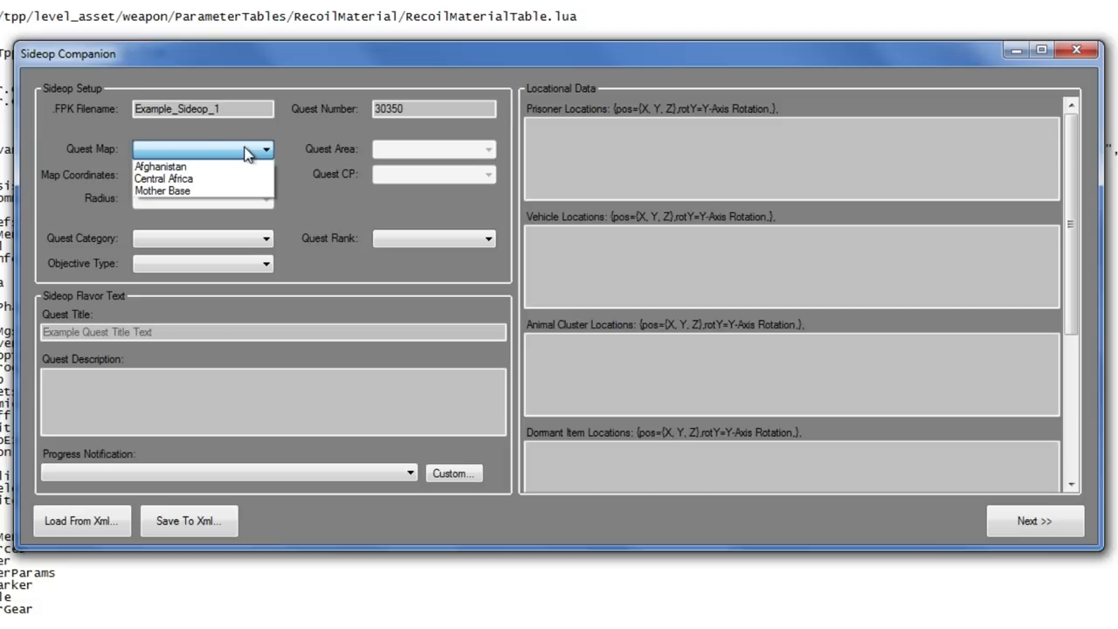
mouse_move(166, 166)
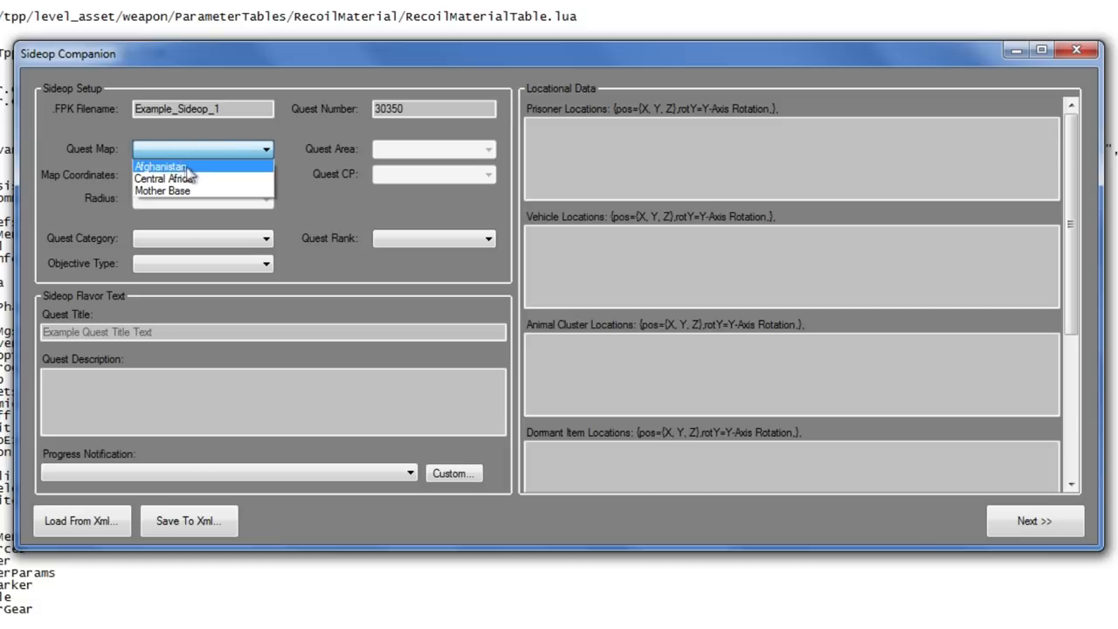
left_click(161, 164)
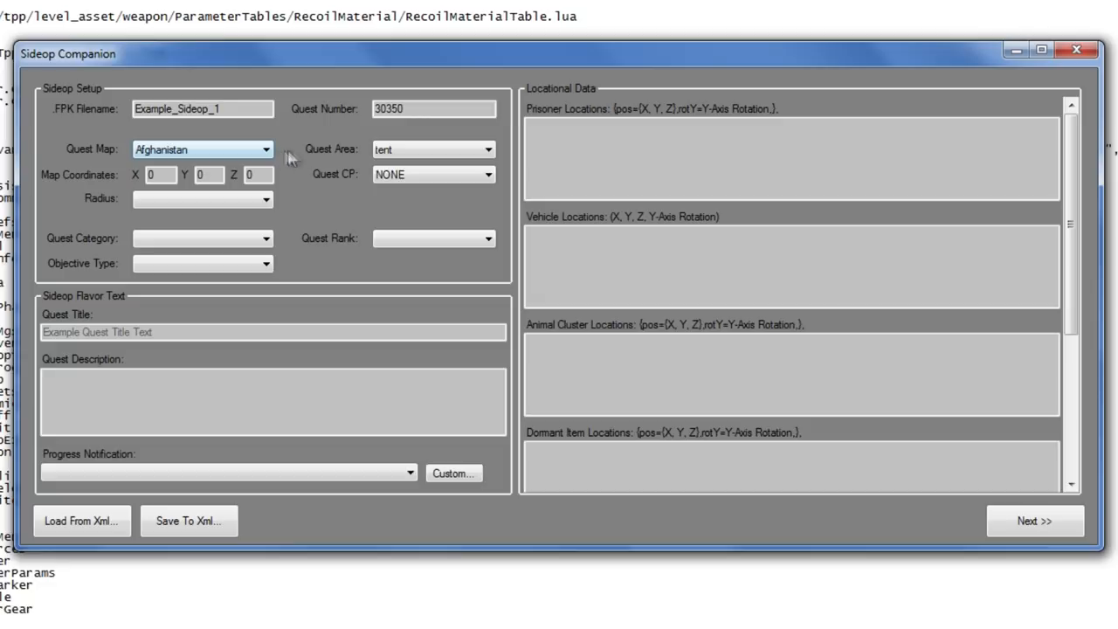
mouse_move(307, 161)
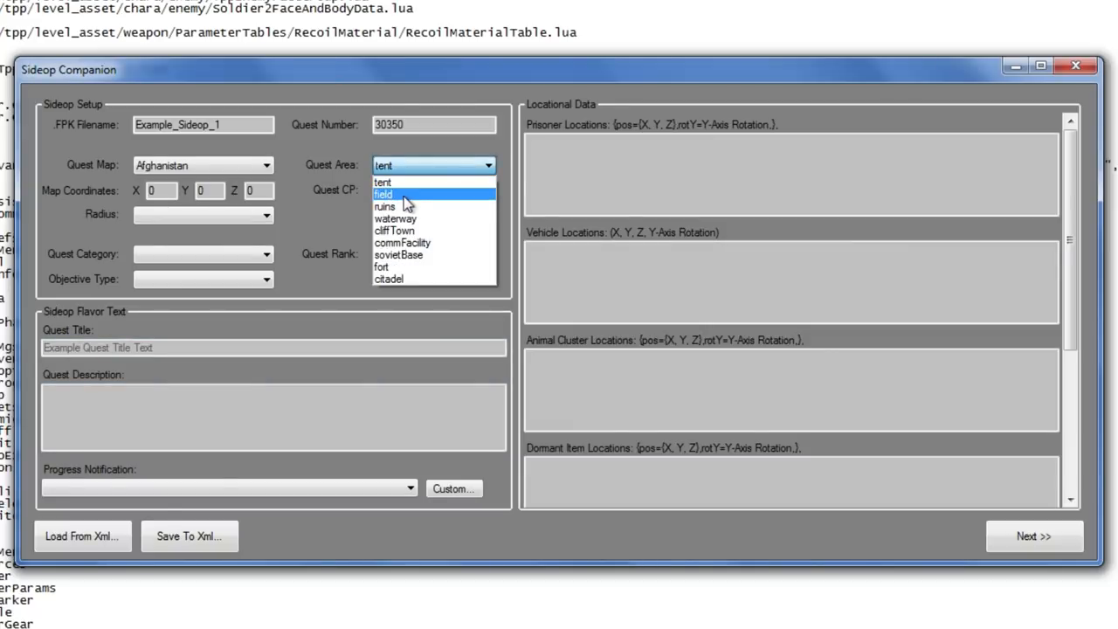
left_click(383, 194)
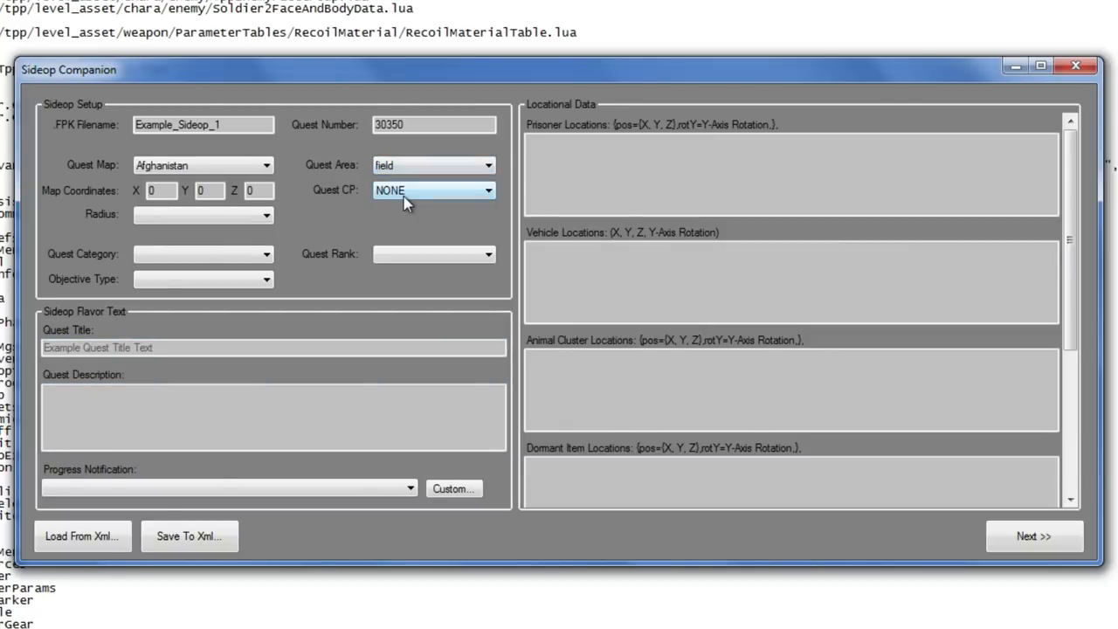
Step: Enter map coordinates X 500, Y 325, Z 1177 and set the radius to 3
left_click(161, 190)
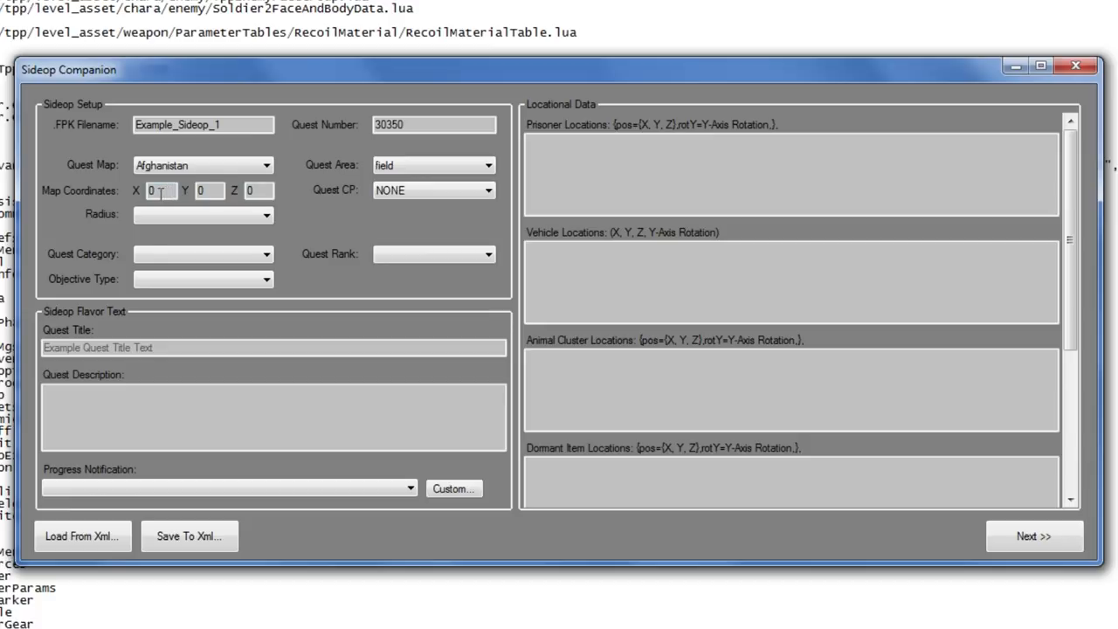
left_click(161, 190)
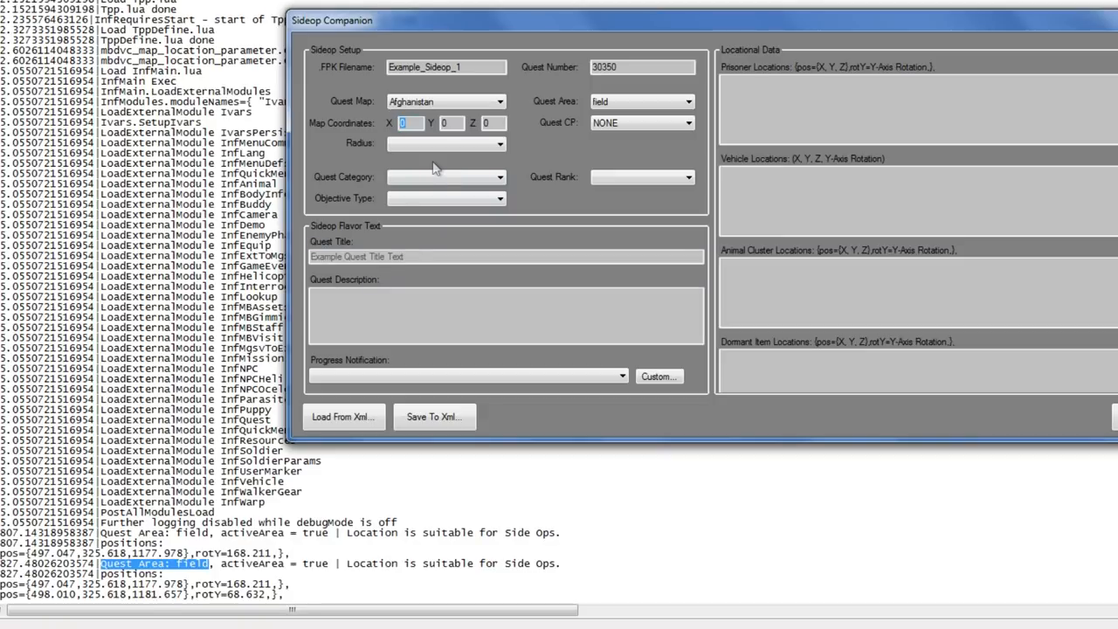
type("500")
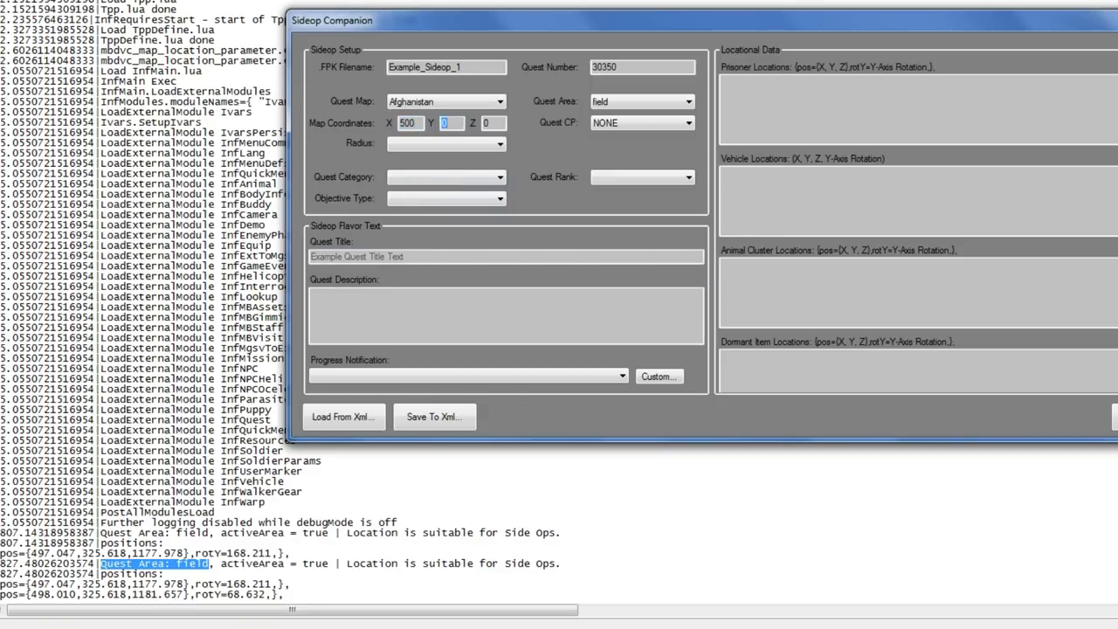
type("325")
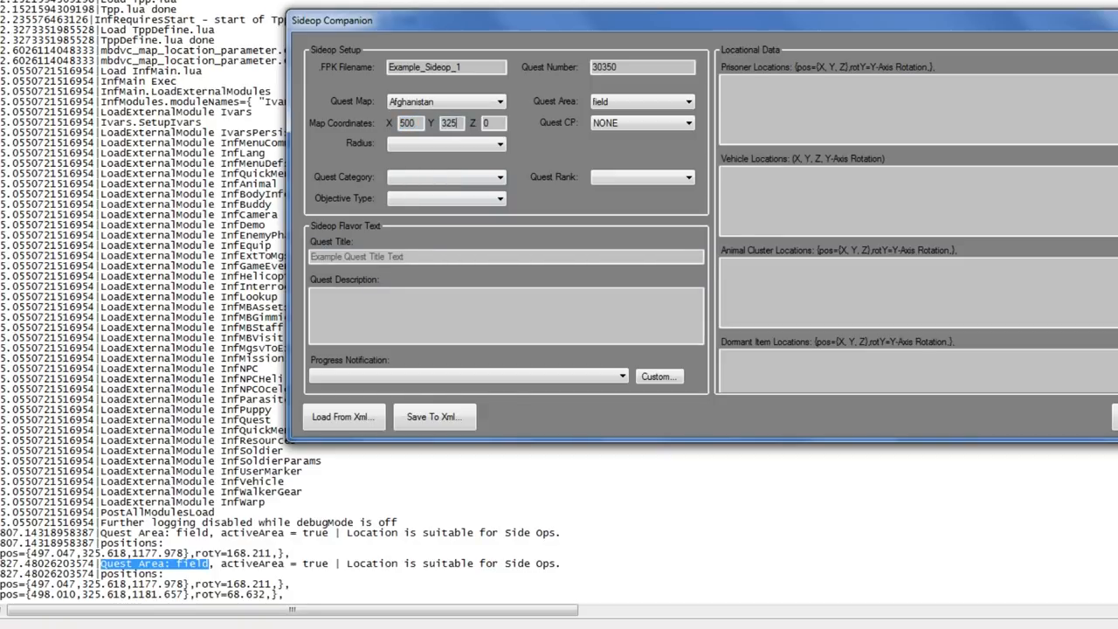
type("1177")
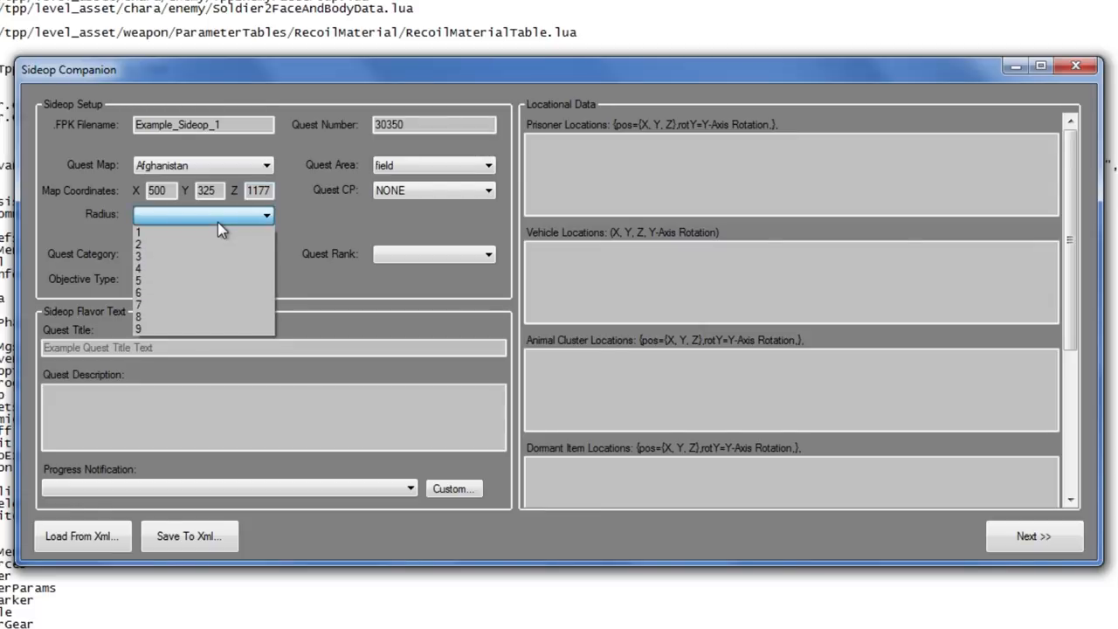
mouse_move(173, 255)
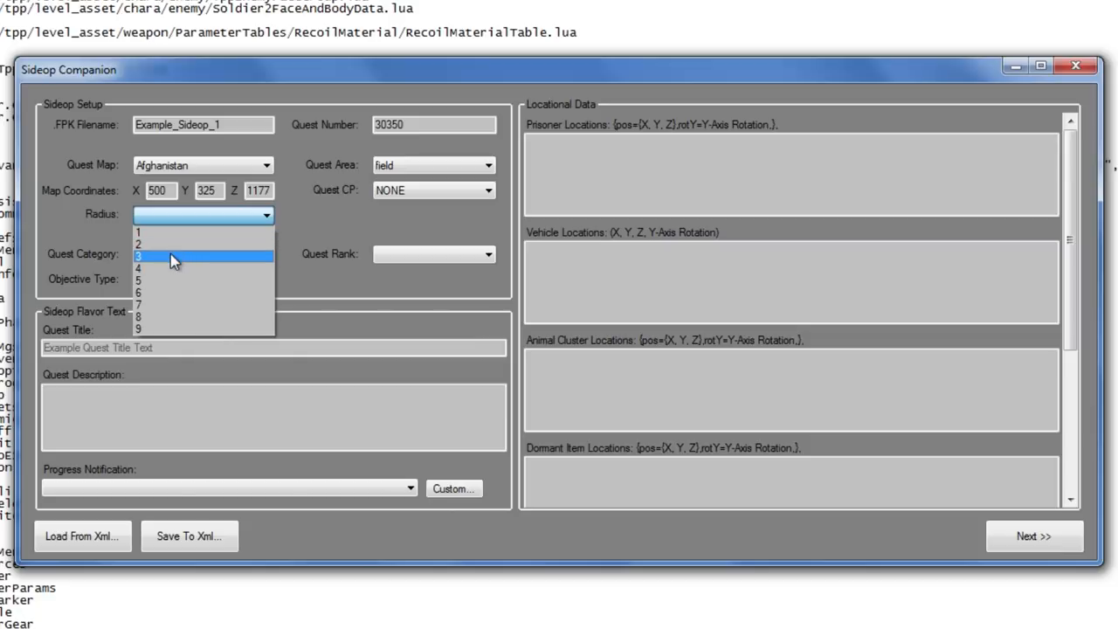
left_click(202, 255)
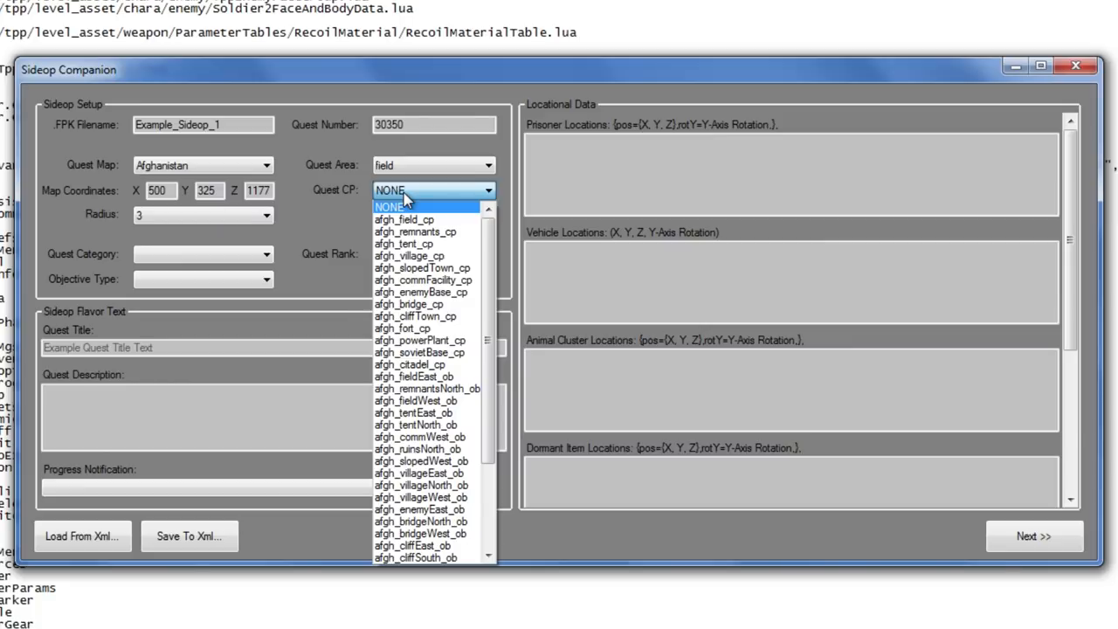
mouse_move(409, 200)
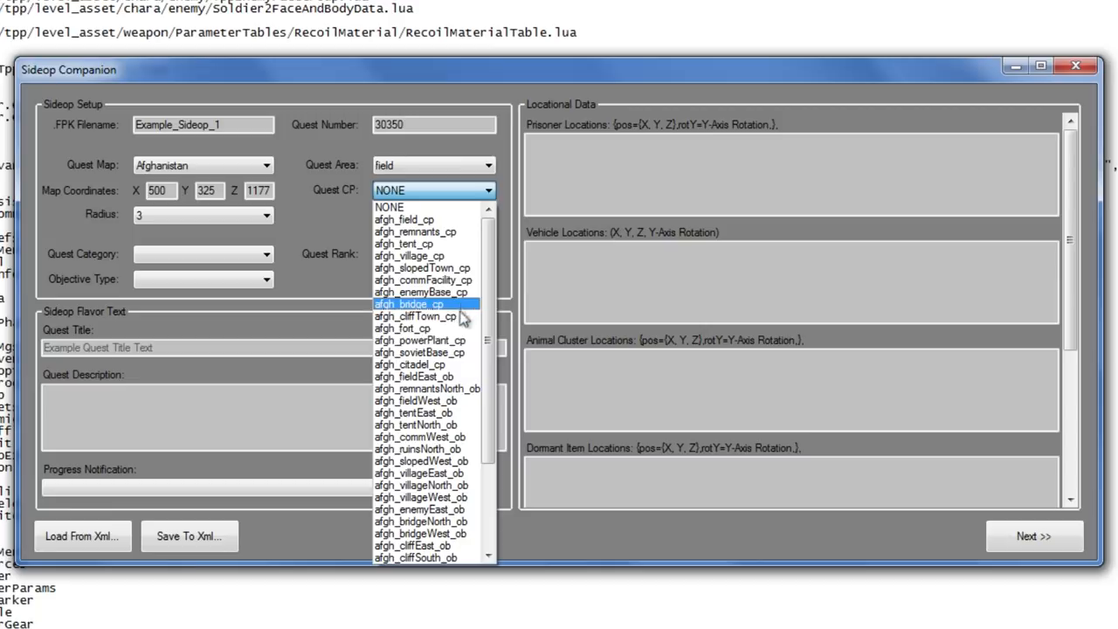
mouse_move(422, 461)
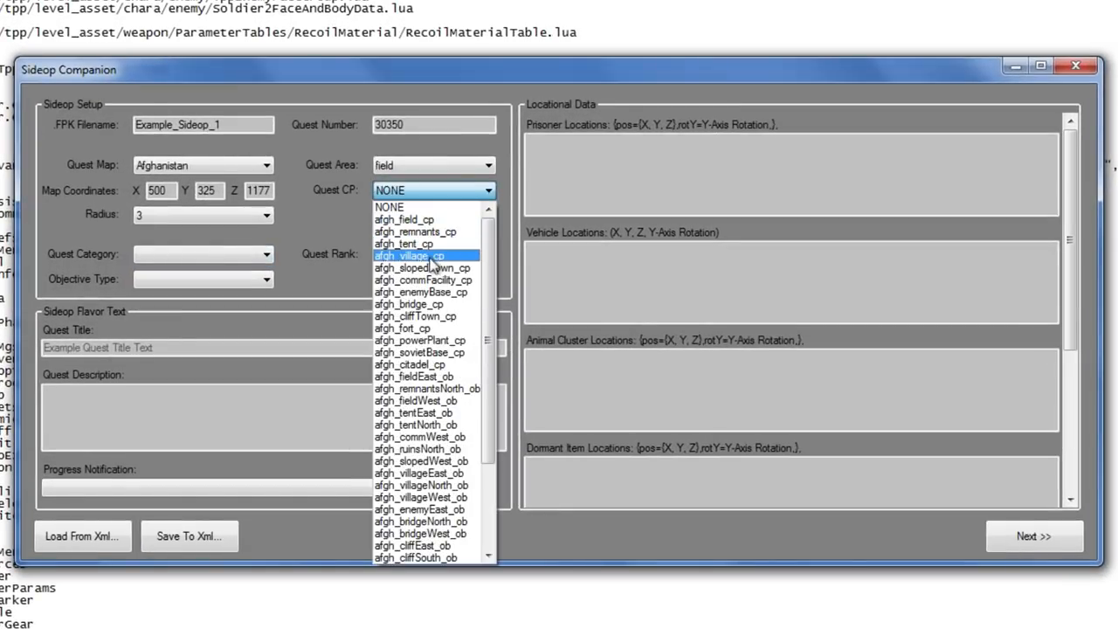
mouse_move(428, 269)
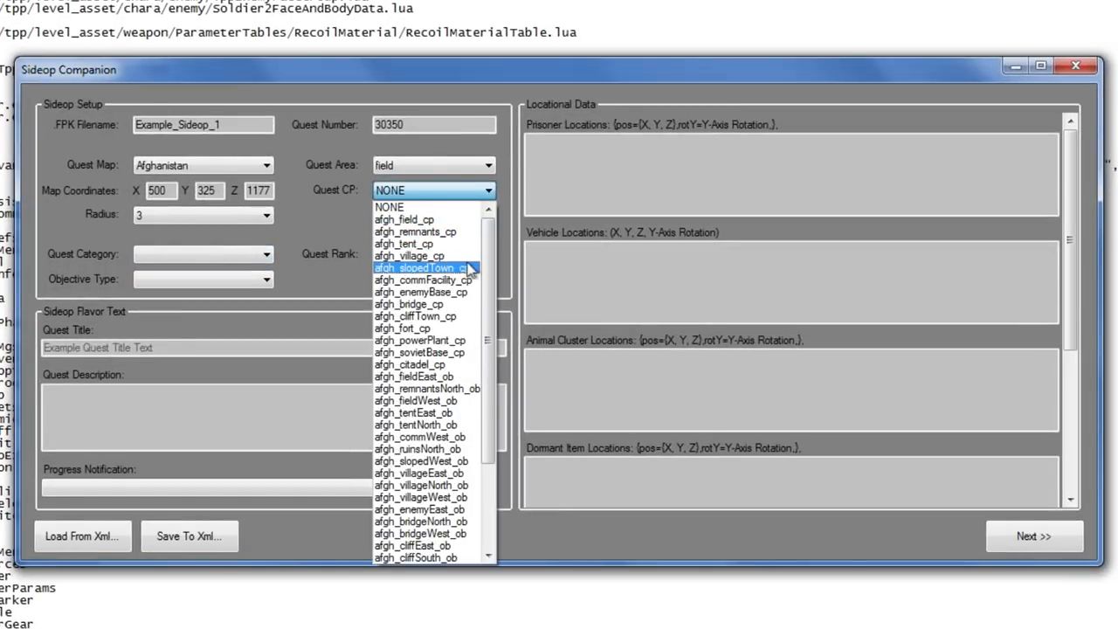
Step: Select afgh_village_cp as the quest command post
left_click(408, 255)
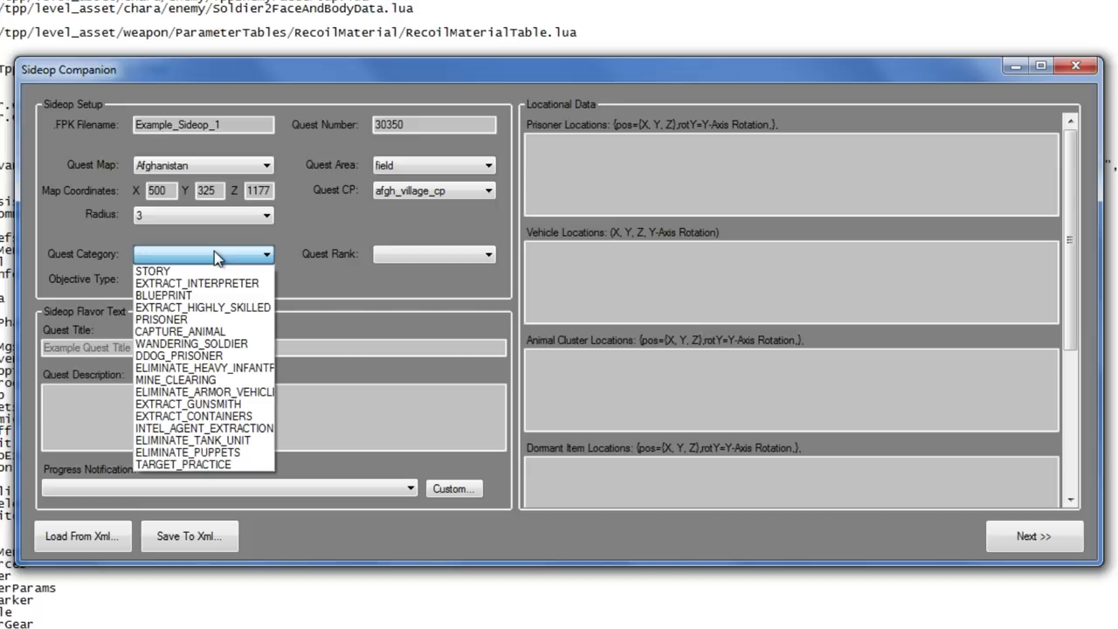
mouse_move(202, 308)
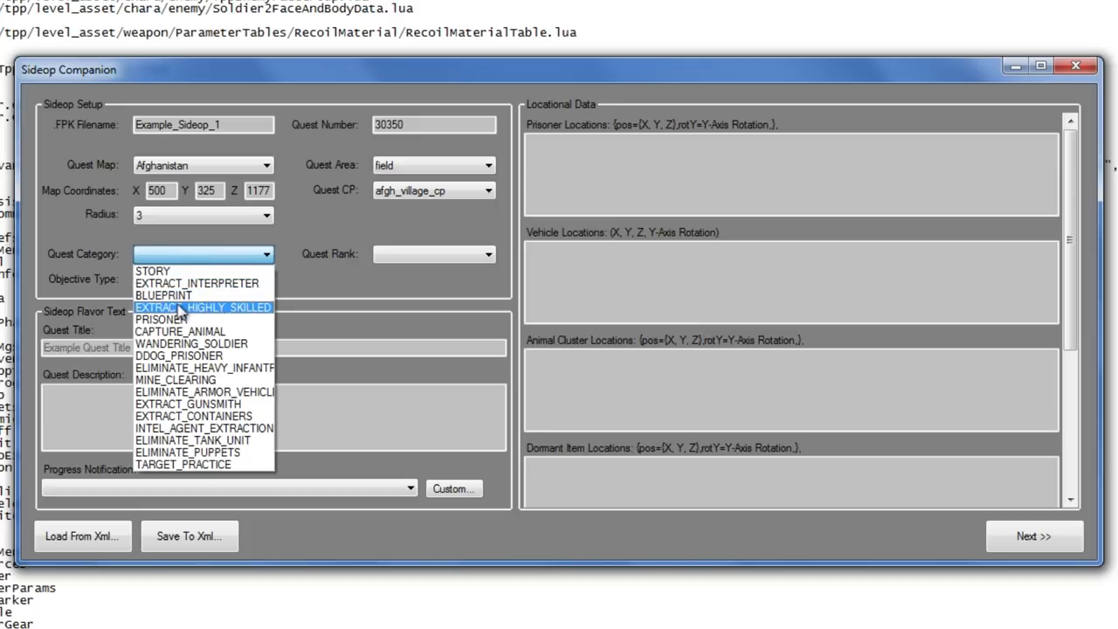
mouse_move(201, 416)
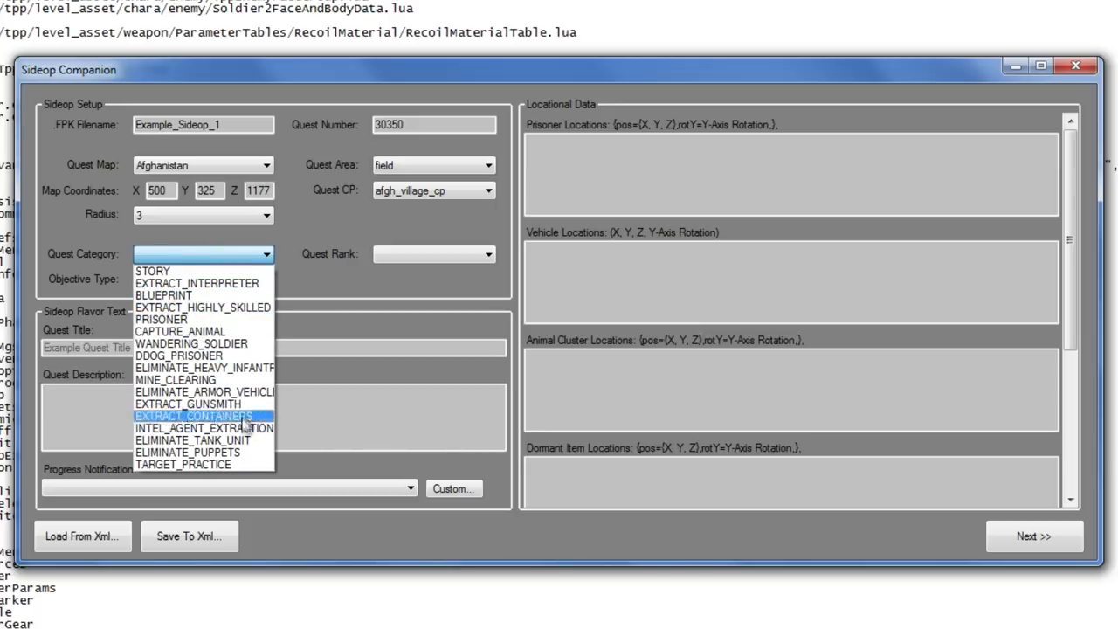
mouse_move(201, 294)
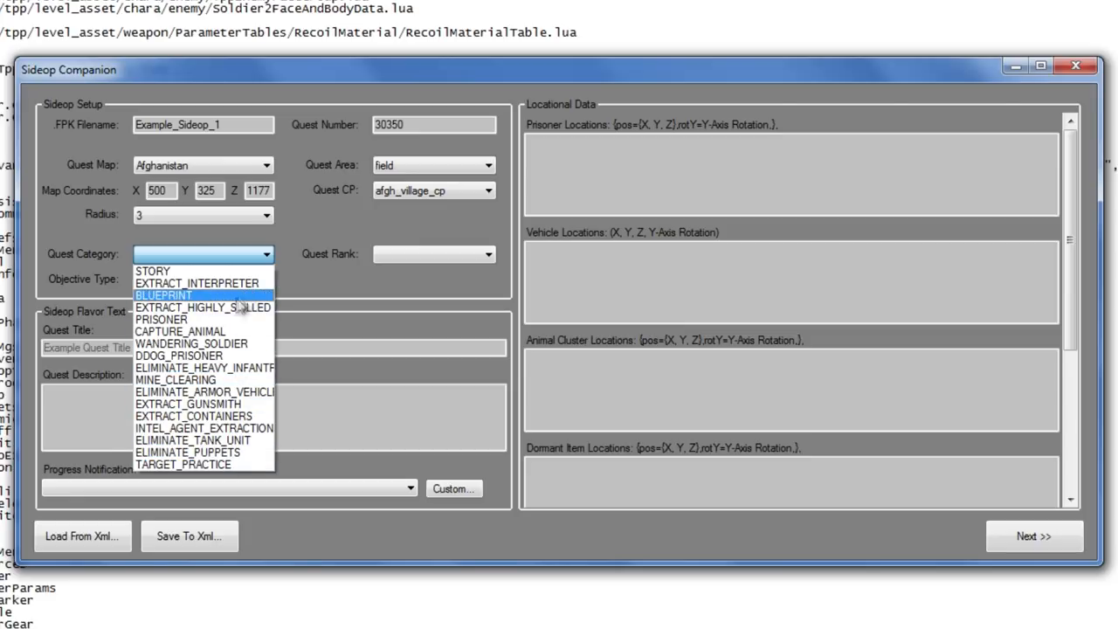
Step: Set quest category PRISONER, rank E and objective type RECOVERED
left_click(161, 318)
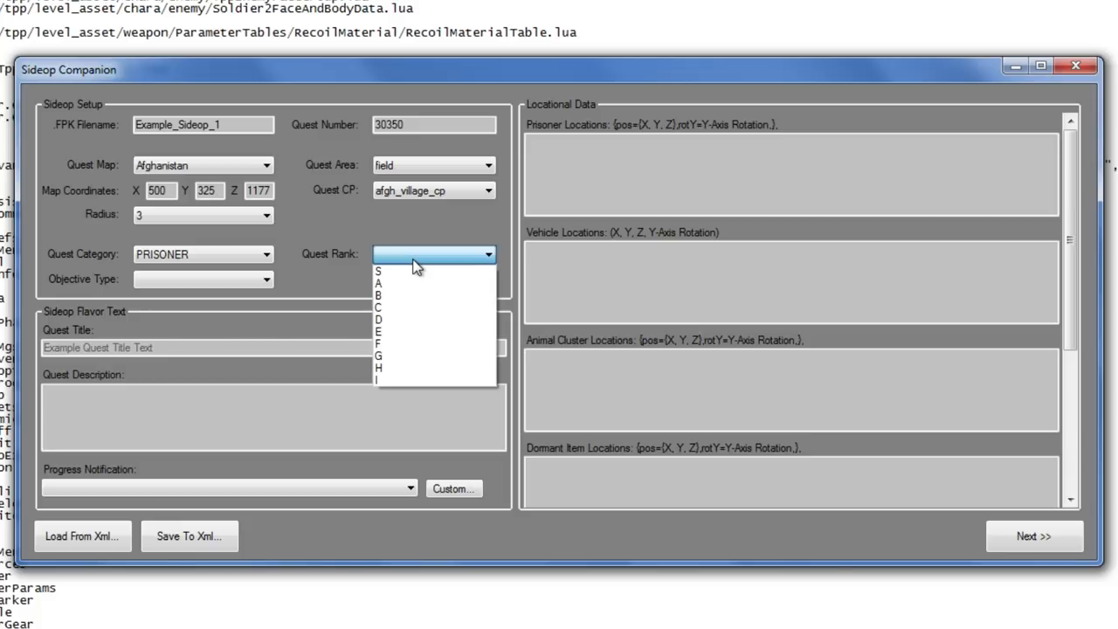
mouse_move(433, 271)
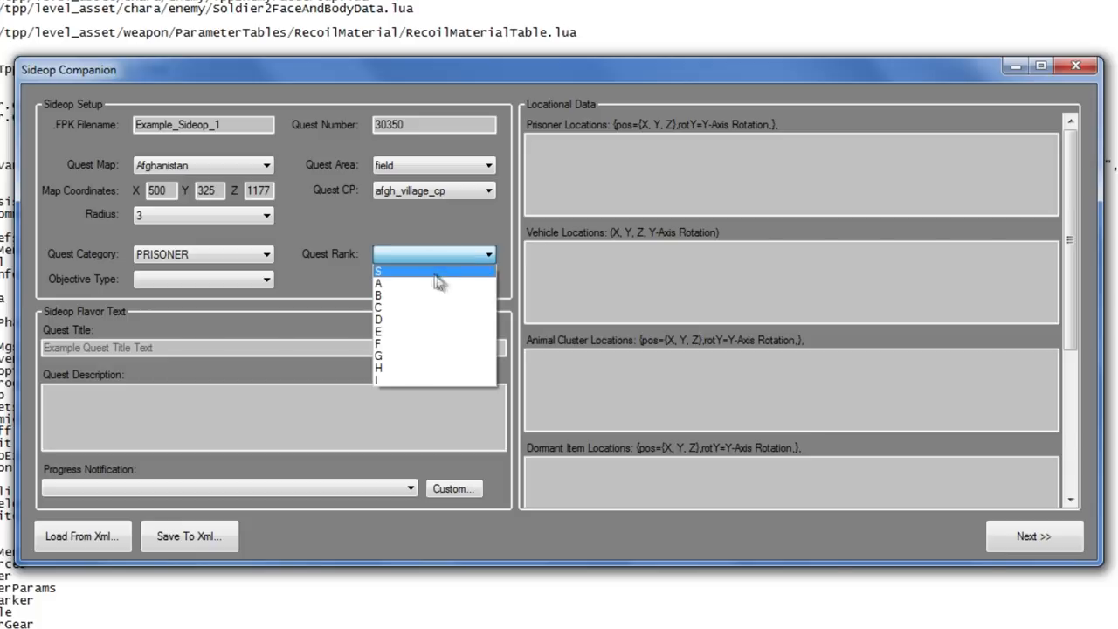
mouse_move(429, 332)
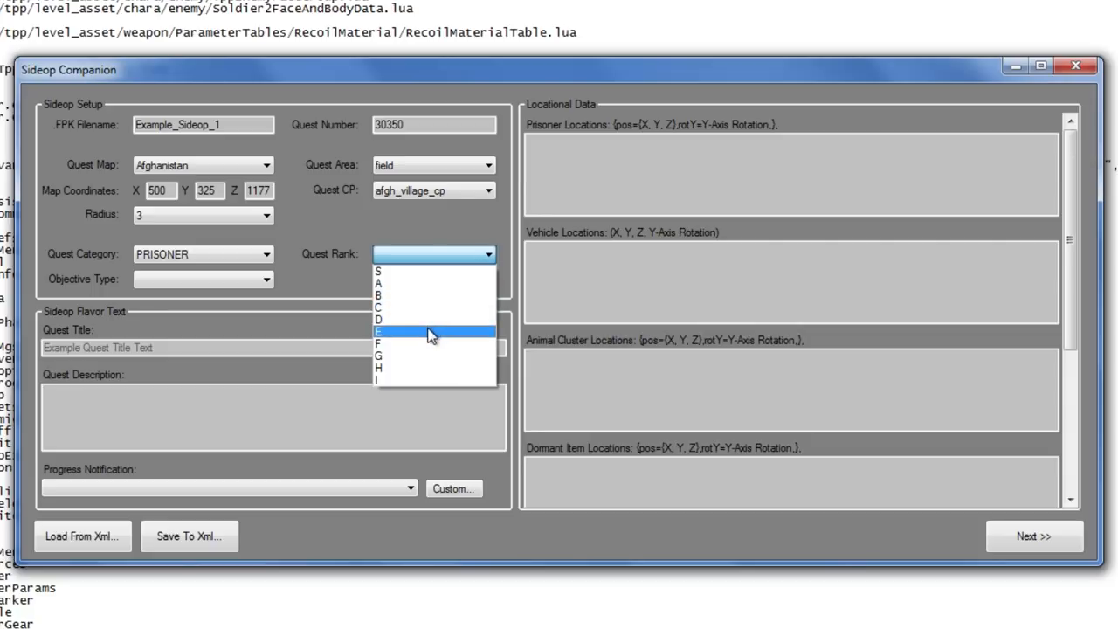
left_click(428, 332)
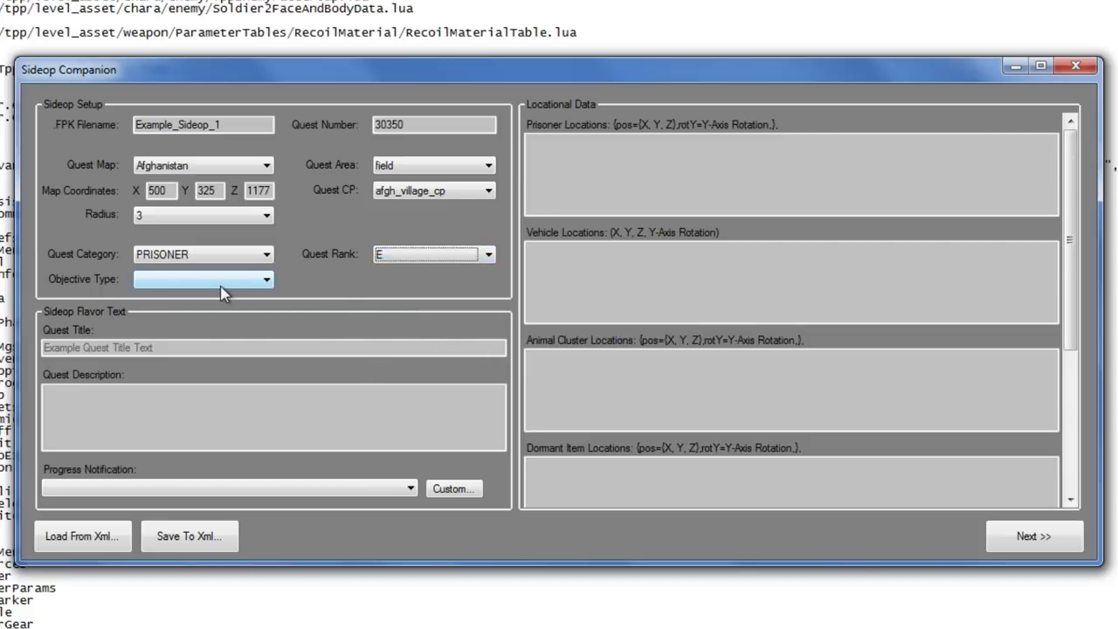
left_click(266, 279)
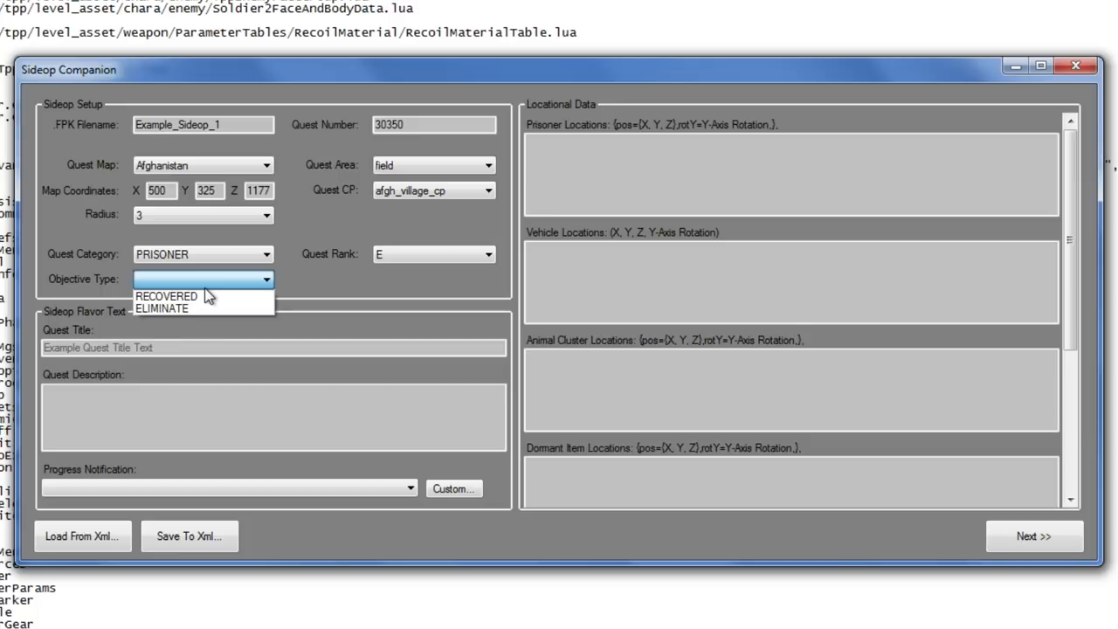
mouse_move(201, 297)
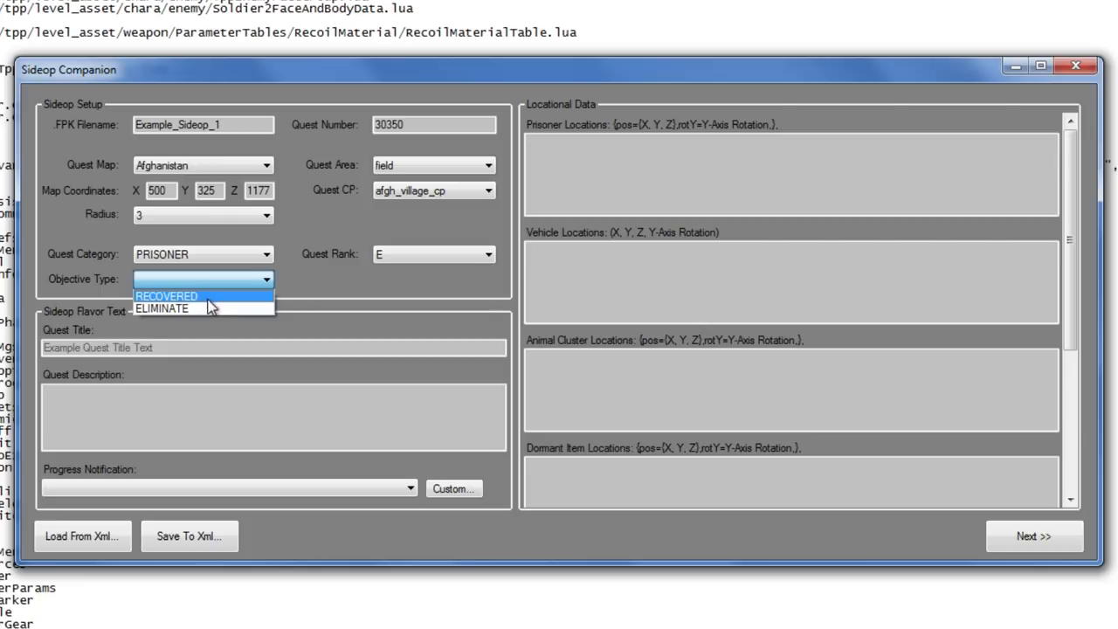
left_click(166, 297)
type("Recover the two prisoners at Wiallo")
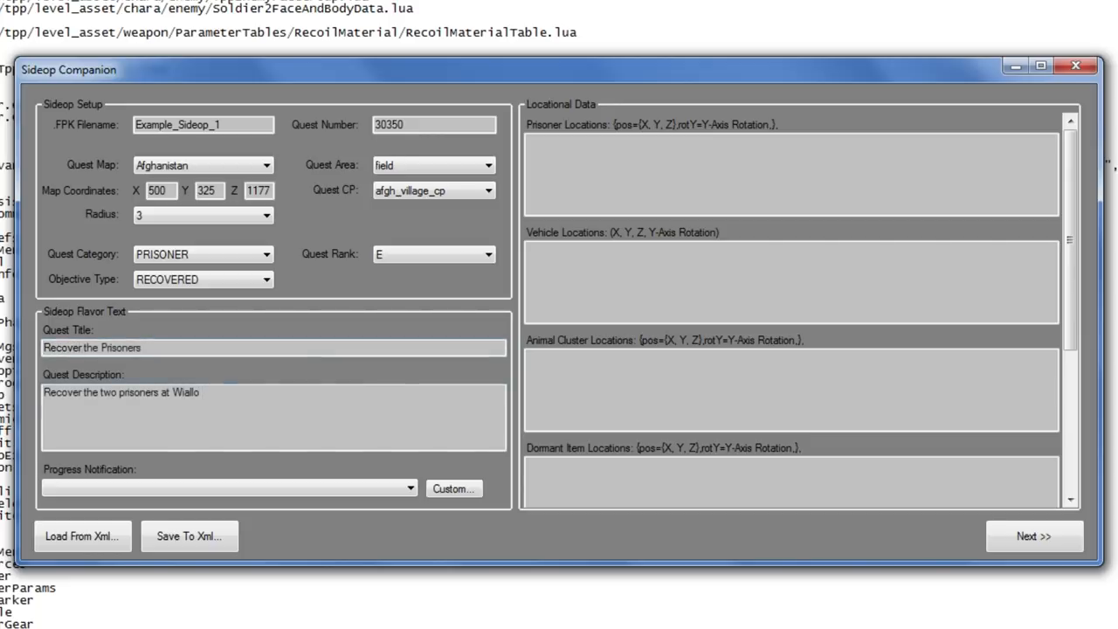
Step: Finish the Wialo Village description and set the progress notification to Prisoner Extracted
type("Village.")
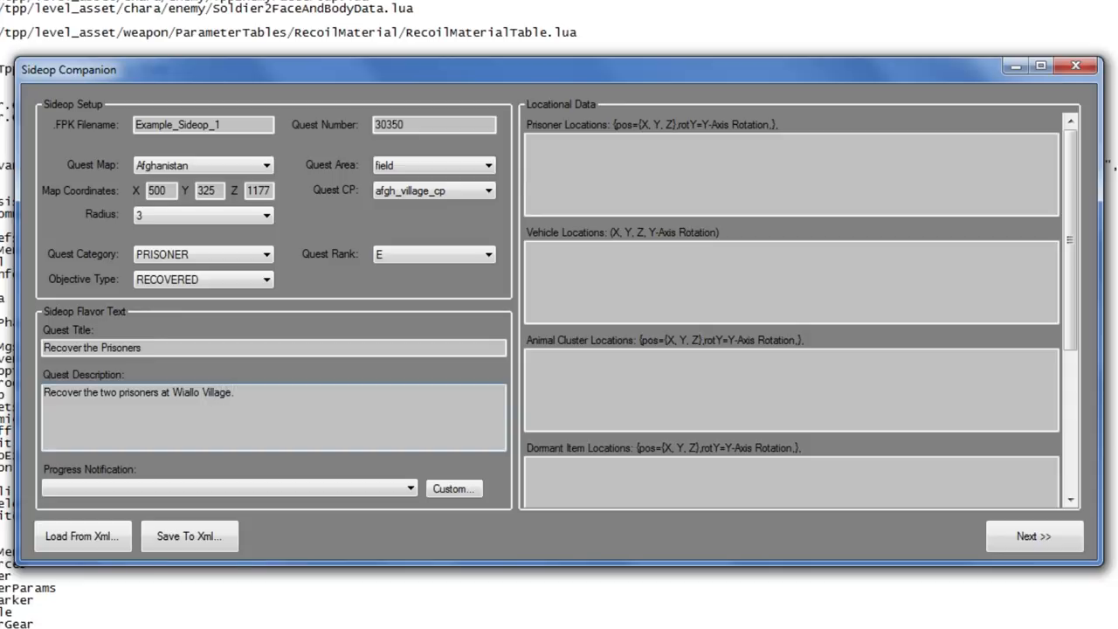
left_click(409, 488)
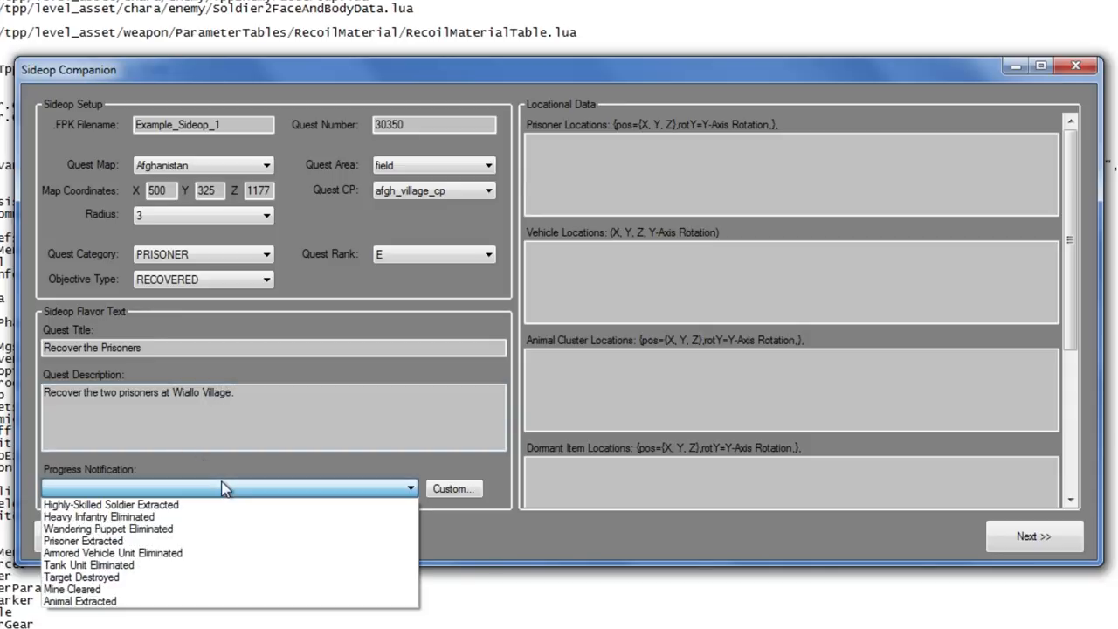
mouse_move(122, 517)
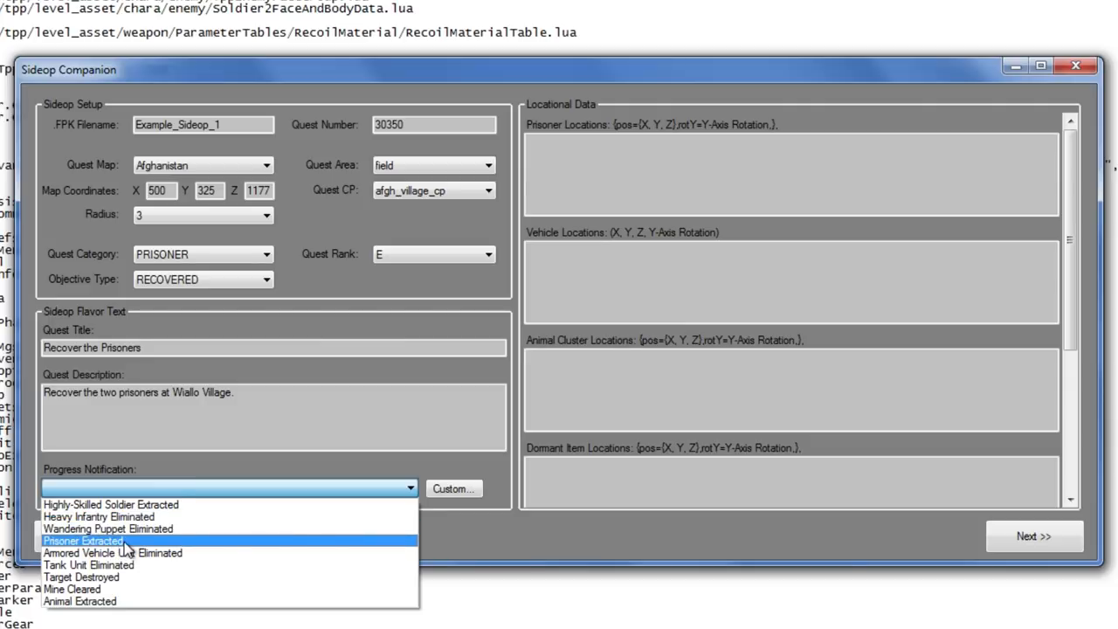
mouse_move(171, 577)
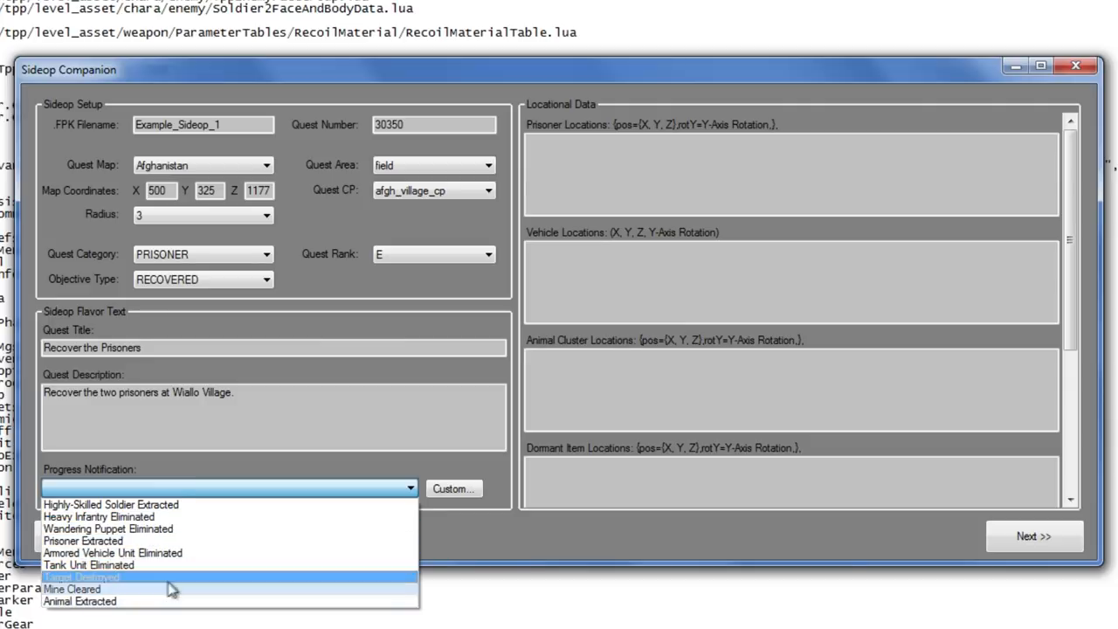
left_click(84, 542)
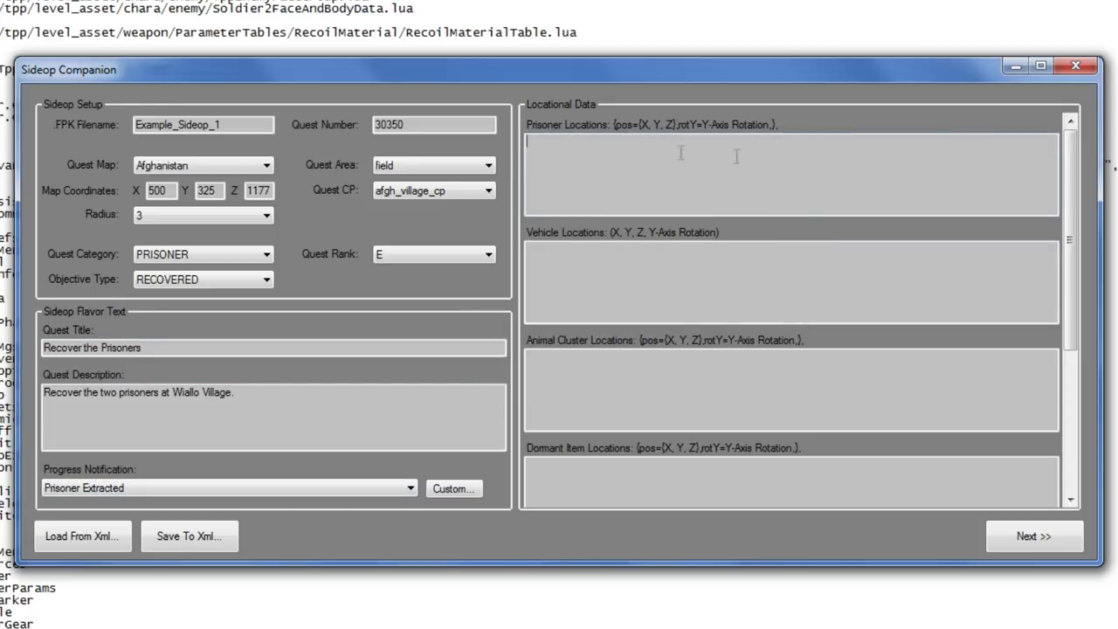
Step: Copy the two hostage position lines from the log and paste them into Prisoner Locations
scroll("down", 3)
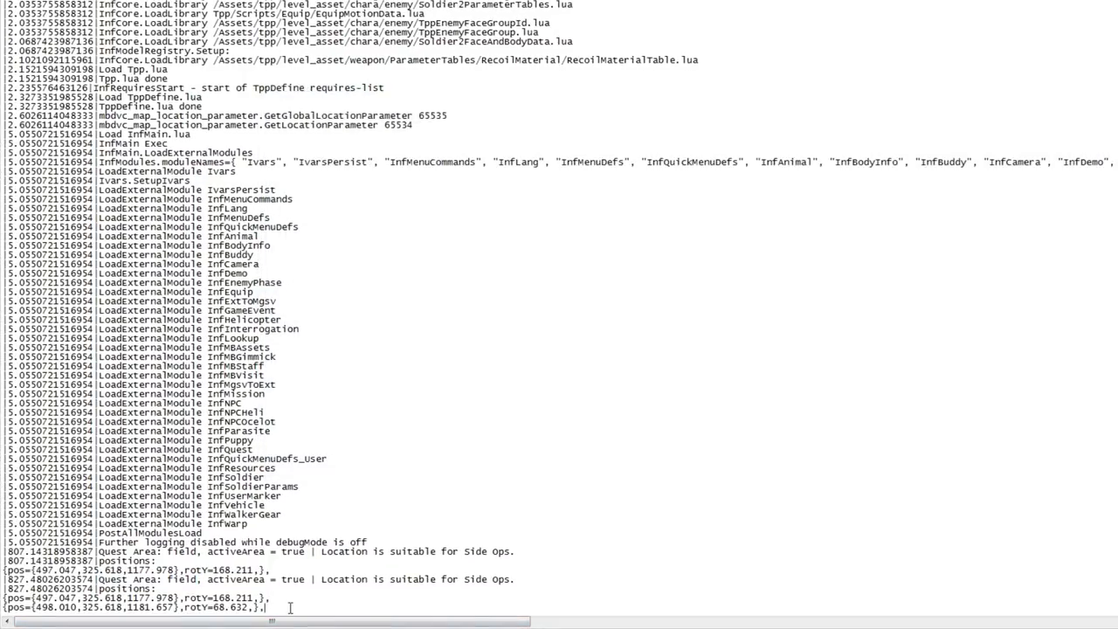
left_click_drag(3, 598, 271, 606)
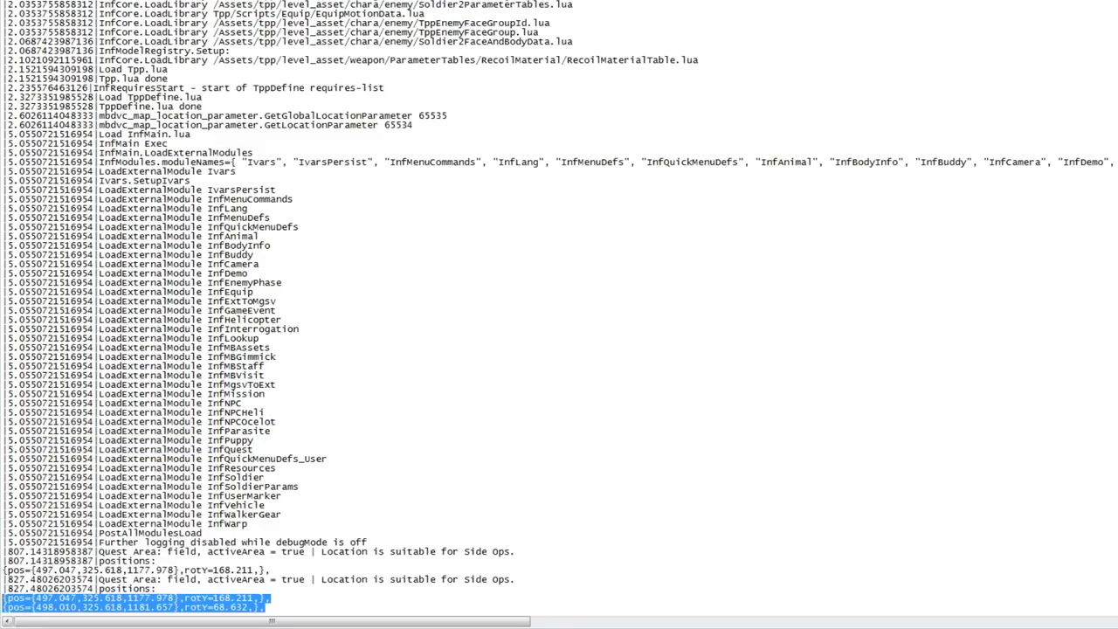
right_click(742, 158)
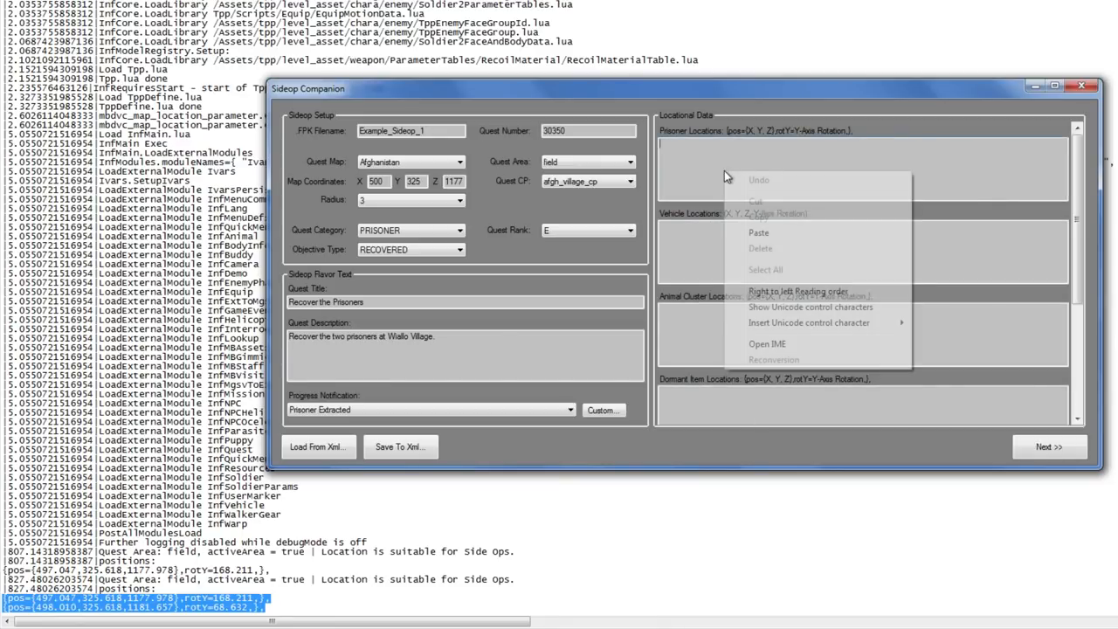
left_click(758, 232)
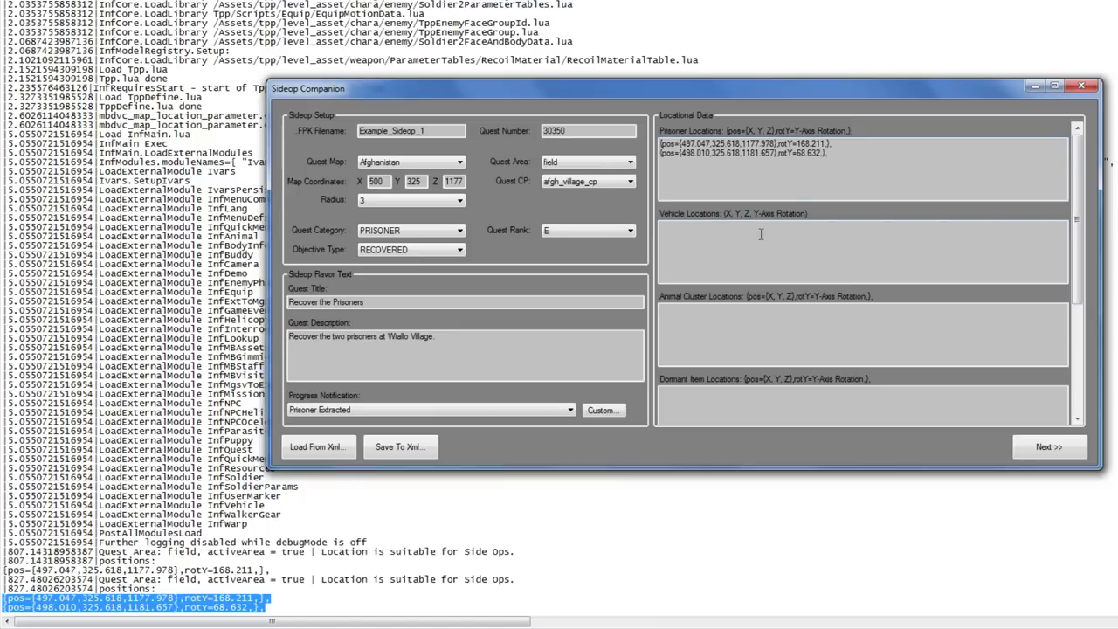
mouse_move(952, 428)
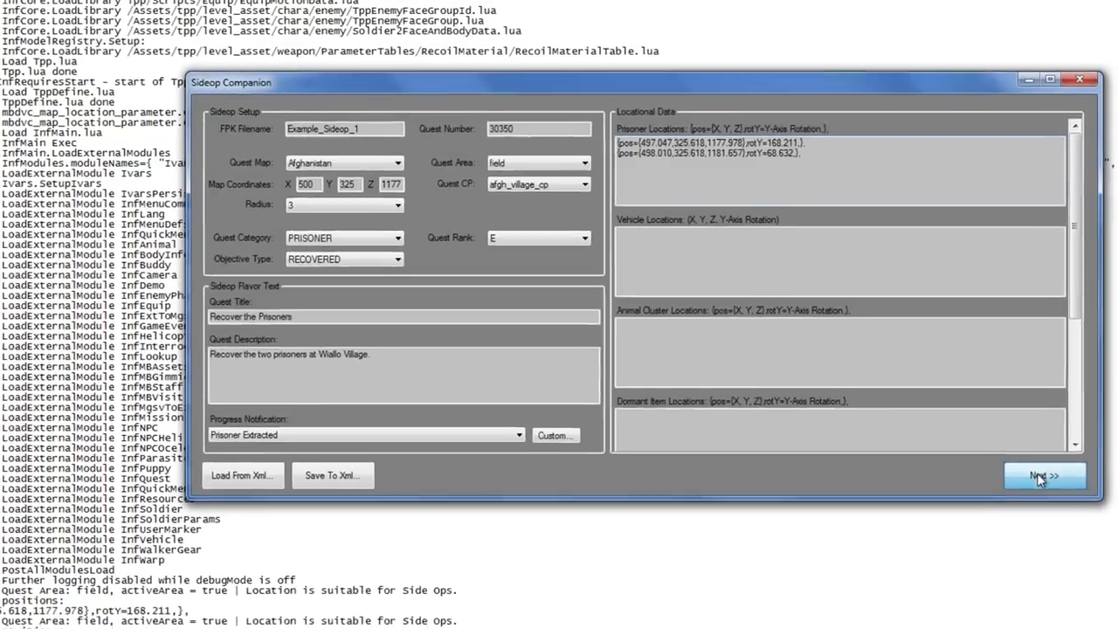
Step: Advance to the enemies and prisoners page and bring up the prisoner Body list
left_click(1045, 476)
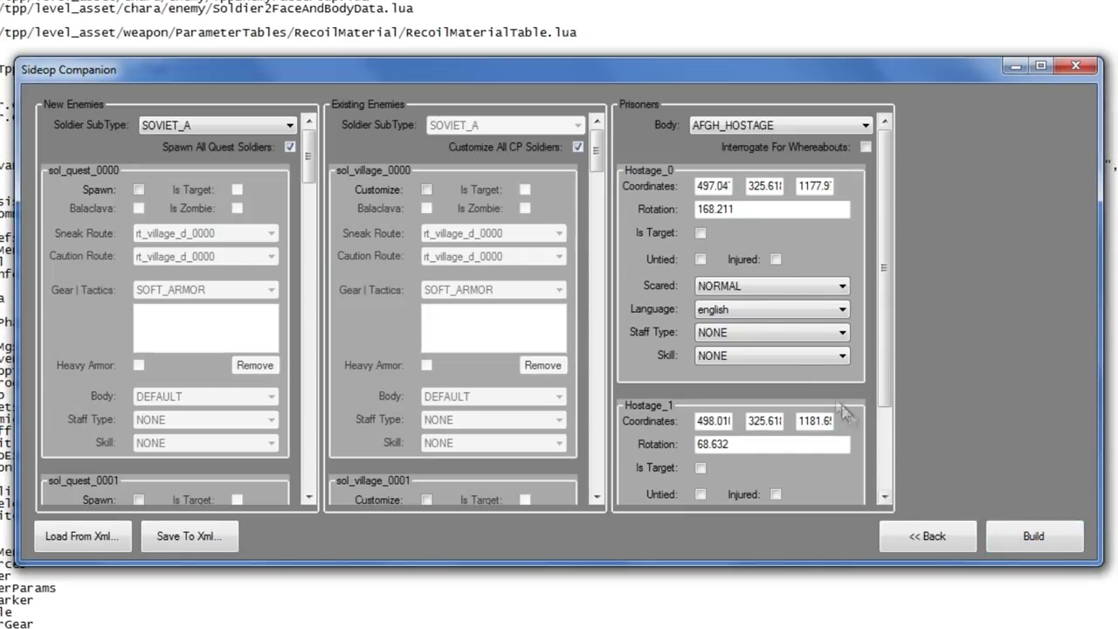
mouse_move(339, 157)
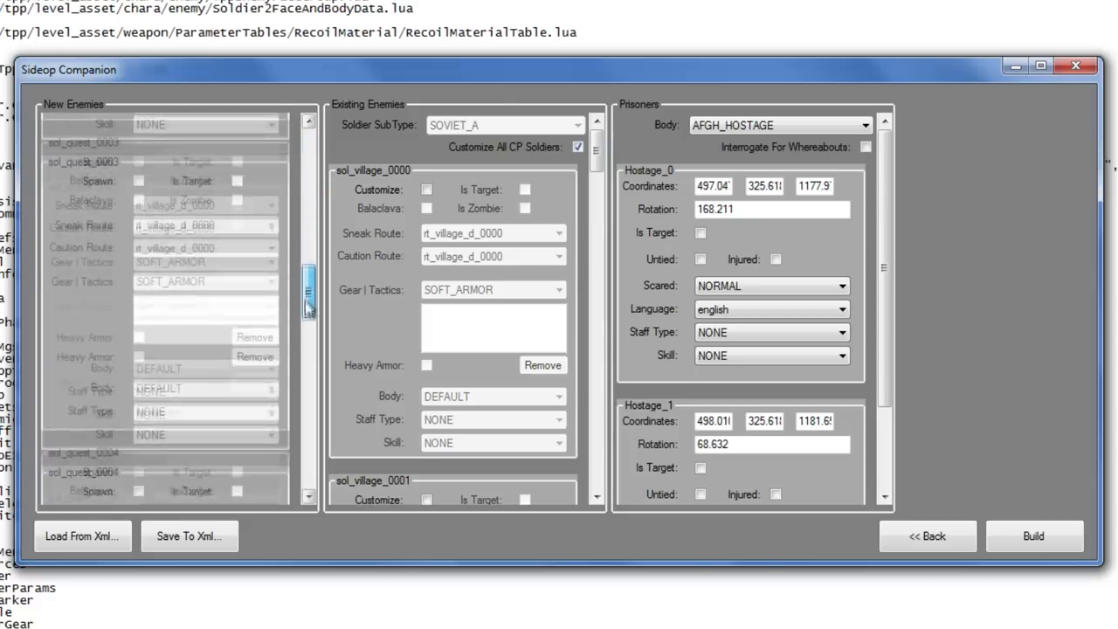
scroll("down", 3)
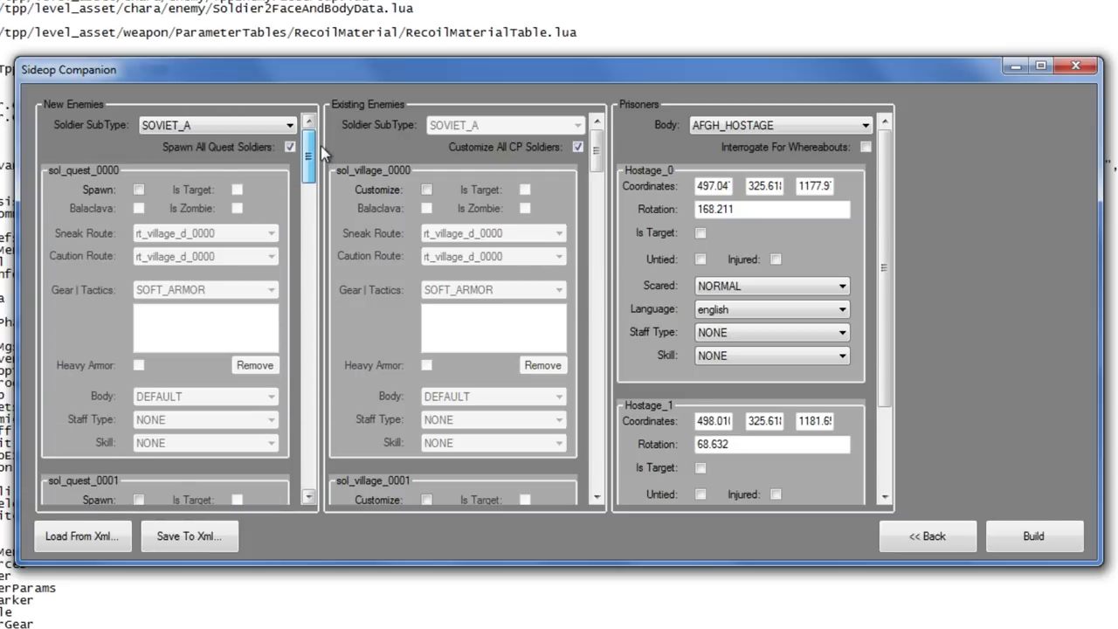
mouse_move(598, 149)
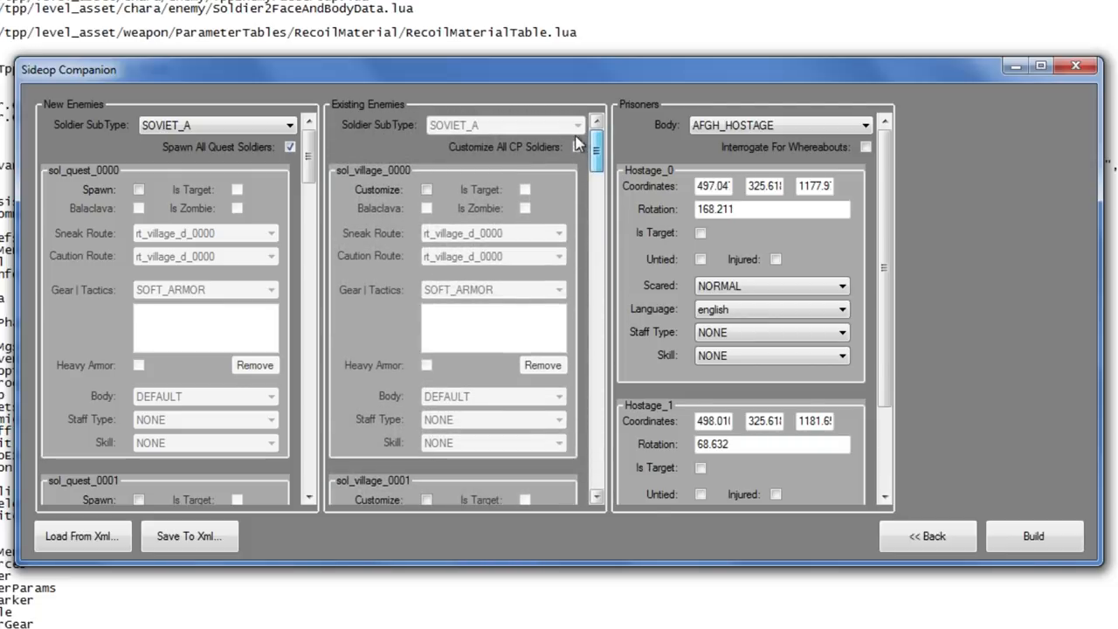
left_click(577, 147)
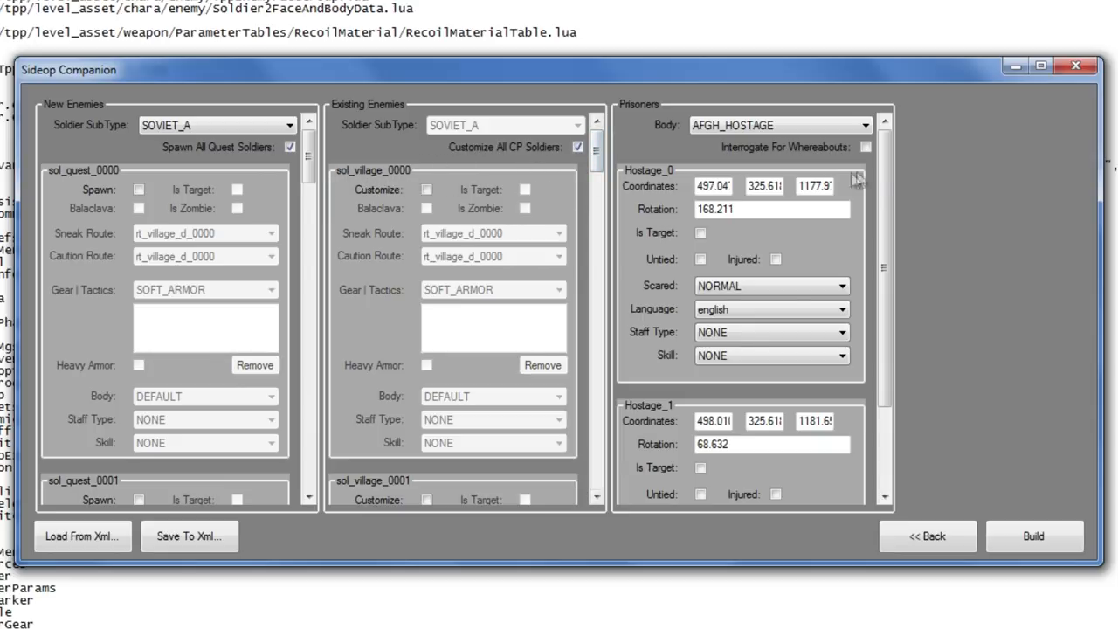
scroll("down", 3)
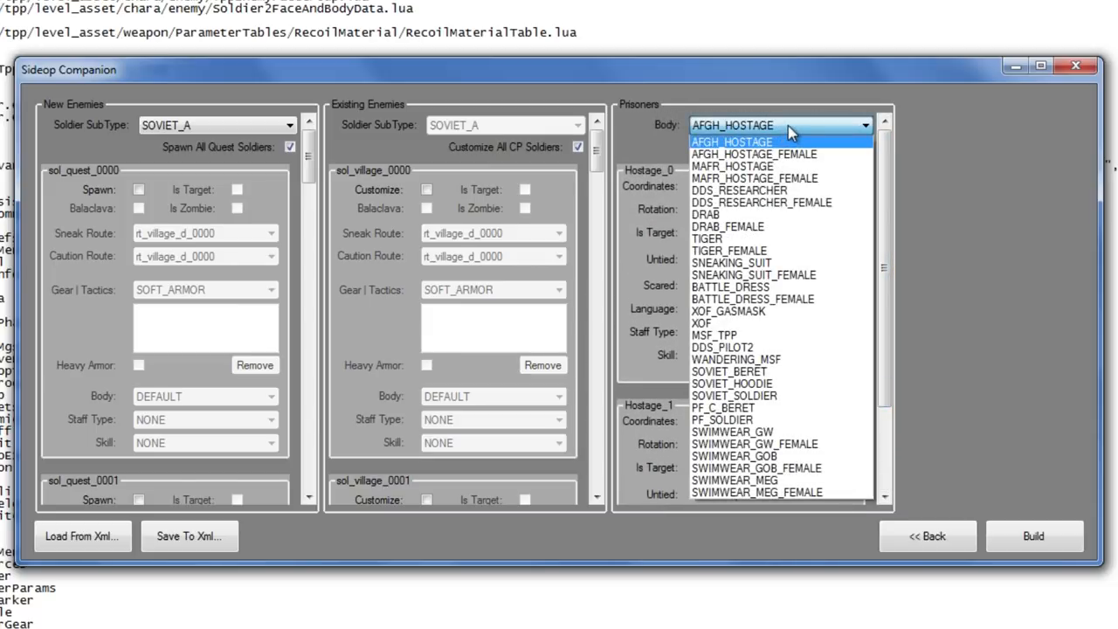
mouse_move(813, 153)
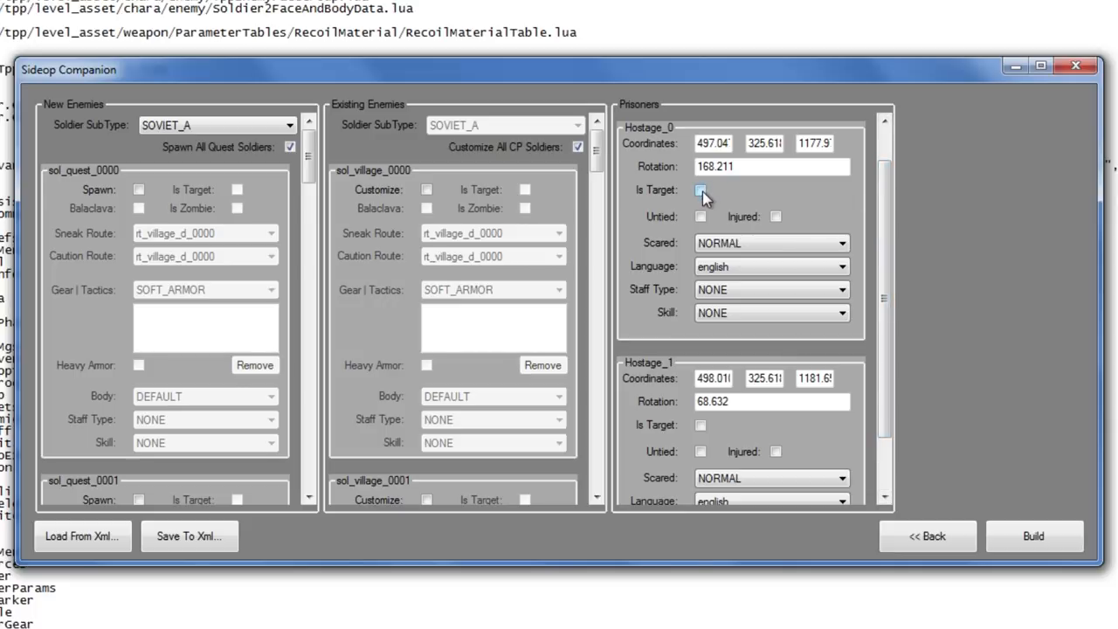
Step: Mark Hostage_0 and Hostage_1 as mission targets and set Hostage_0 to never scared
left_click(700, 190)
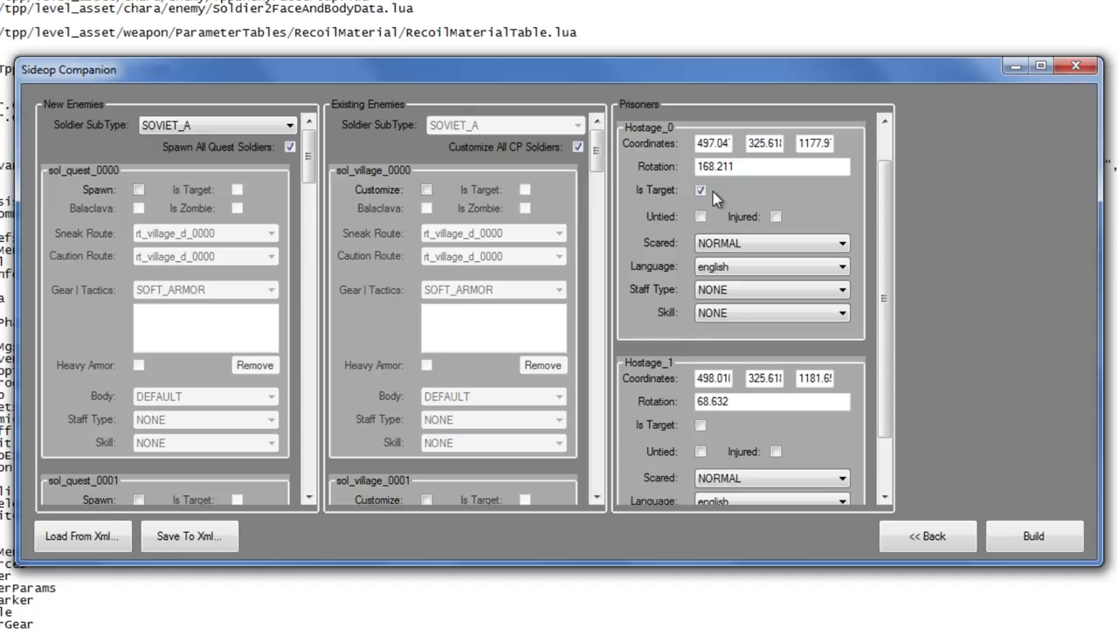
left_click(701, 426)
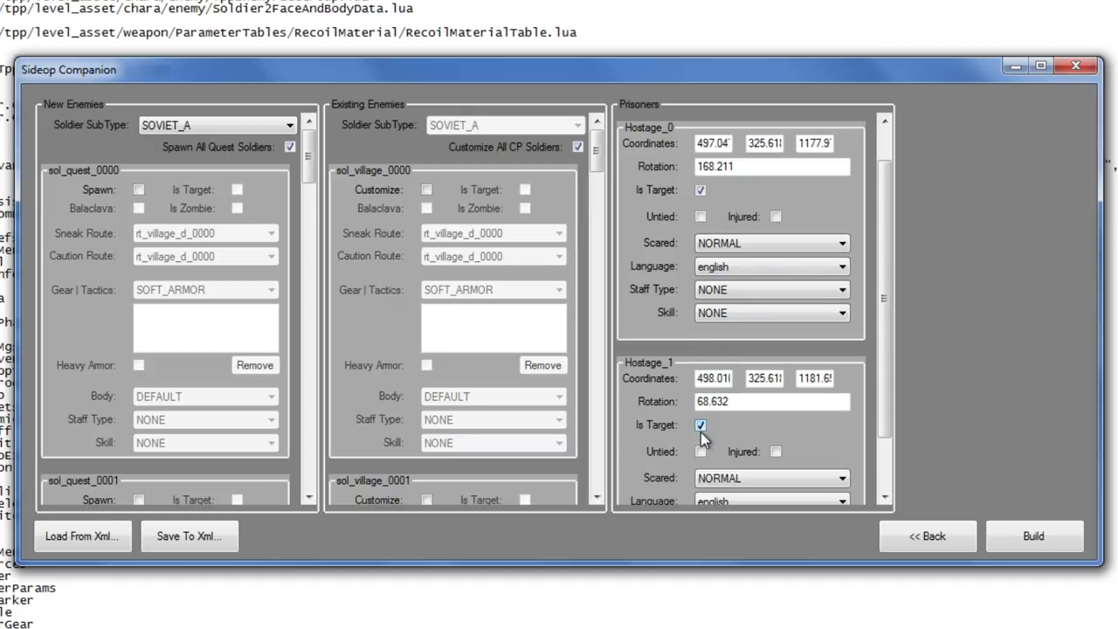
left_click(771, 242)
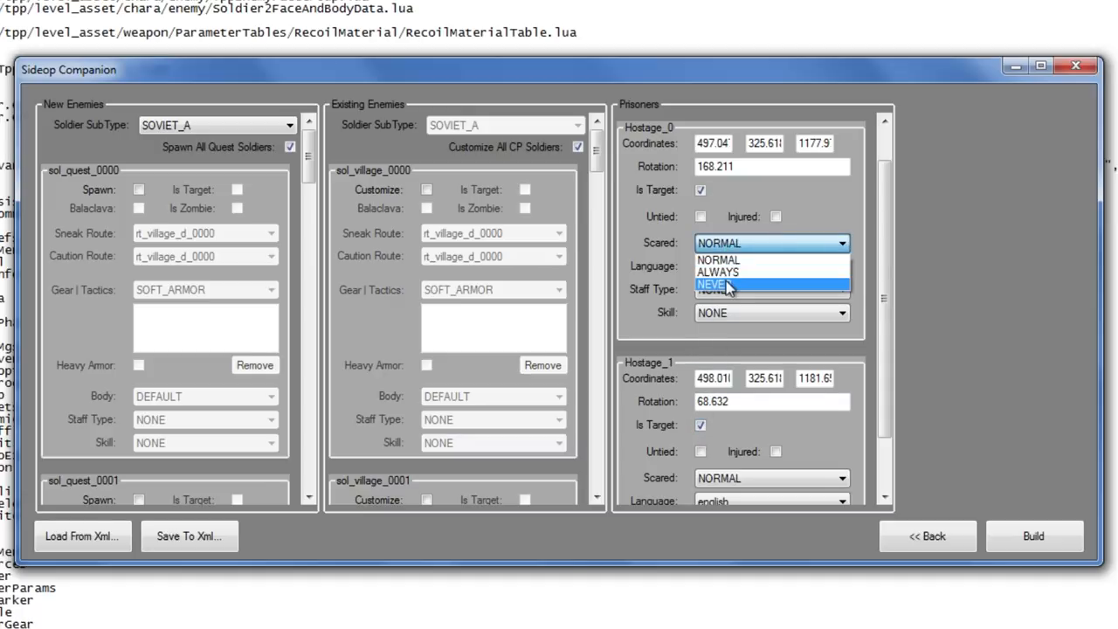
left_click(711, 285)
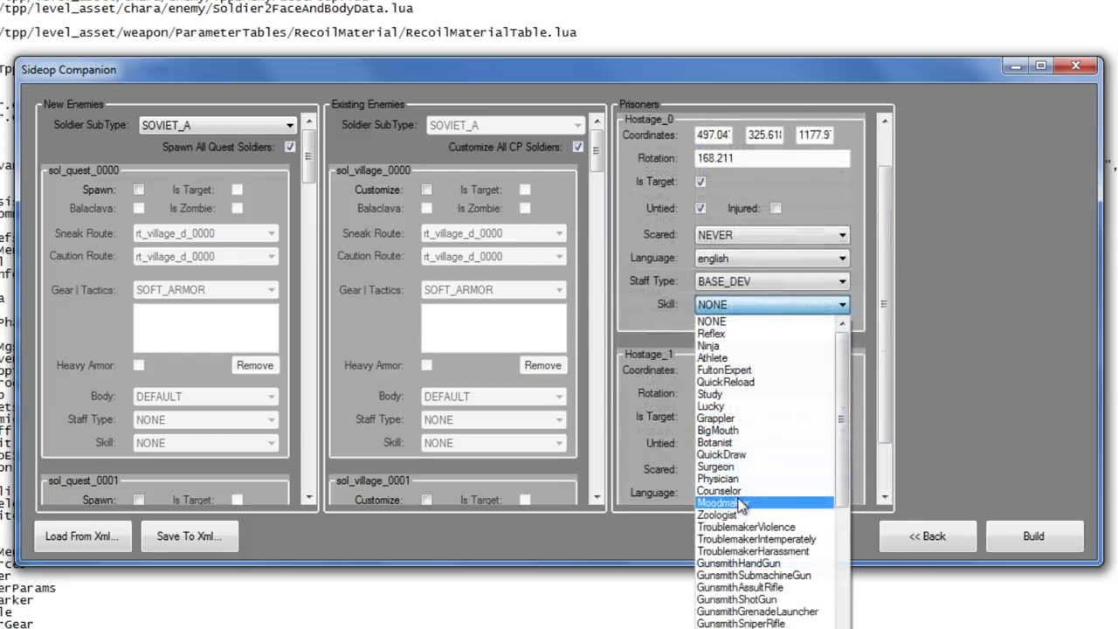
Step: Give both hostages the Moodmaker skill
left_click(720, 503)
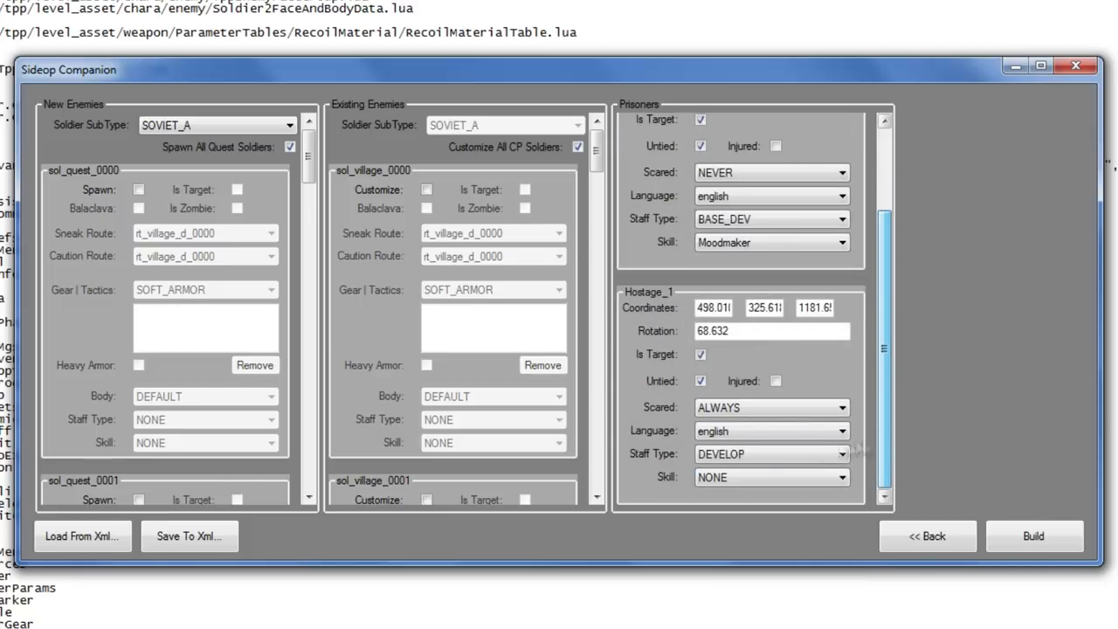
left_click(770, 477)
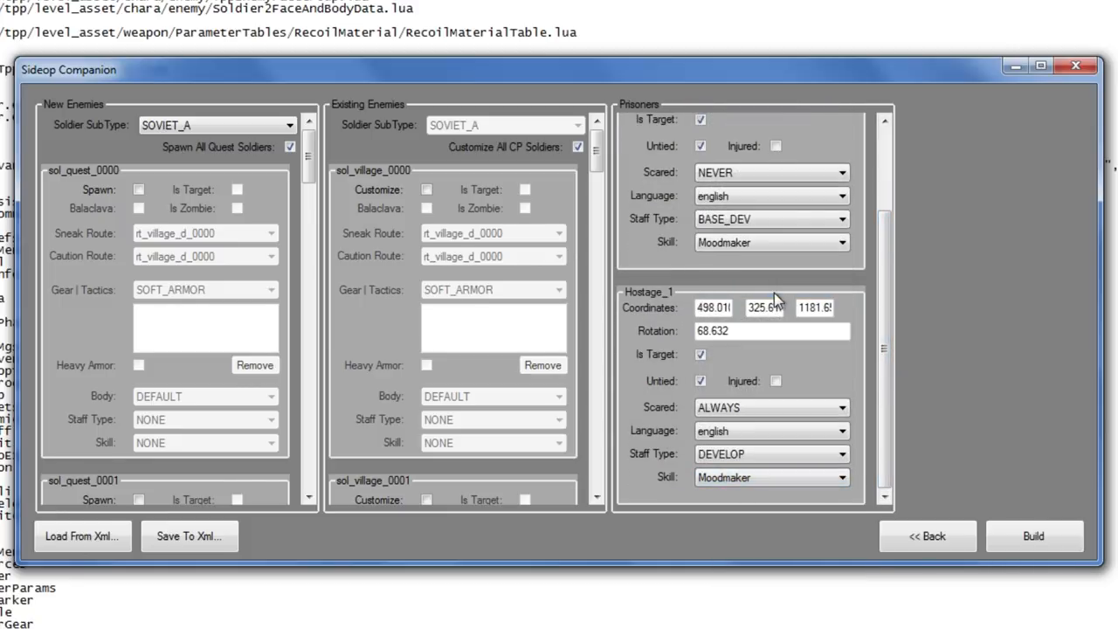
scroll("down", 3)
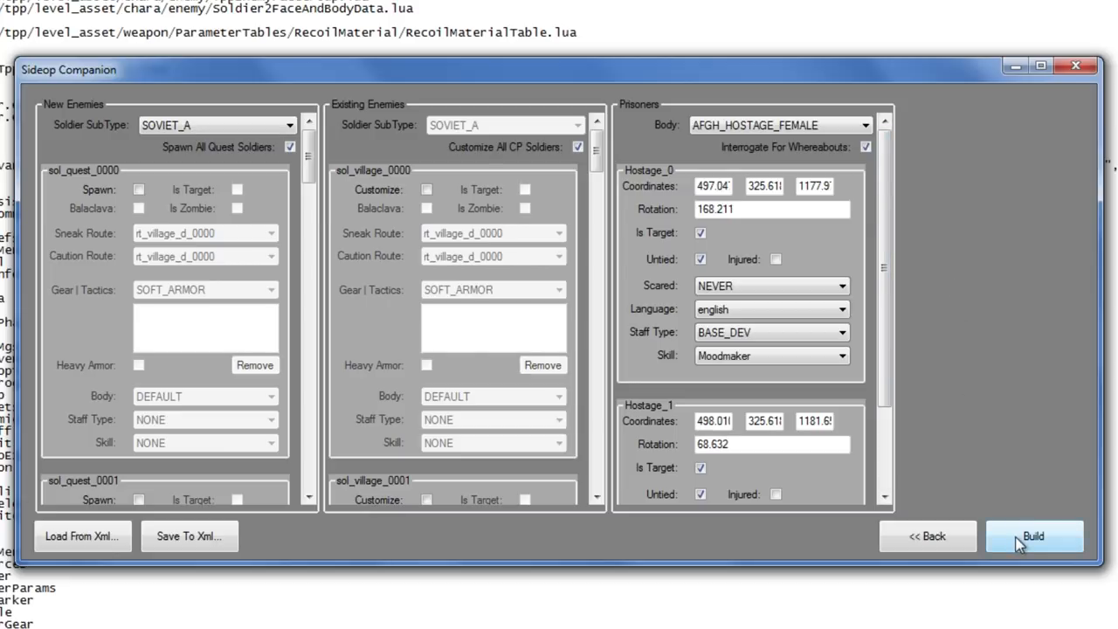
Step: Build the side op files, acknowledge Build Complete, and close SideOp Companion
left_click(1035, 535)
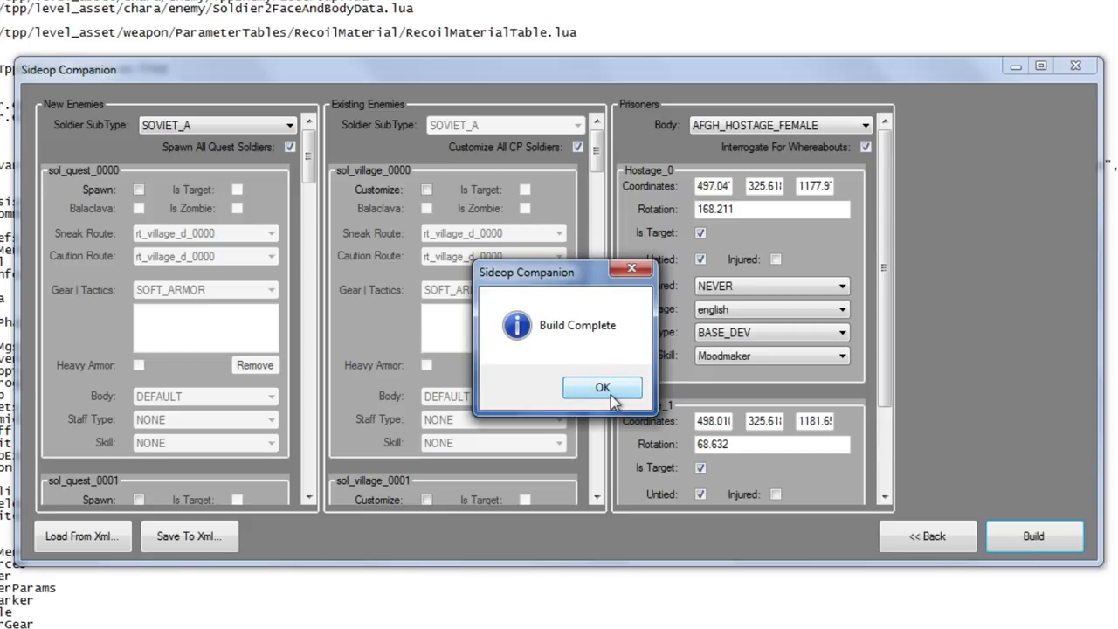
left_click(601, 388)
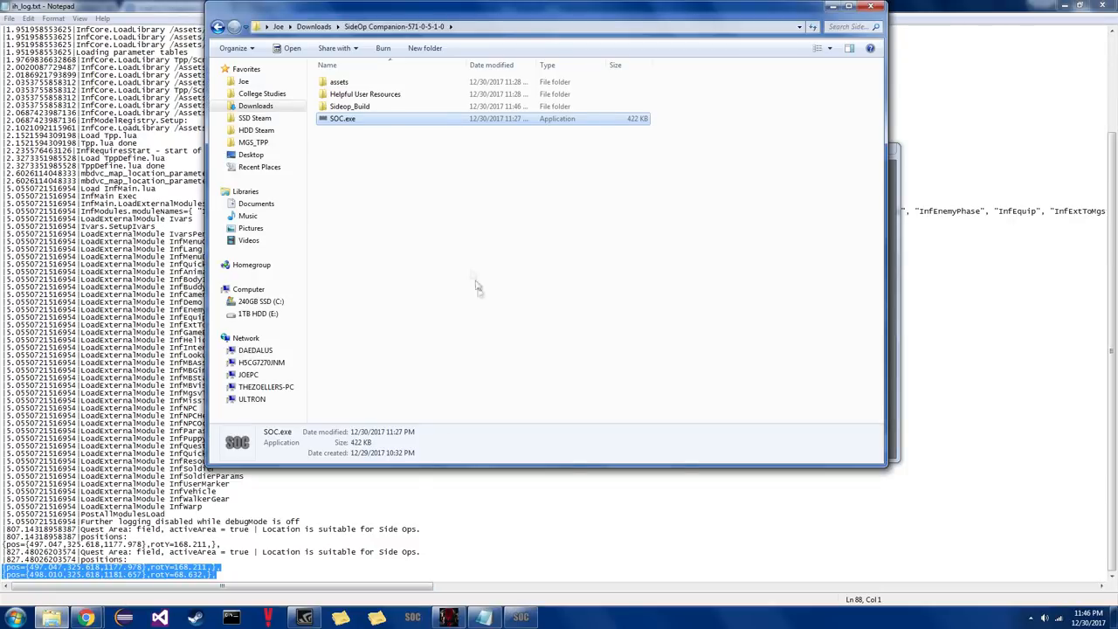
left_click(349, 106)
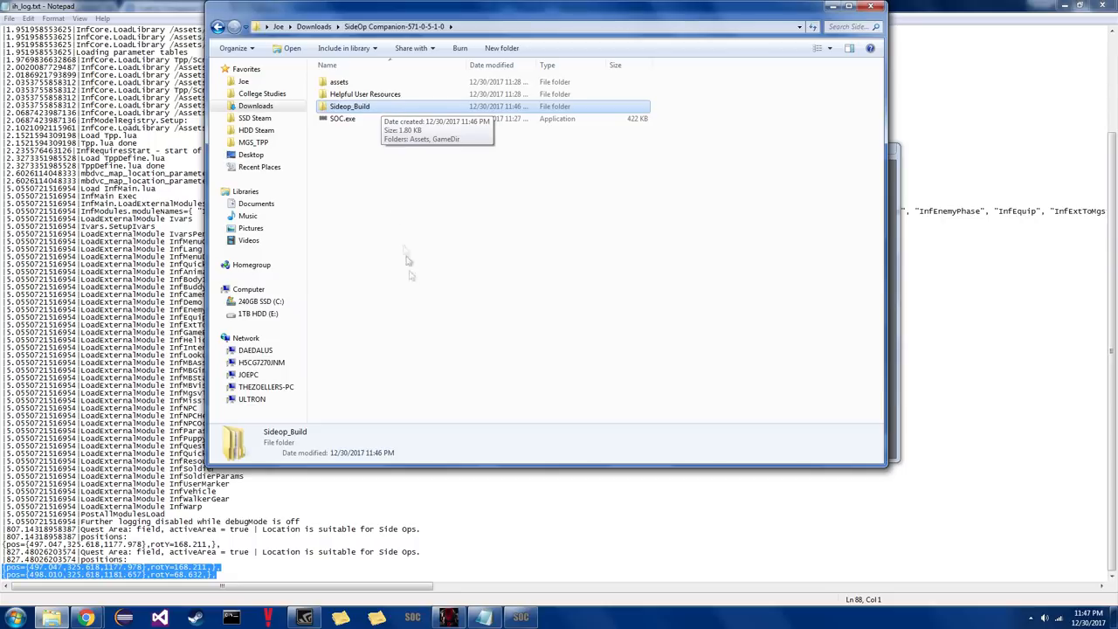
right_click(448, 617)
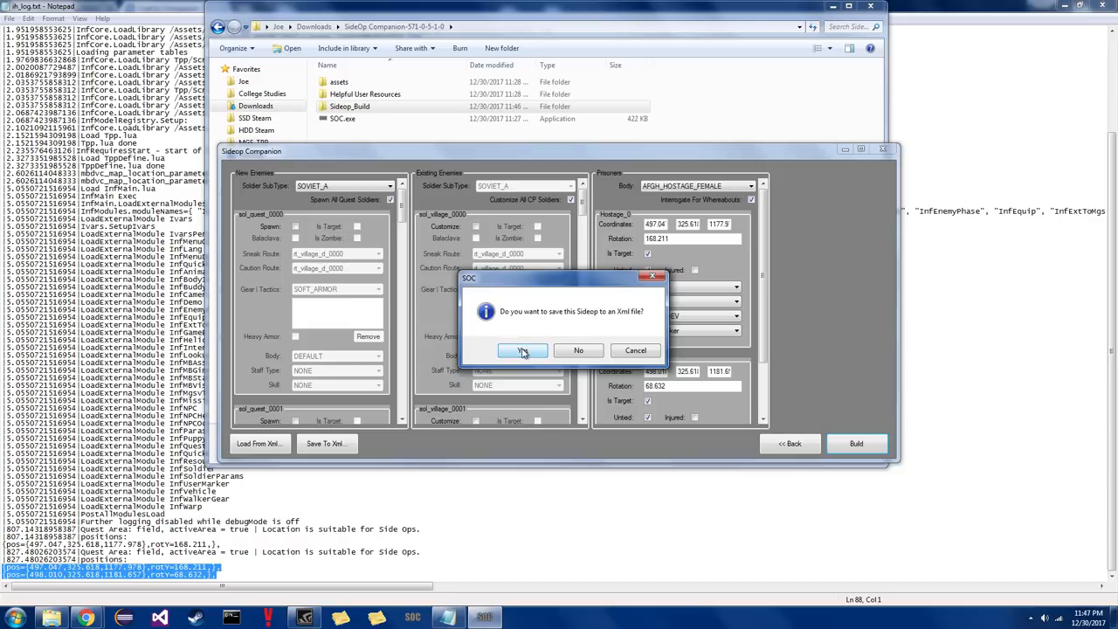
Step: Agree to save the side op as an XML file on the Desktop
left_click(522, 350)
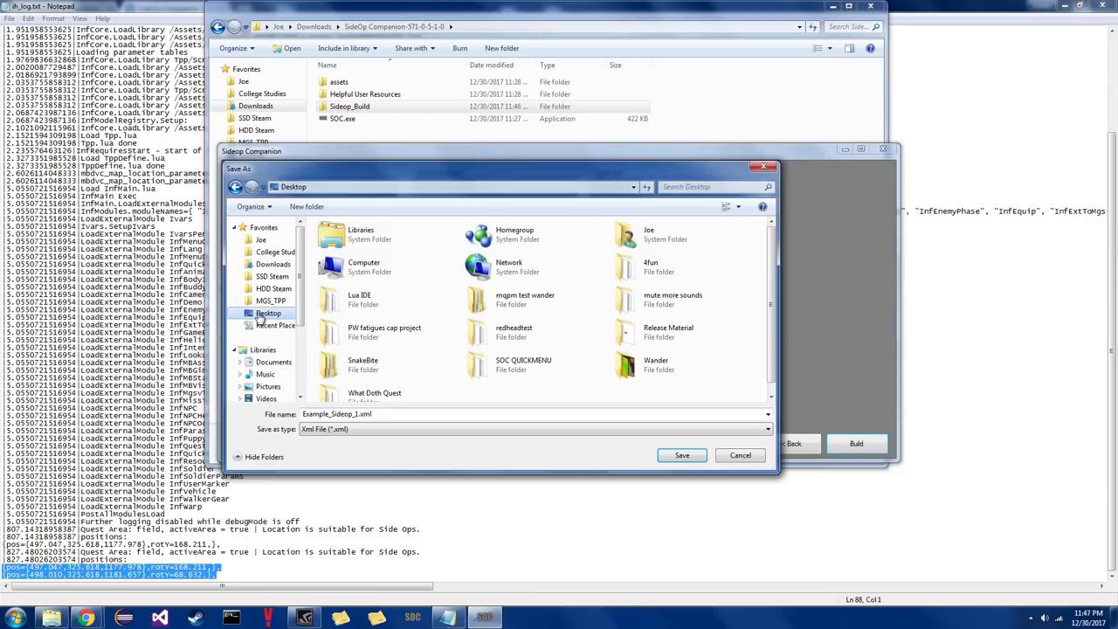
scroll("down", 3)
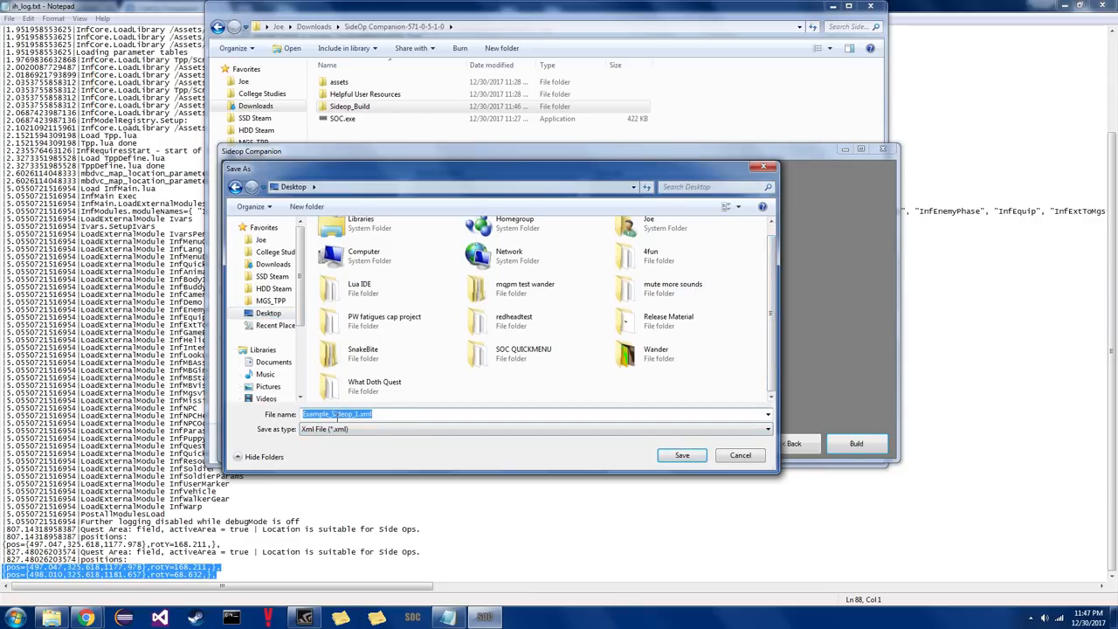
type("My Fil")
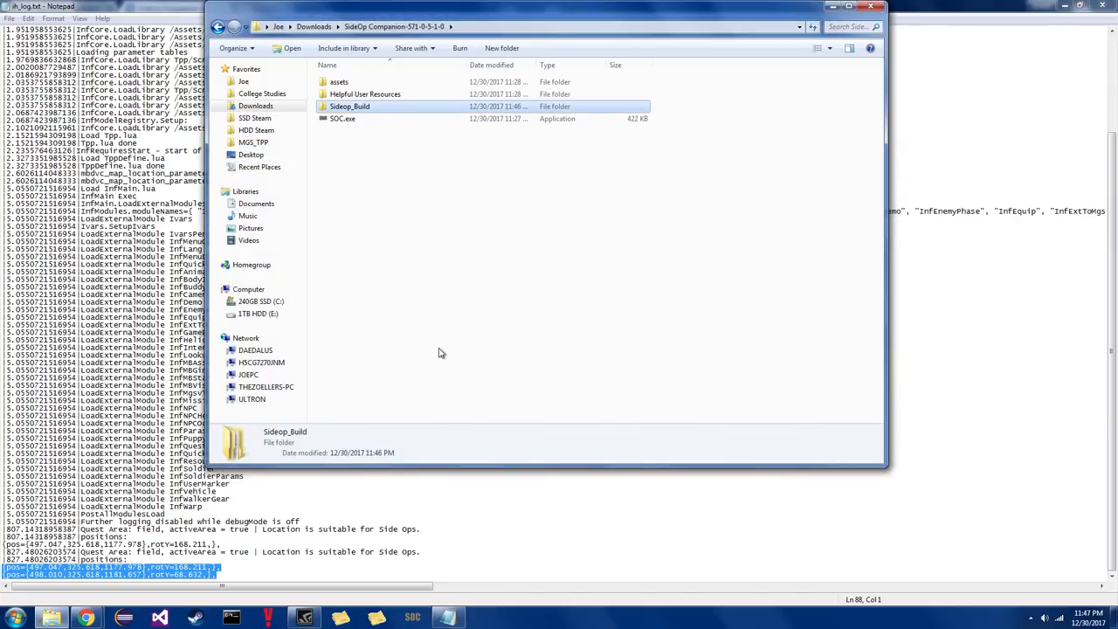
Step: Browse to the SideOp Companion download folder and select the Sideop_Build folder
left_click(252, 153)
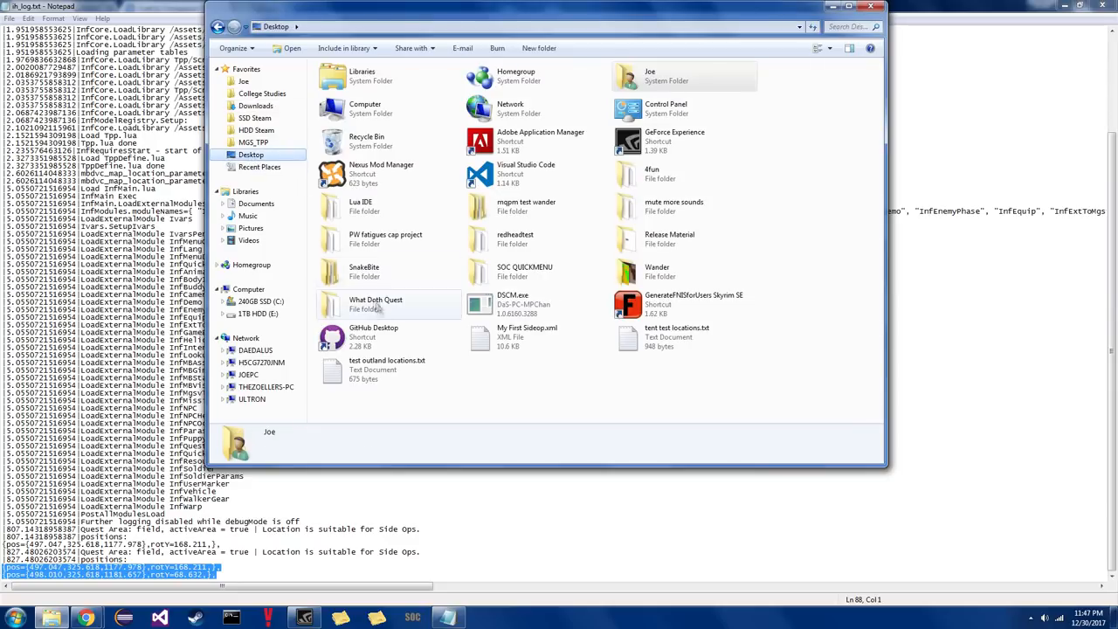
left_click(528, 335)
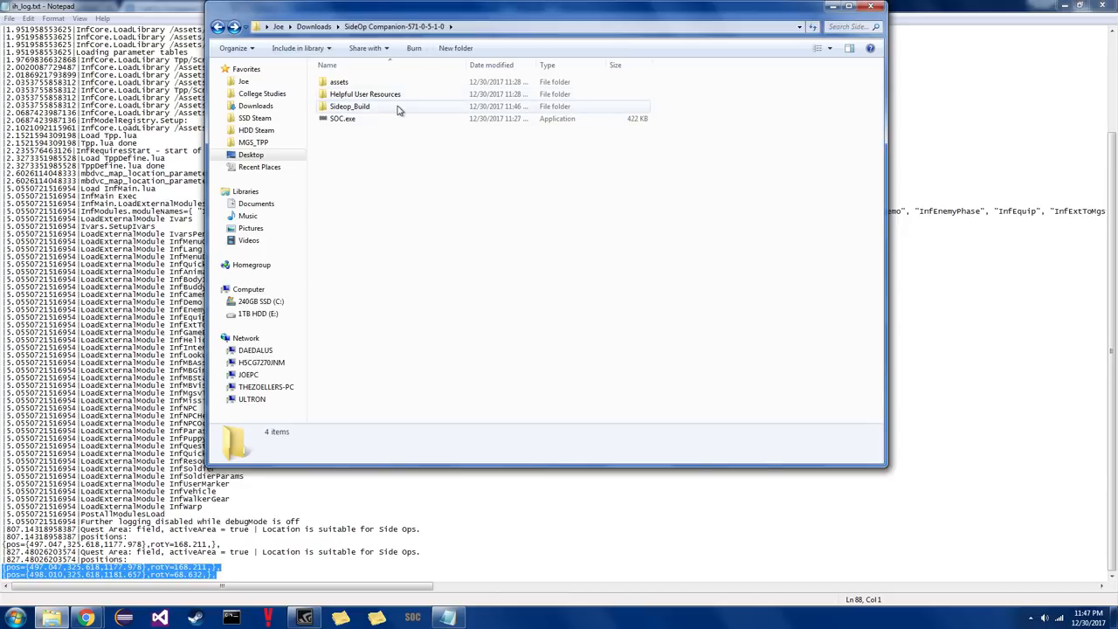
double_click(350, 107)
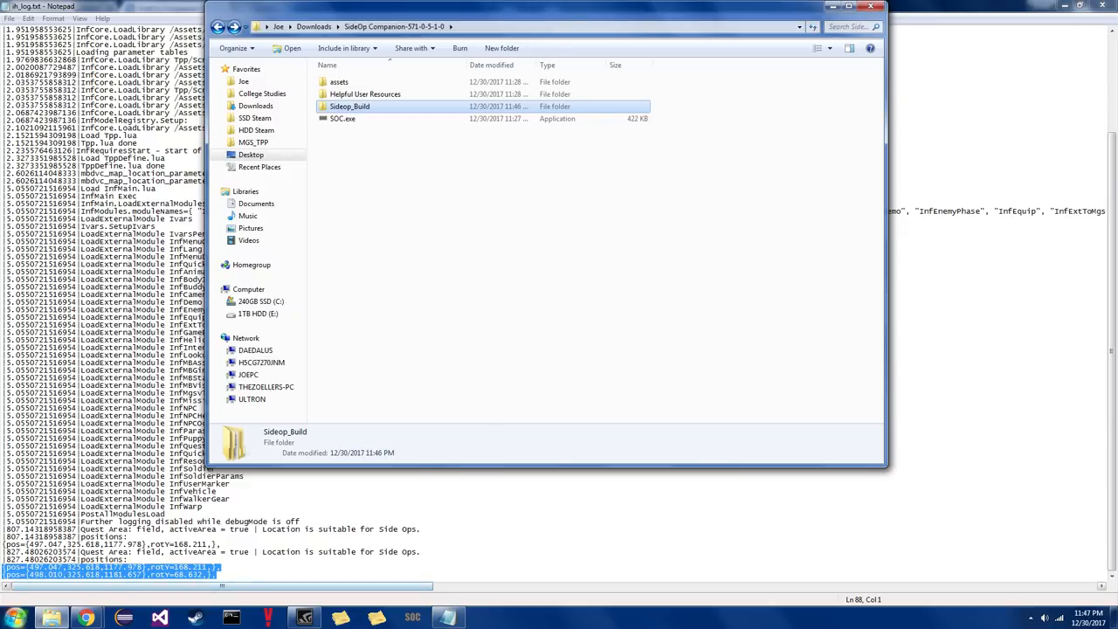
Step: Launch MakeBite from the Start menu and browse for the mod files folder
left_click(14, 619)
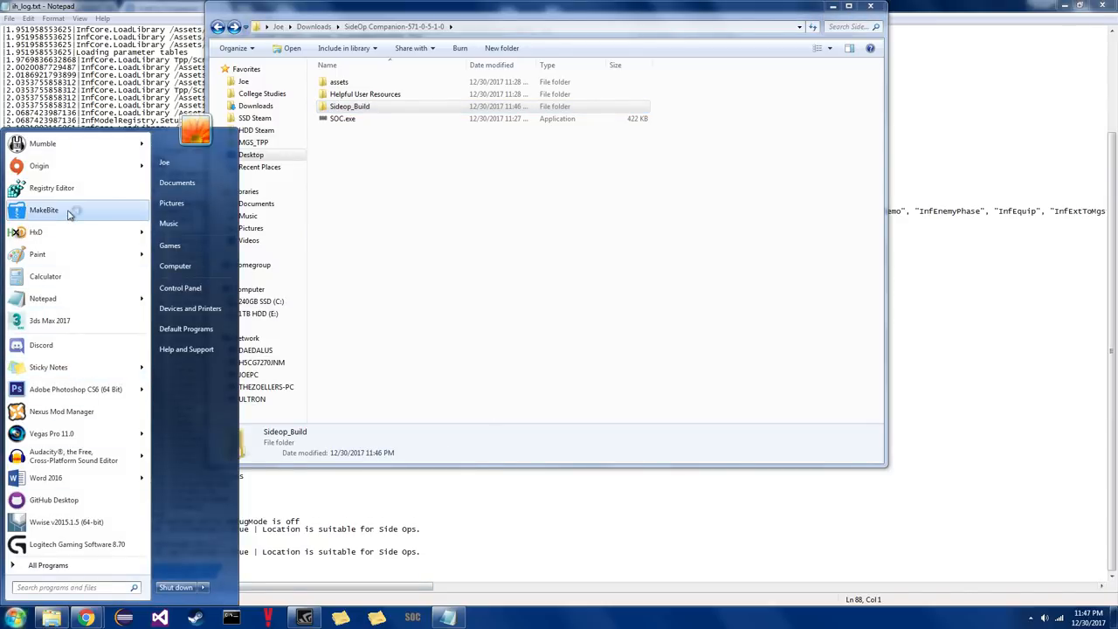
left_click(45, 209)
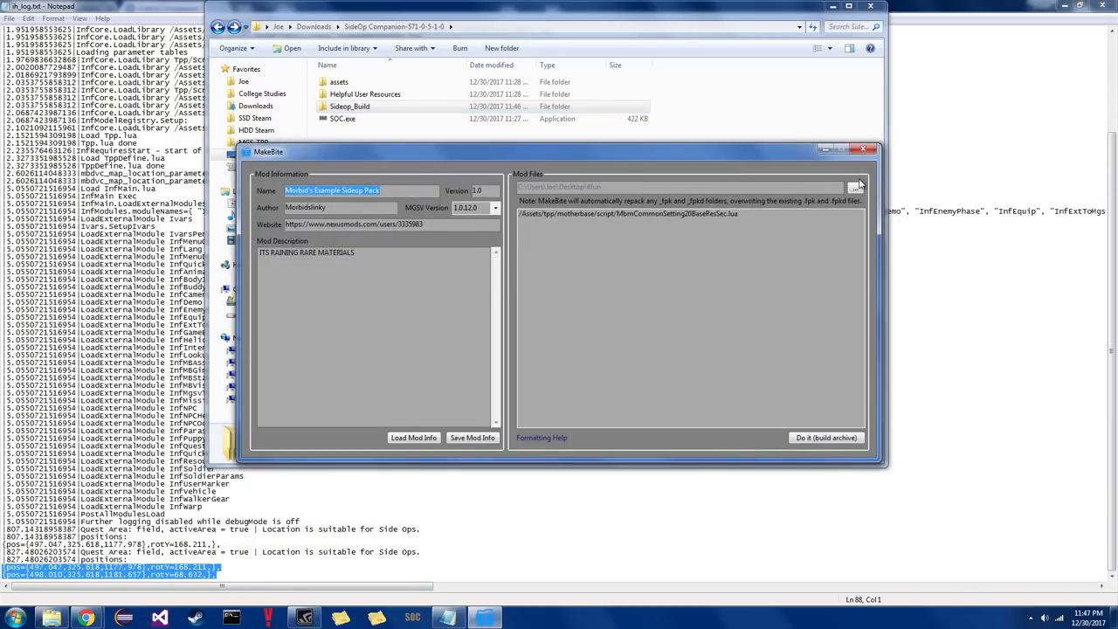
left_click(856, 189)
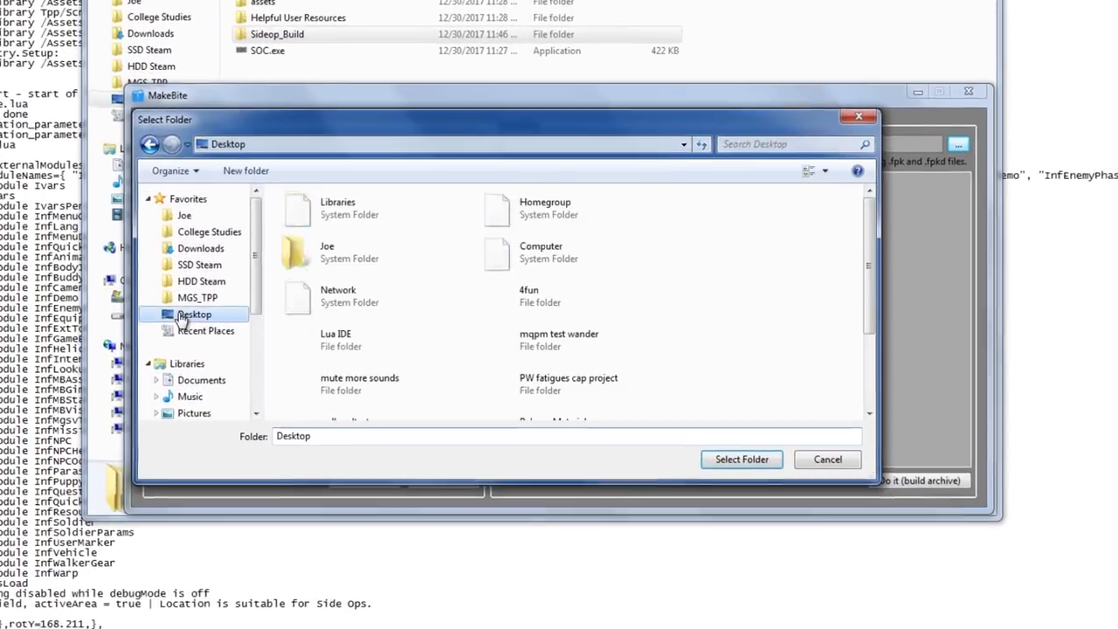
Step: Choose Downloads > SideOp Companion > Sideop_Build as the mod source folder
left_click(199, 248)
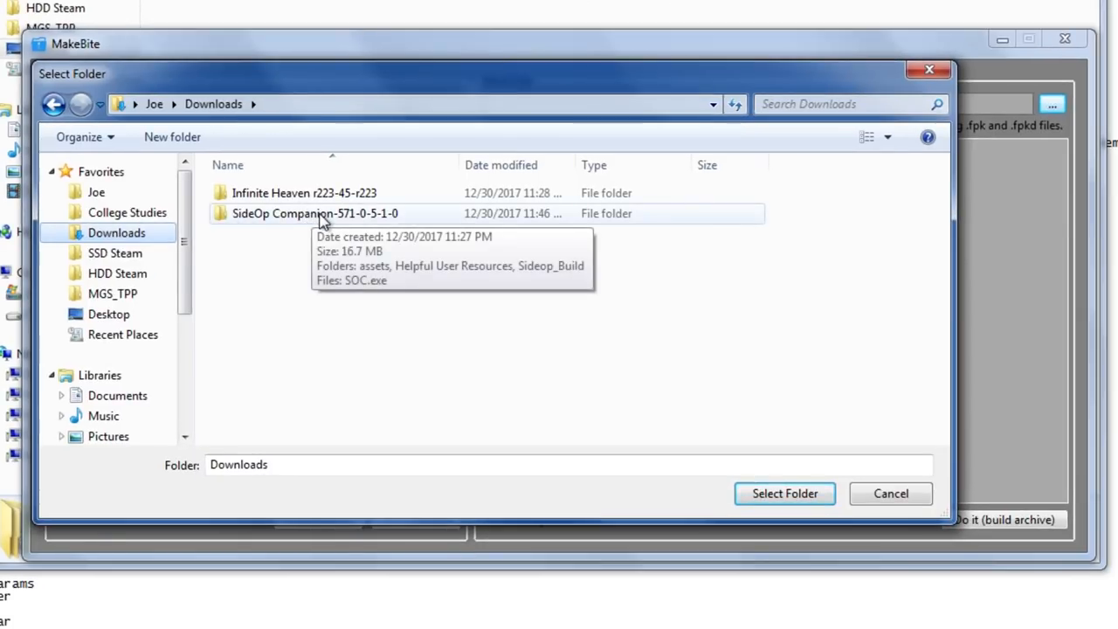
double_click(315, 213)
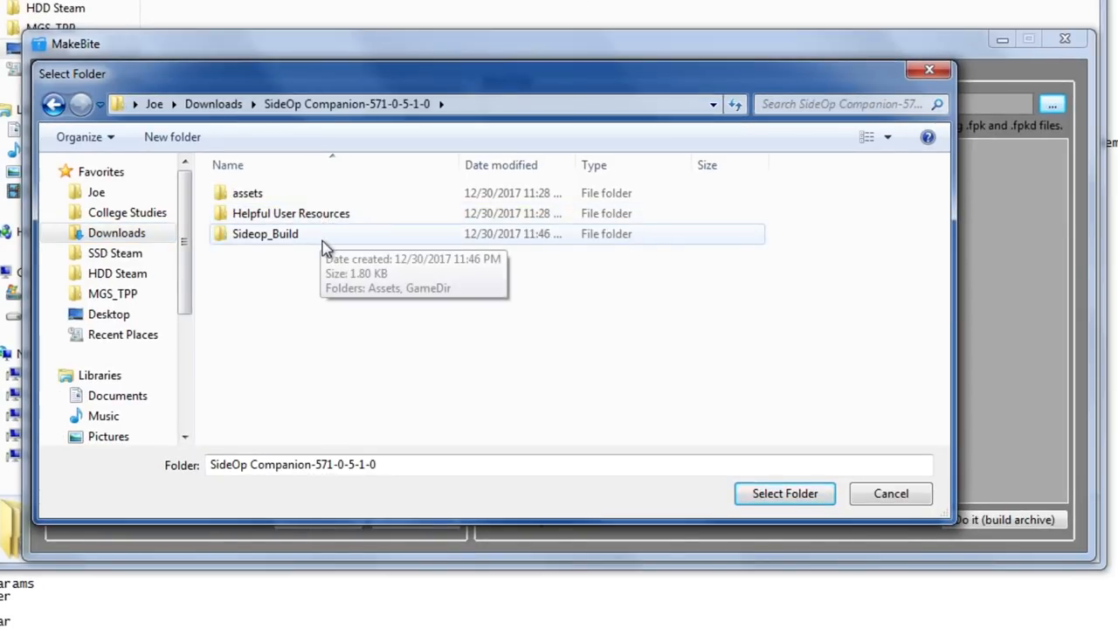
left_click(265, 234)
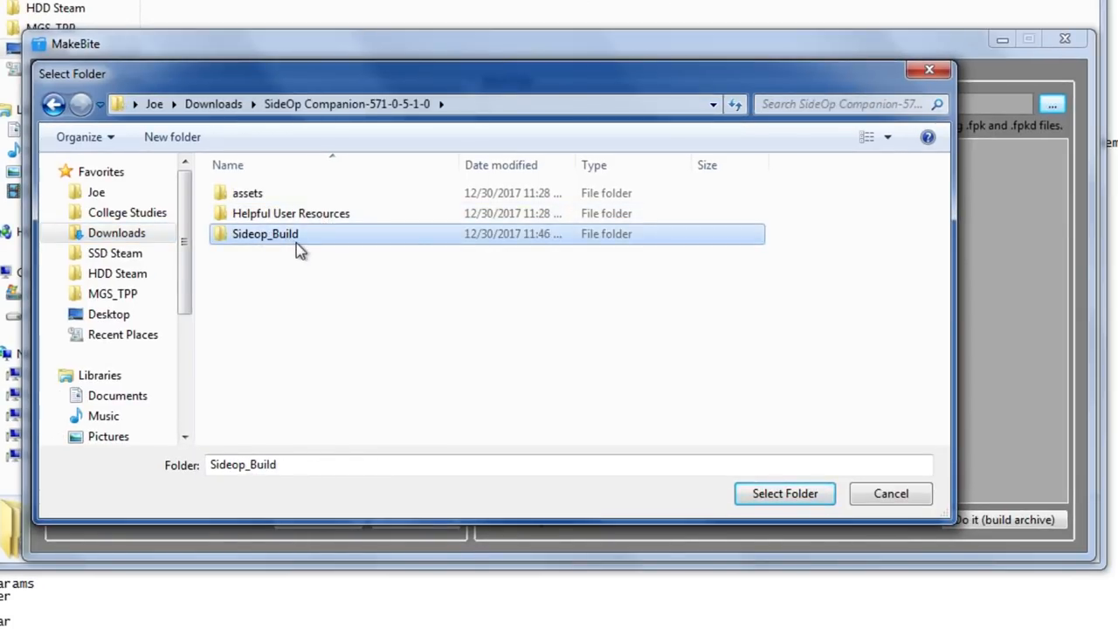
mouse_move(784, 493)
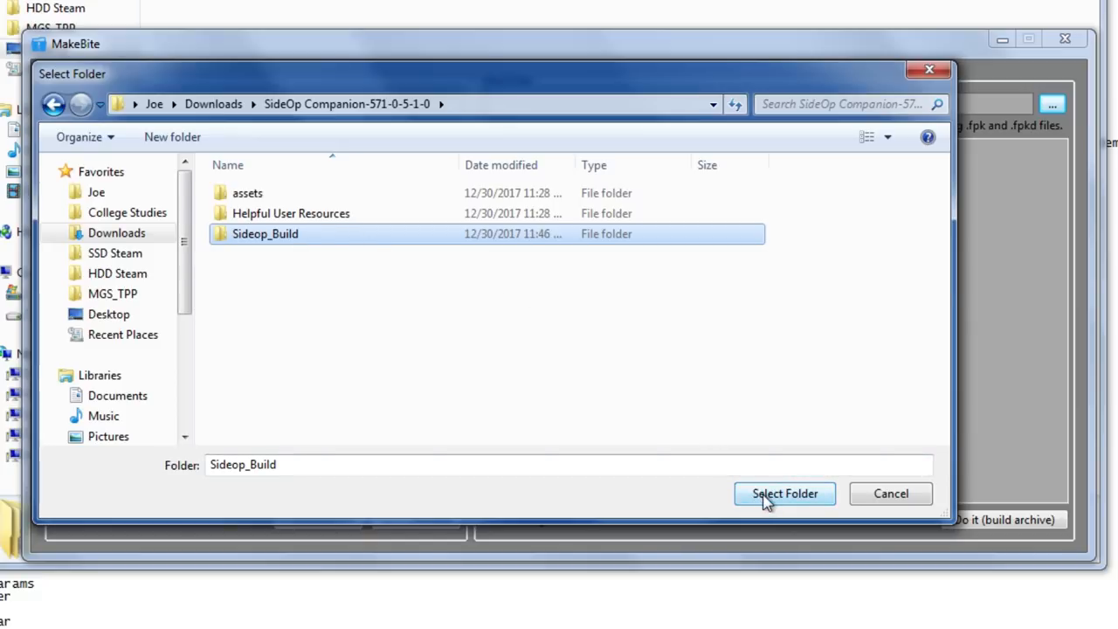
left_click(783, 492)
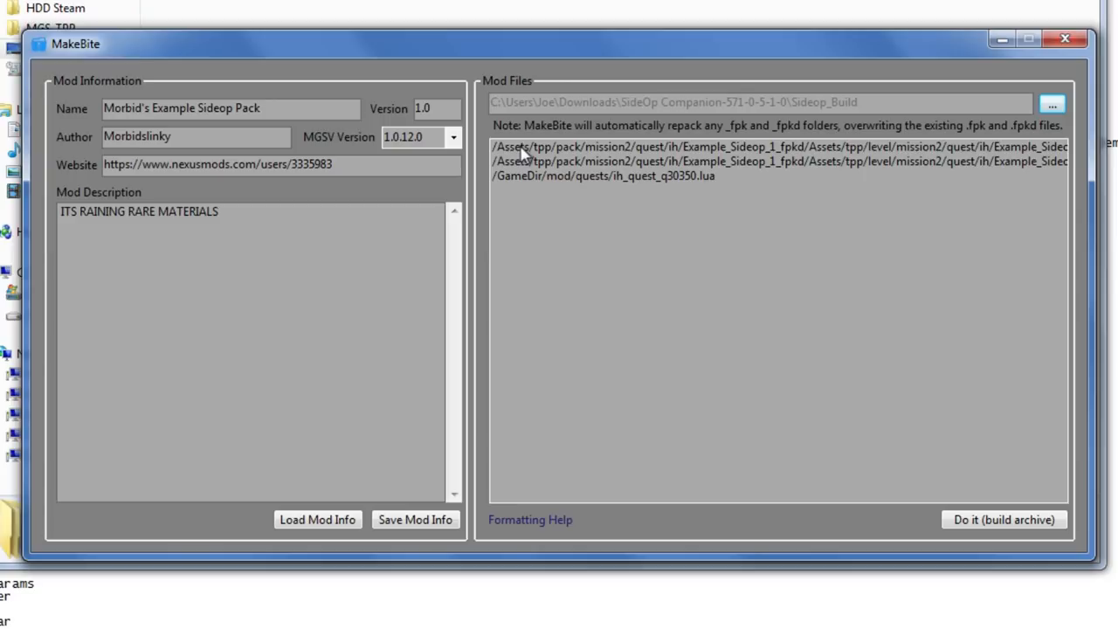
mouse_move(525, 171)
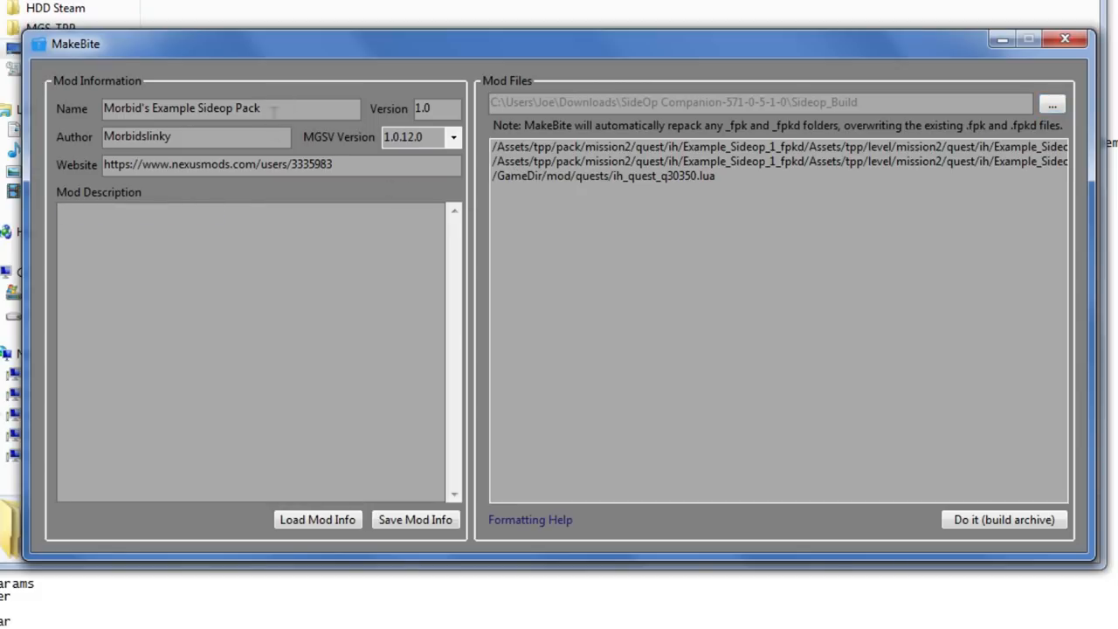
Step: Describe the mod as 'Test =)' and build it as the 'Sideop Test' .mgsv file
type("Test =)")
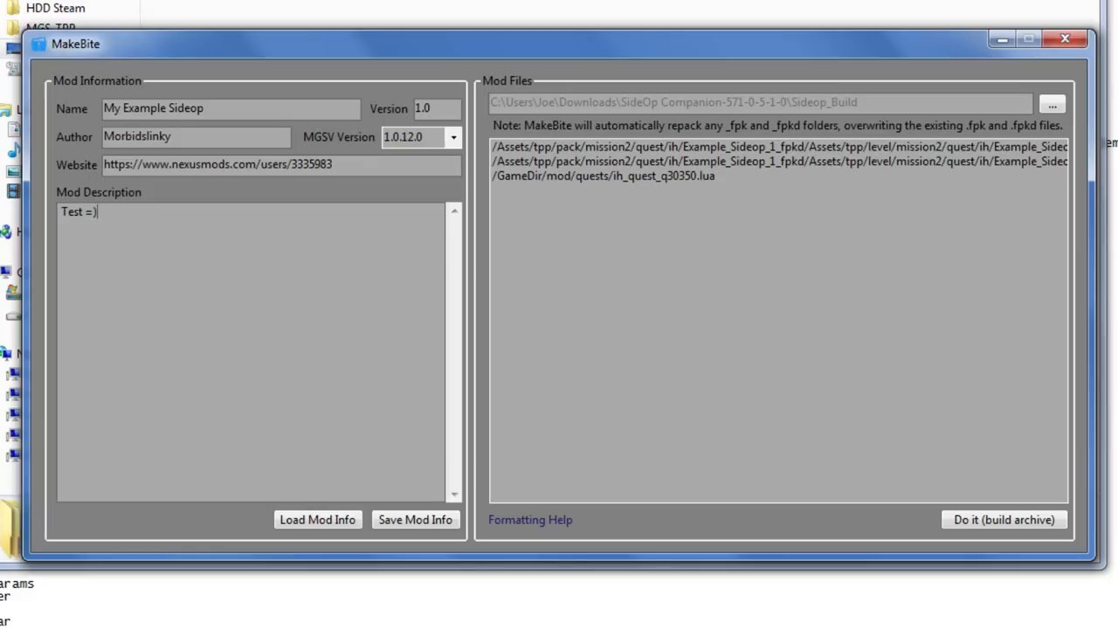
mouse_move(555, 416)
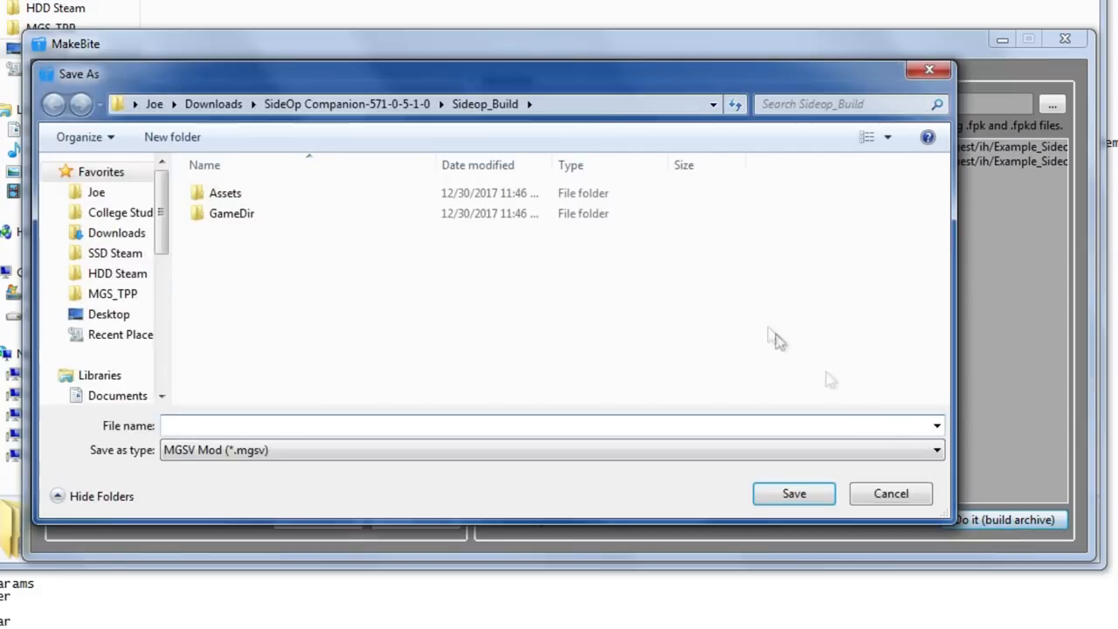
type("Sideop Test")
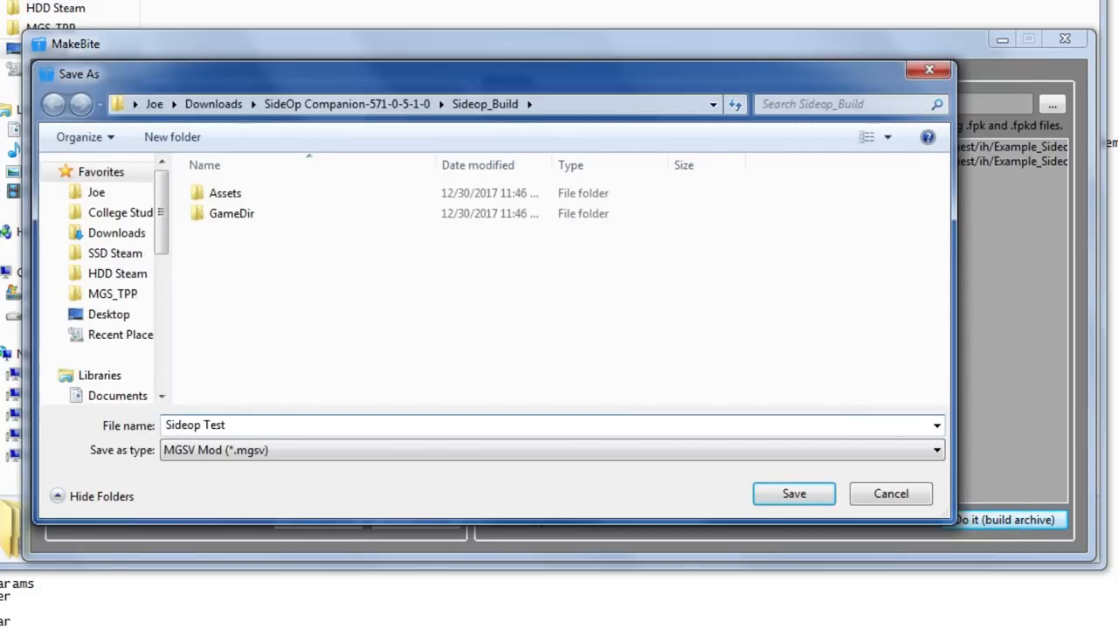
left_click(793, 493)
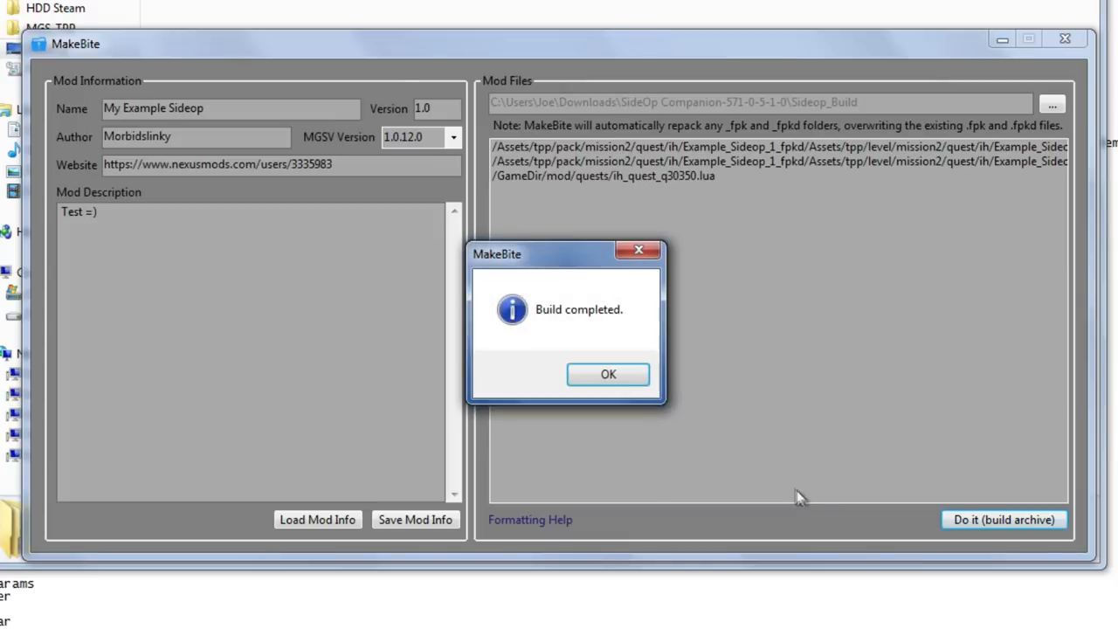
left_click(608, 374)
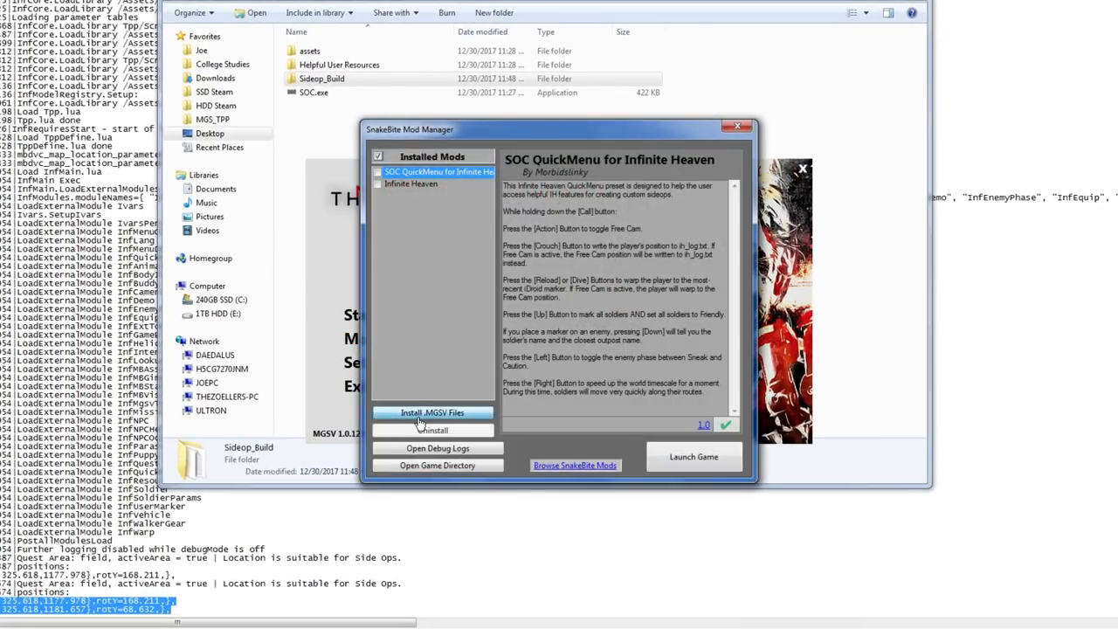
Step: Install the newly built Sideop Test mod in SnakeBite
left_click(431, 413)
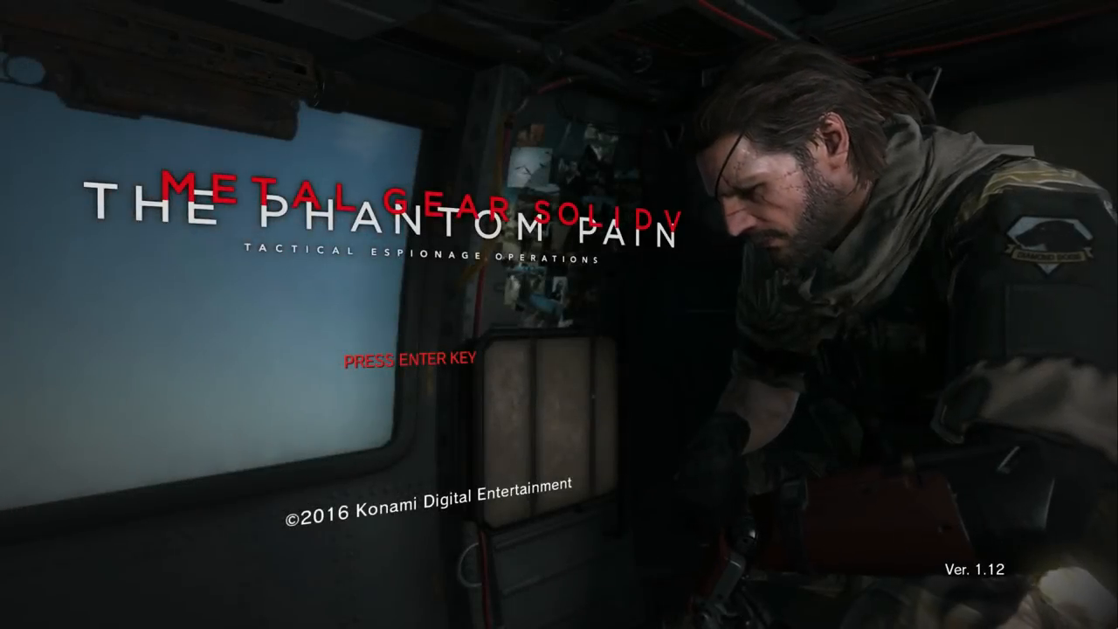
Step: Start the game from the title screen and view the iDroid side op list
key("enter")
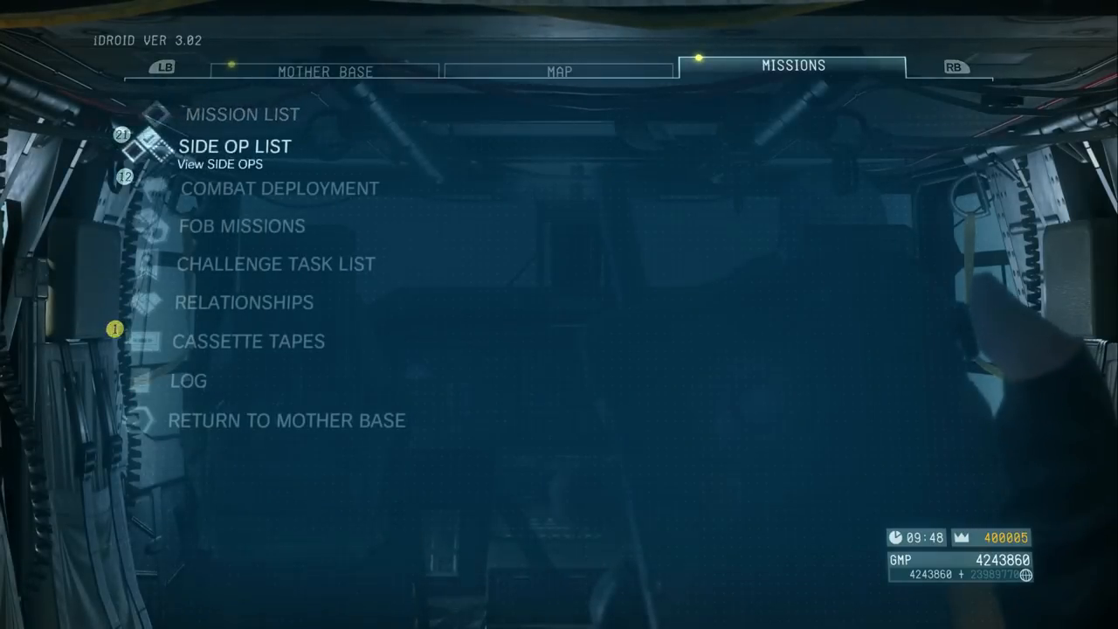
left_click(234, 147)
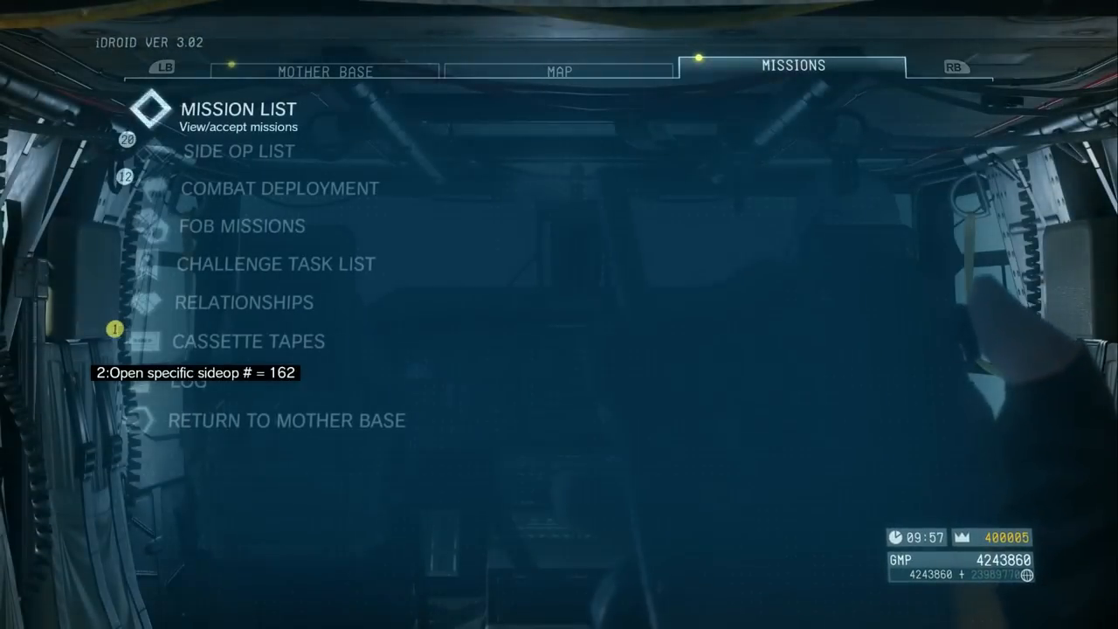
left_click(238, 150)
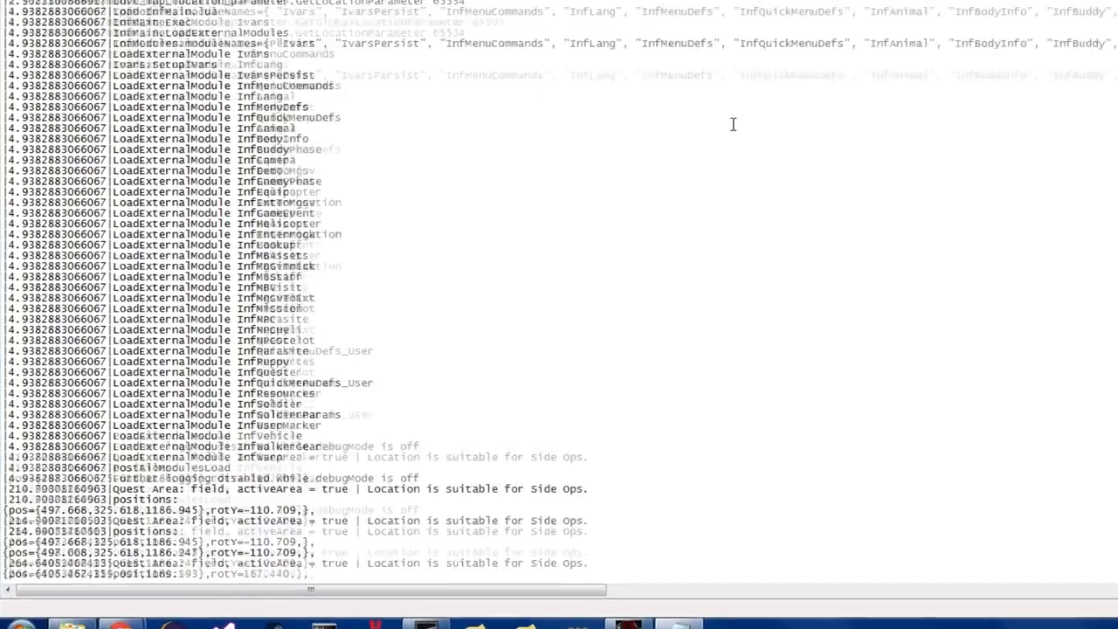
Step: Scroll ih_log.txt down to the newly recorded pos lines
scroll("down", 3)
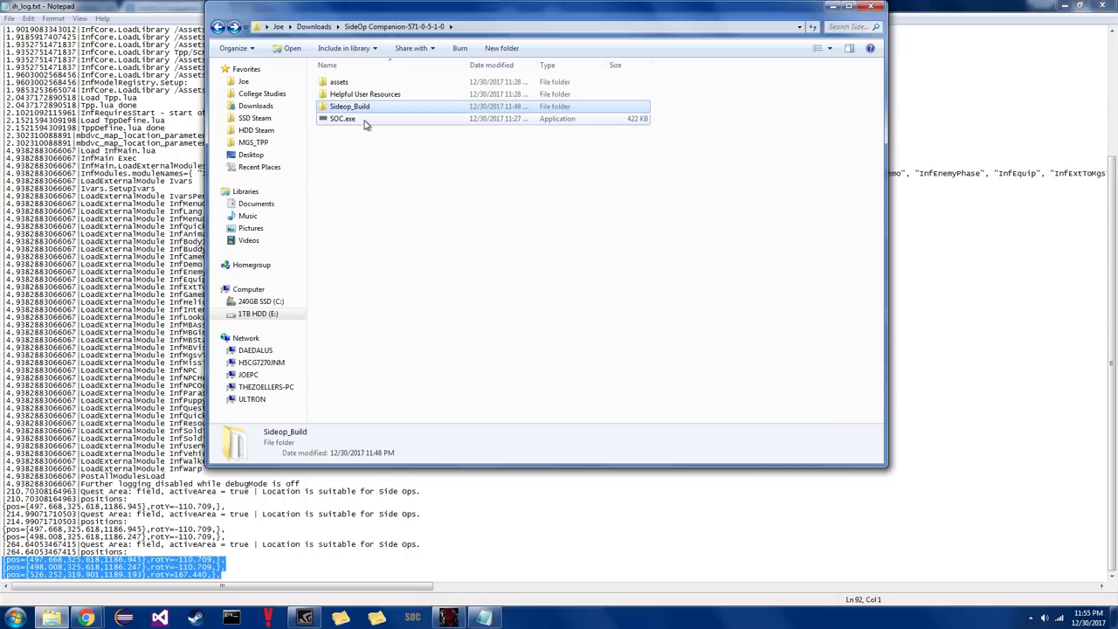
Step: Relaunch SOC.exe and load the saved Example_Sideop_1 side op from XML
double_click(343, 119)
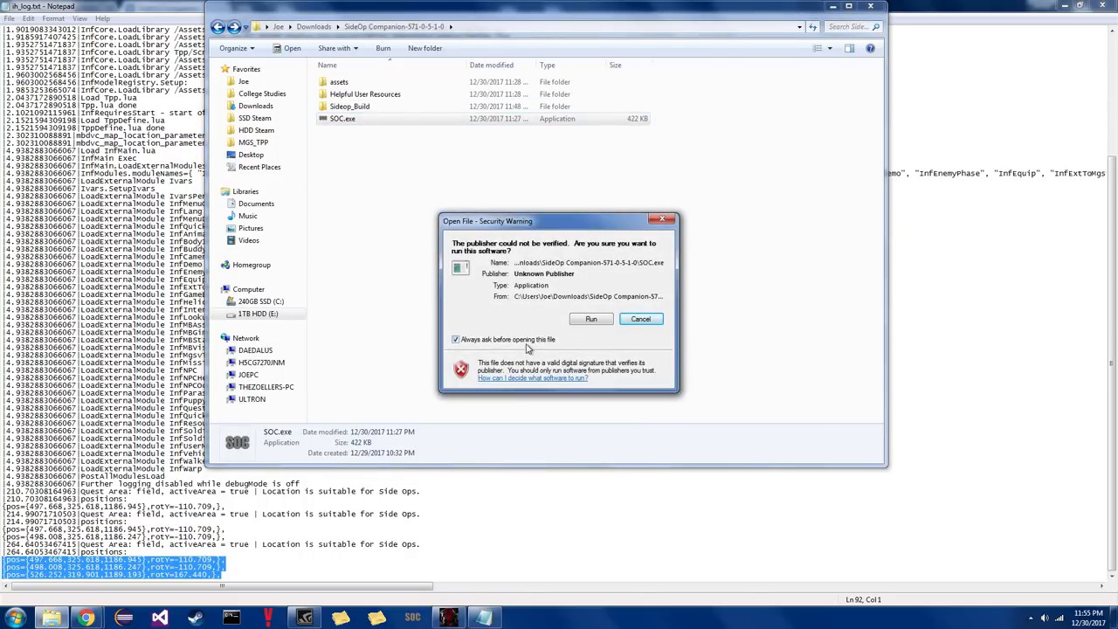
left_click(591, 318)
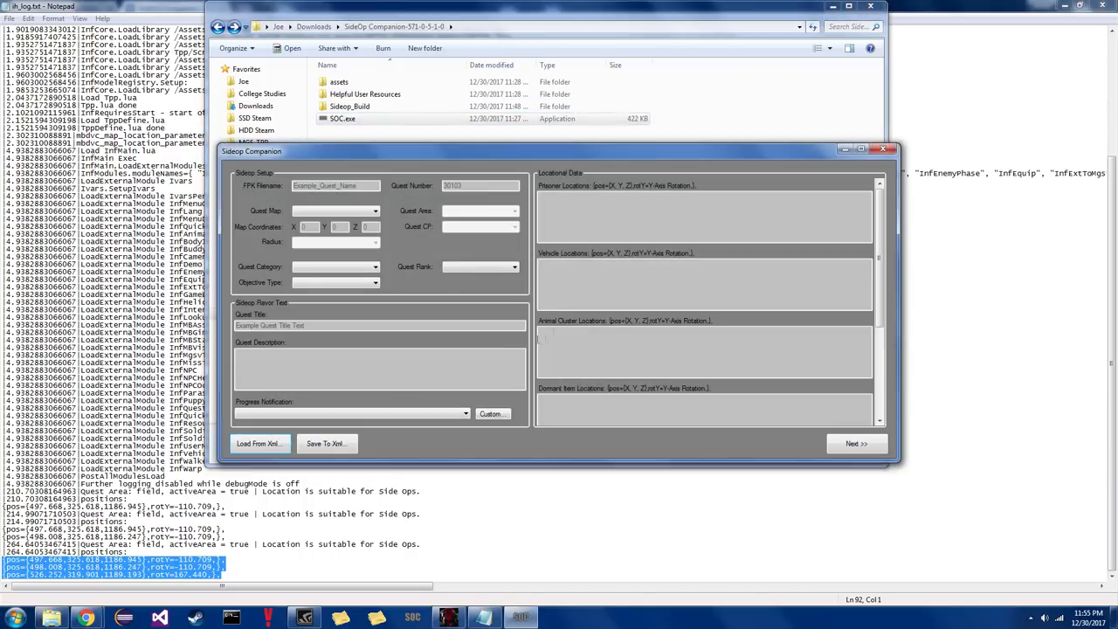
left_click(259, 444)
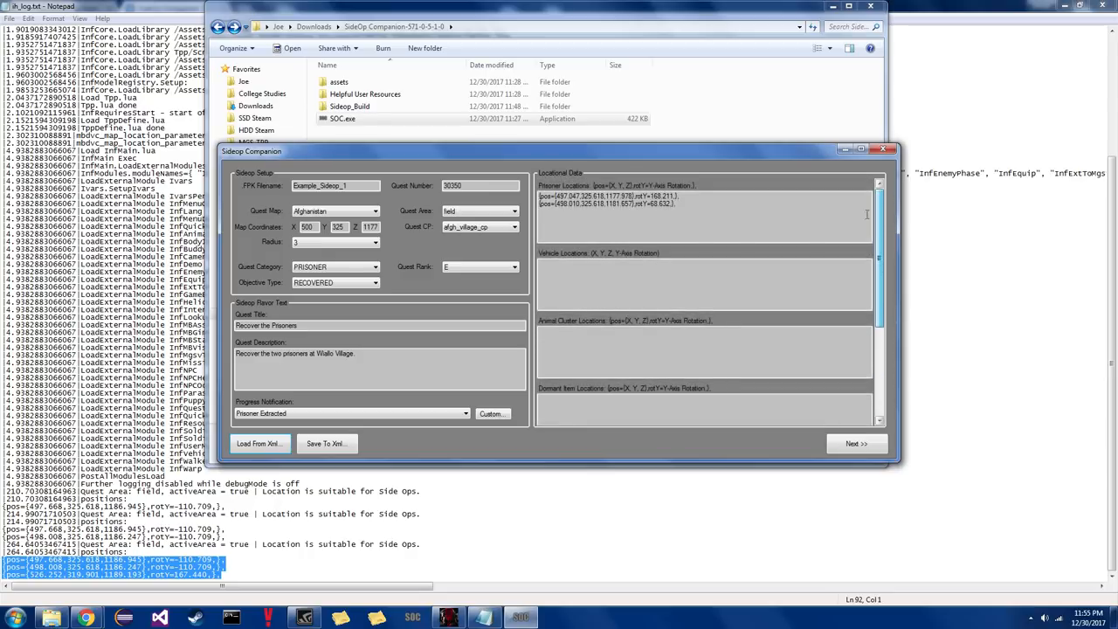
Step: Review the enemy and hostage details page, then go back to the general settings
left_click(856, 443)
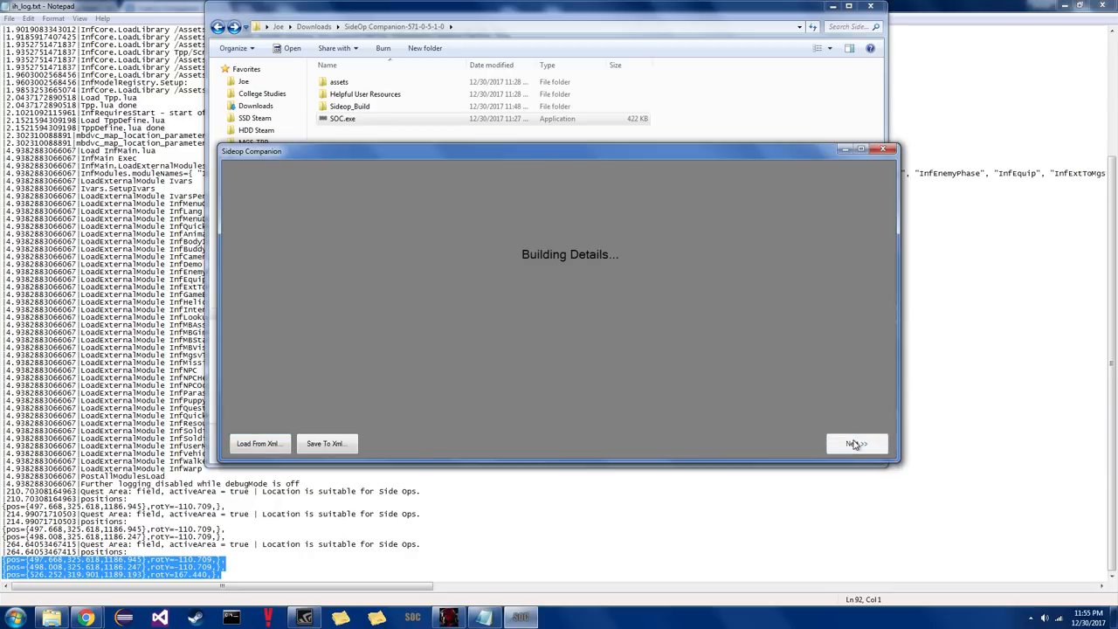
left_click(857, 444)
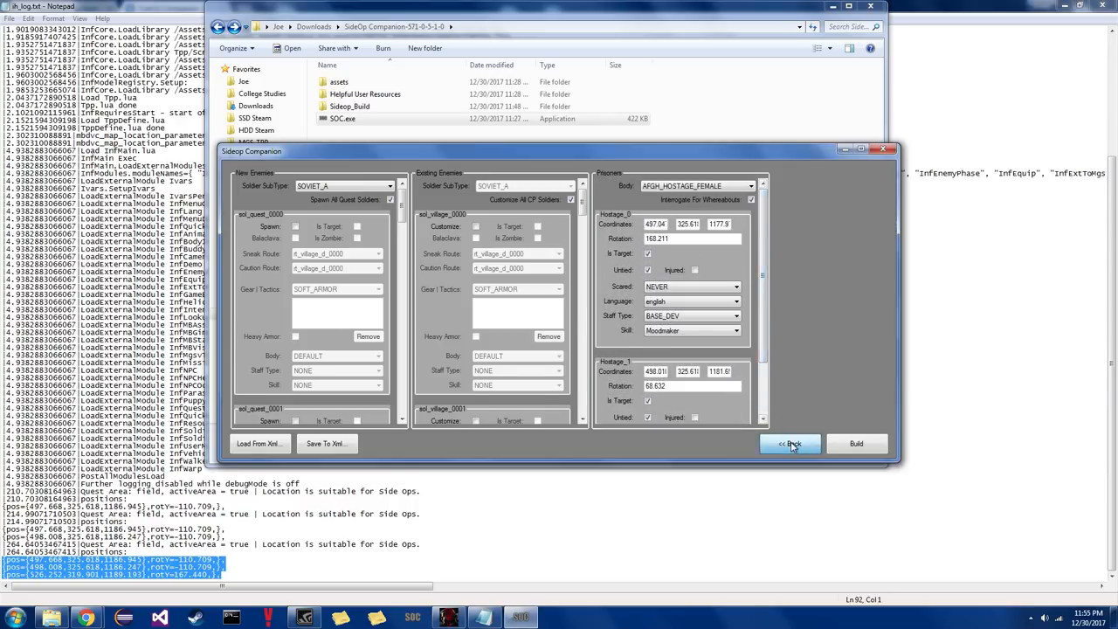
left_click(789, 444)
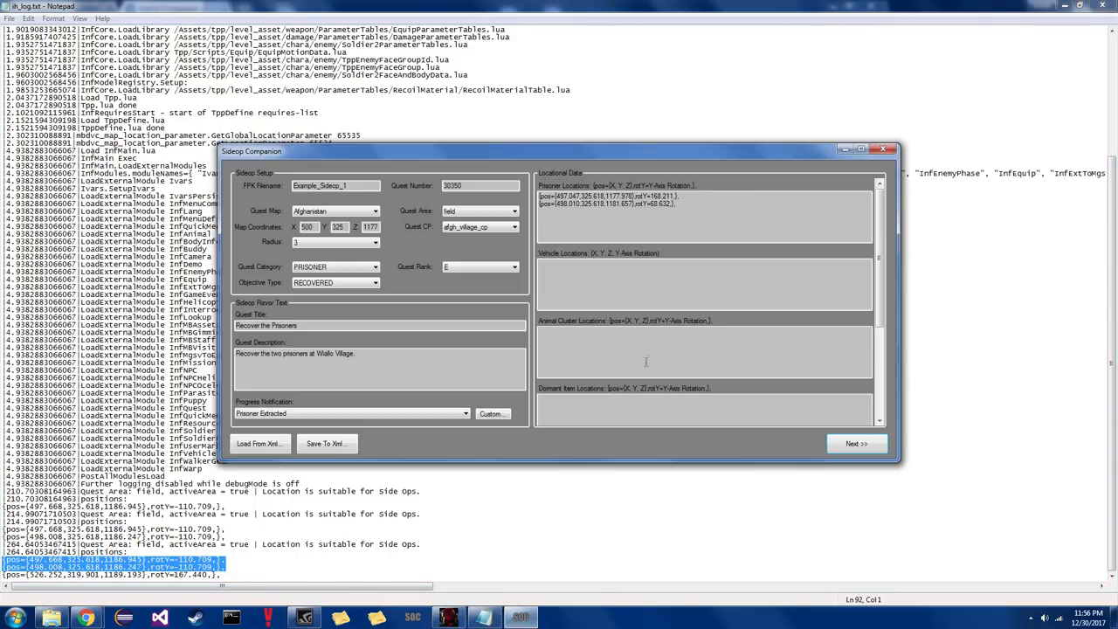
Step: Scroll through Locational Data to reach the vehicle and active item location boxes
scroll("down", 3)
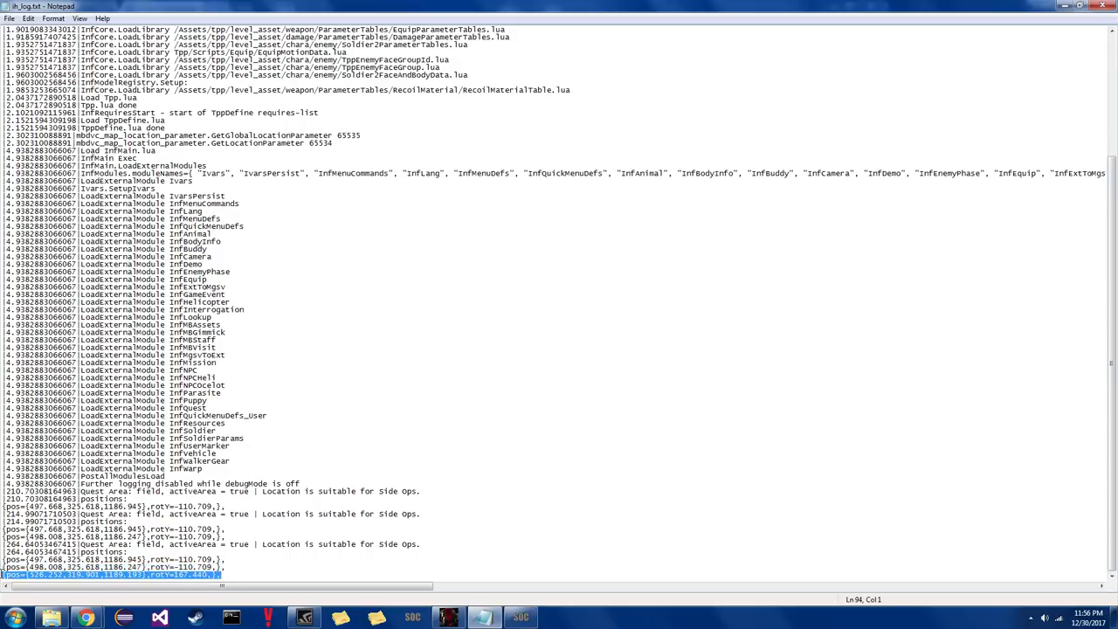
mouse_move(364, 569)
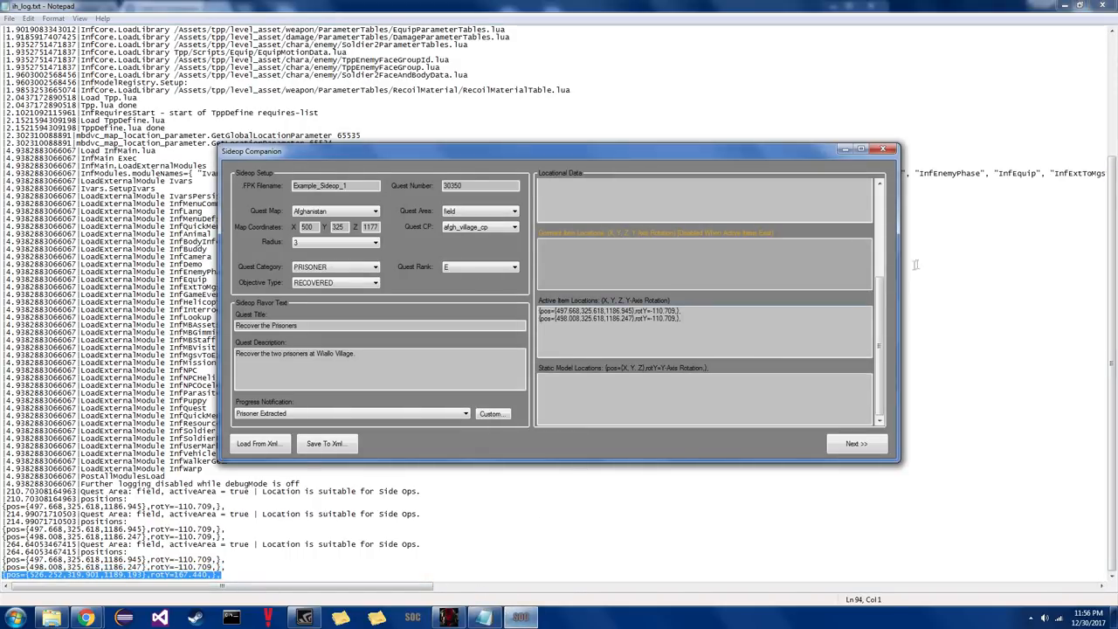
scroll("down", 3)
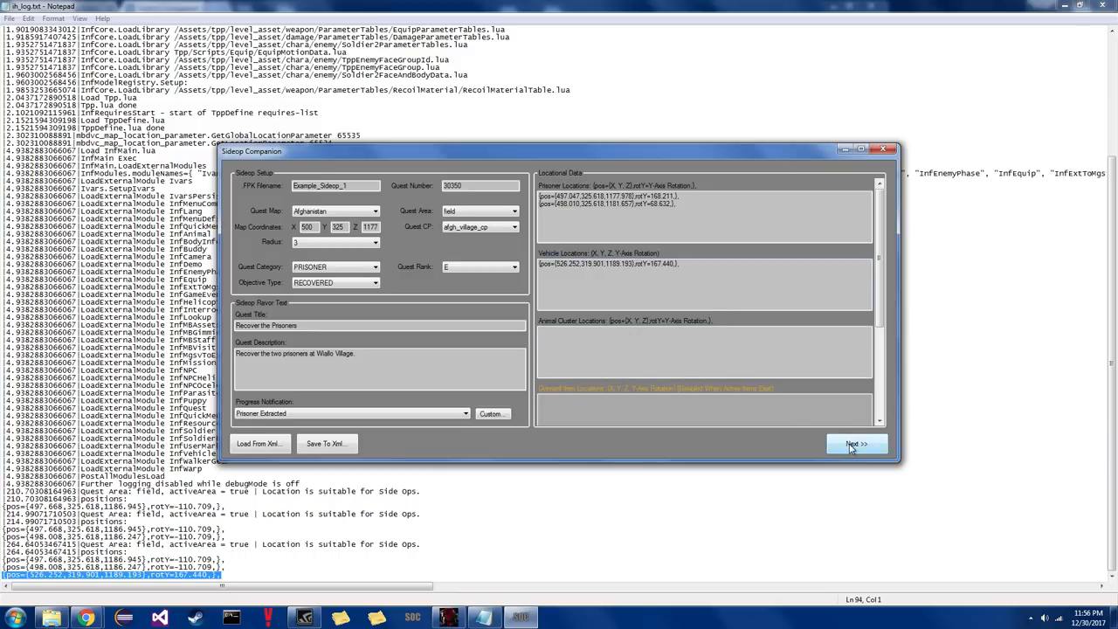
Step: Set both active items to EQP_SWP_DMine_G03 mines in the detailed setup
left_click(856, 444)
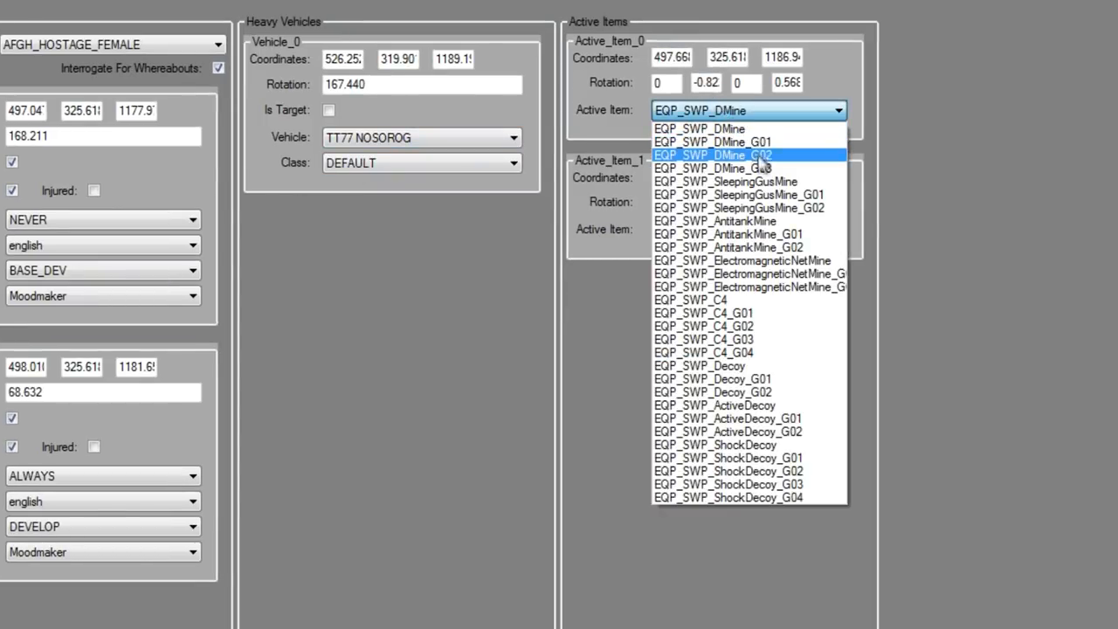
left_click(711, 168)
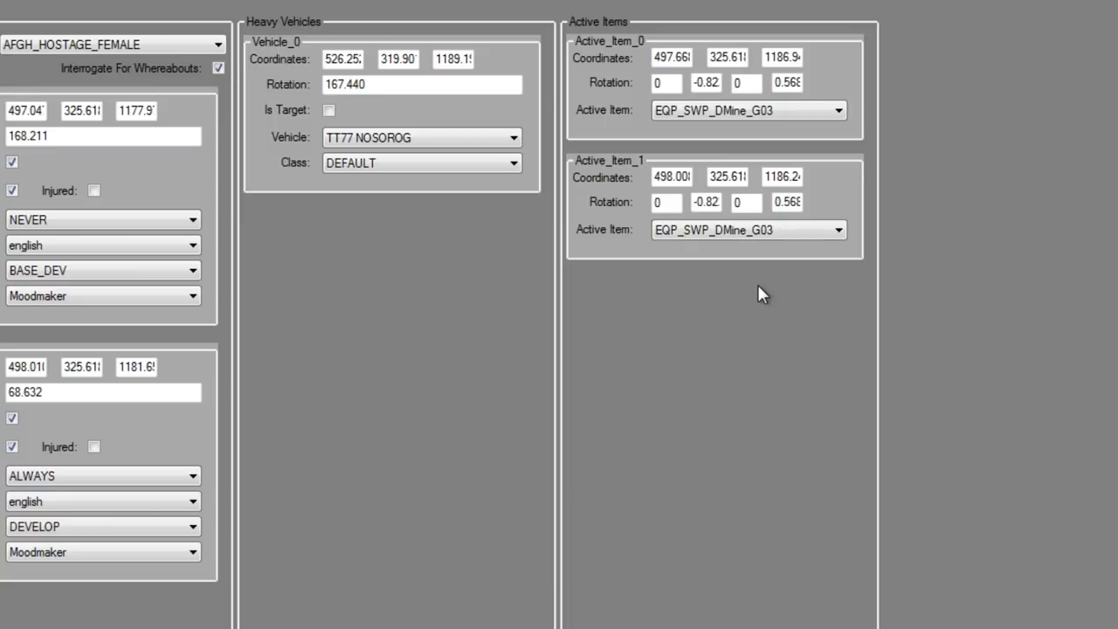
left_click(747, 230)
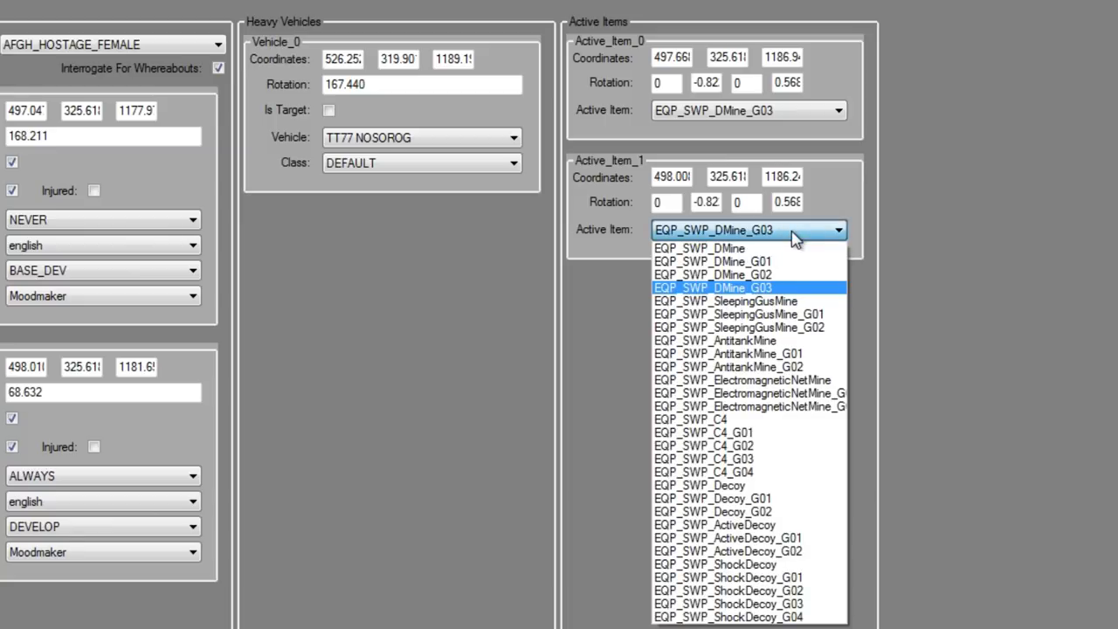
mouse_move(748, 472)
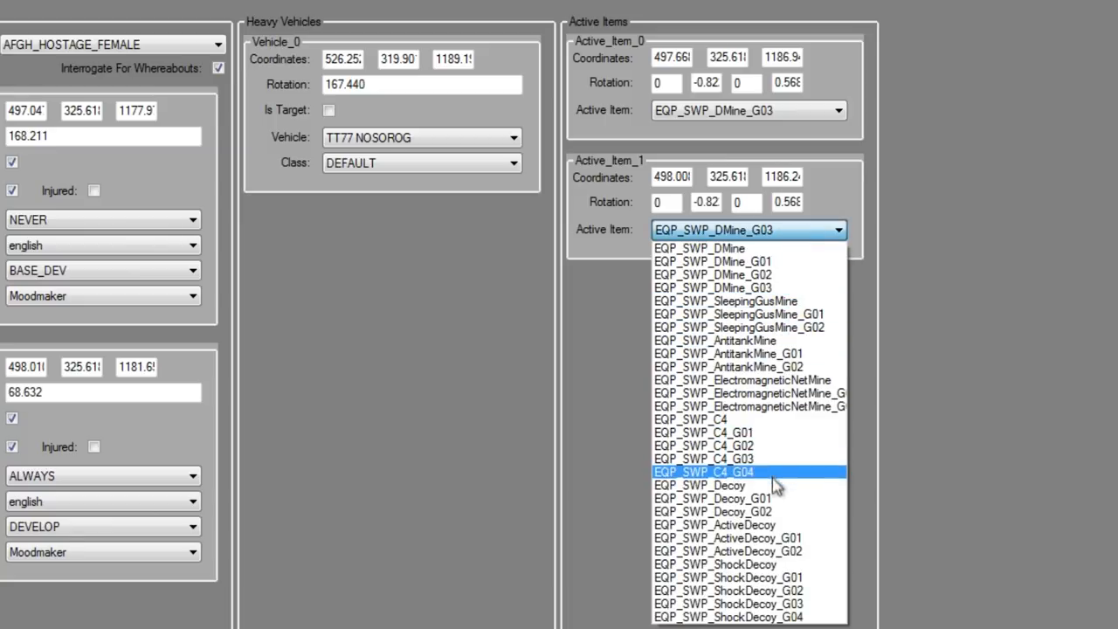
mouse_move(747, 524)
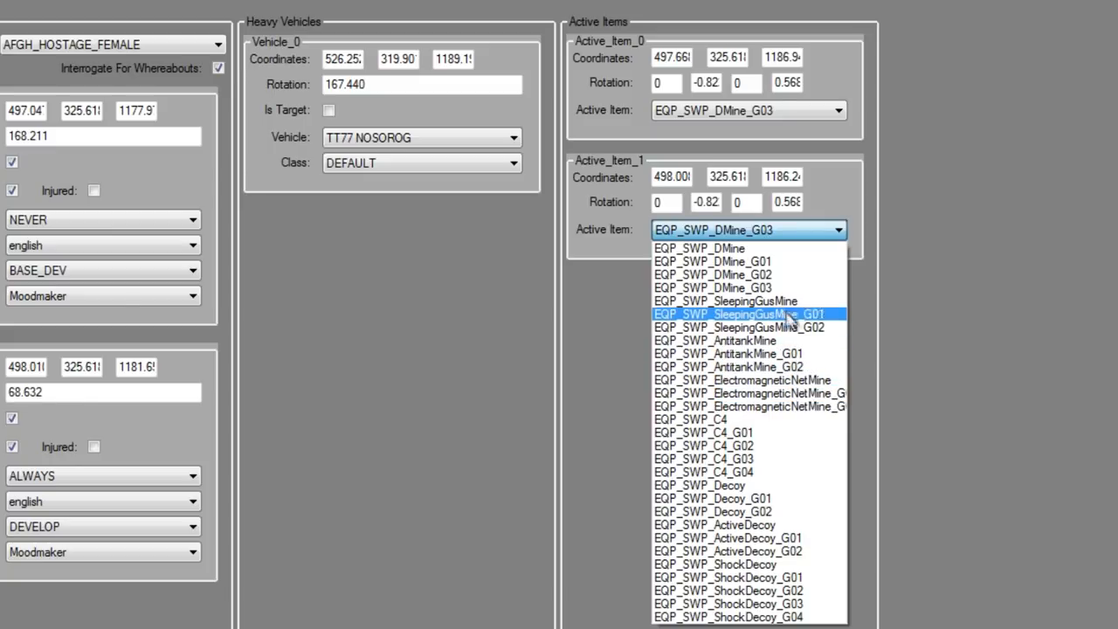
left_click(746, 230)
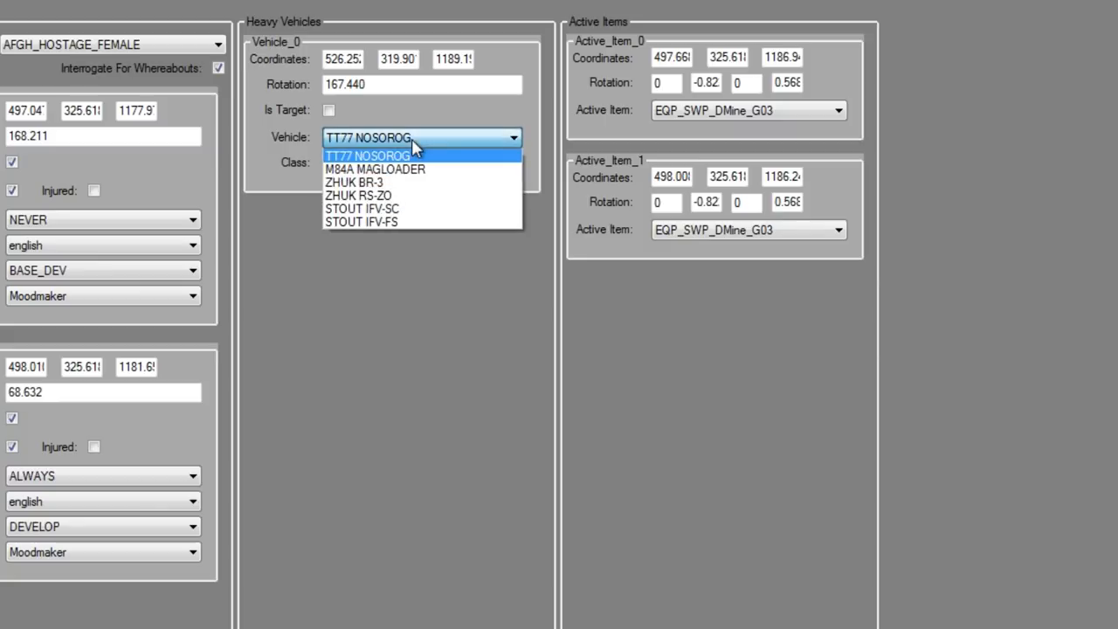
mouse_move(362, 208)
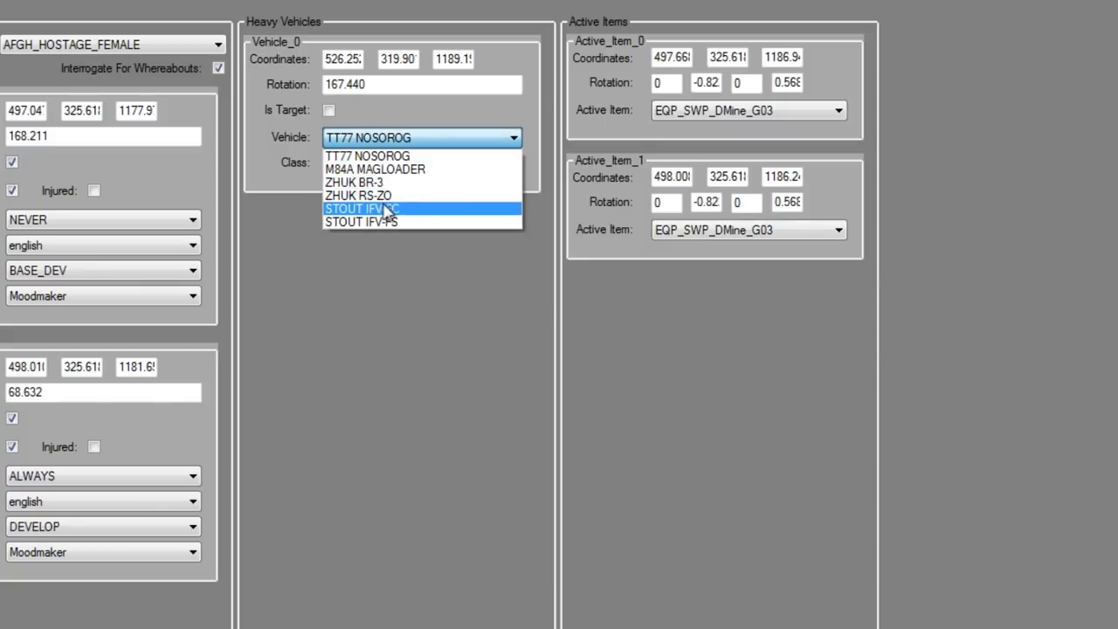
mouse_move(394, 196)
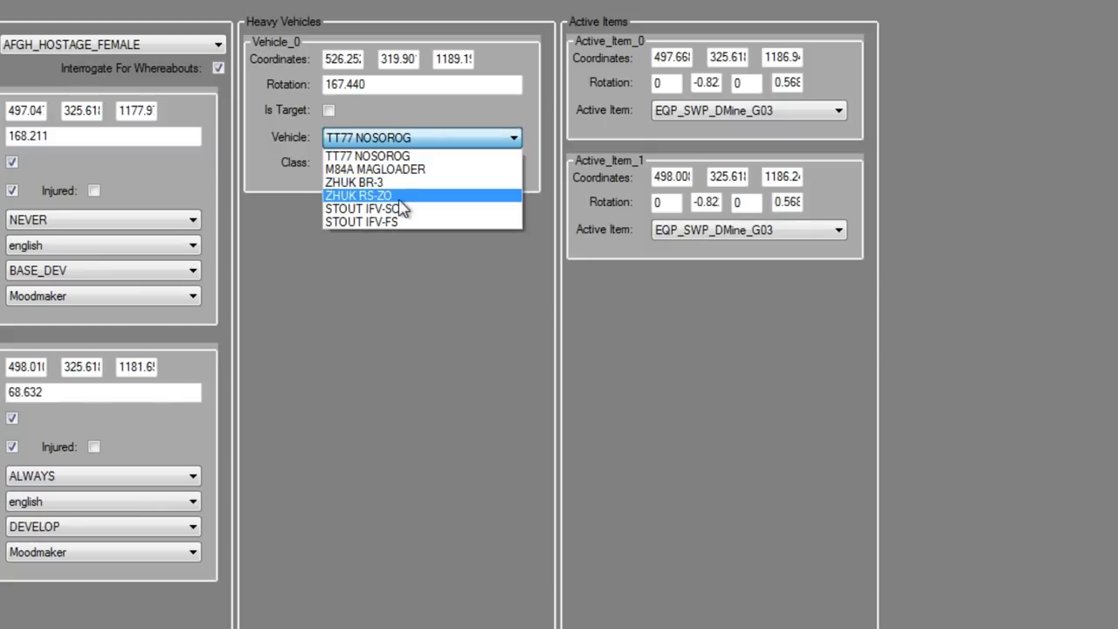
Step: Make the heavy vehicle a ZHUK RS-ZO with the OXIDE_RED class
left_click(358, 195)
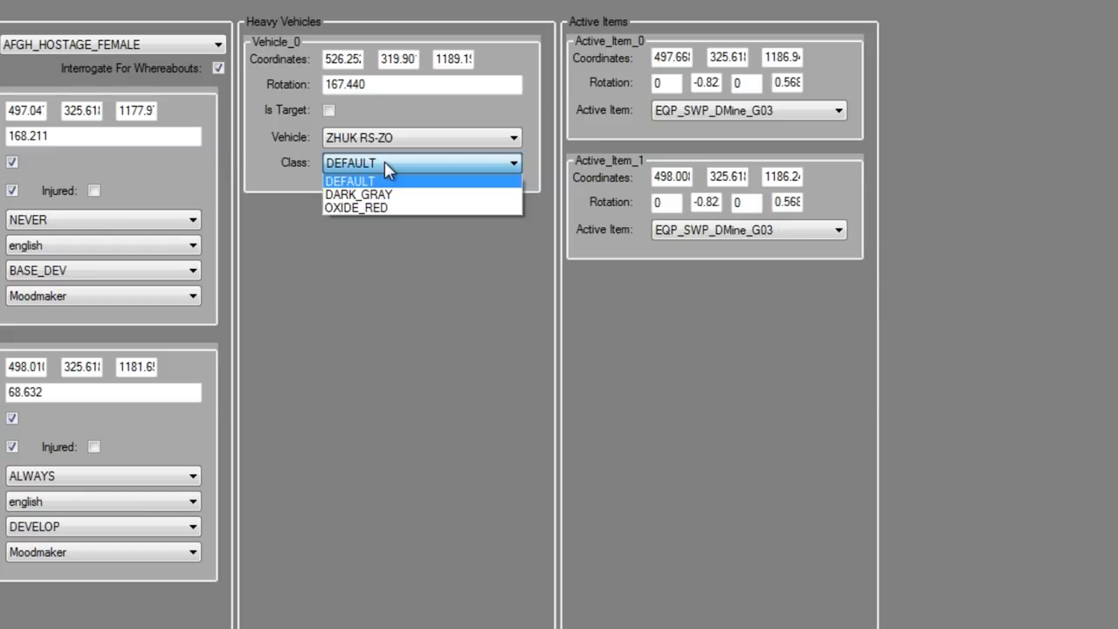
mouse_move(367, 194)
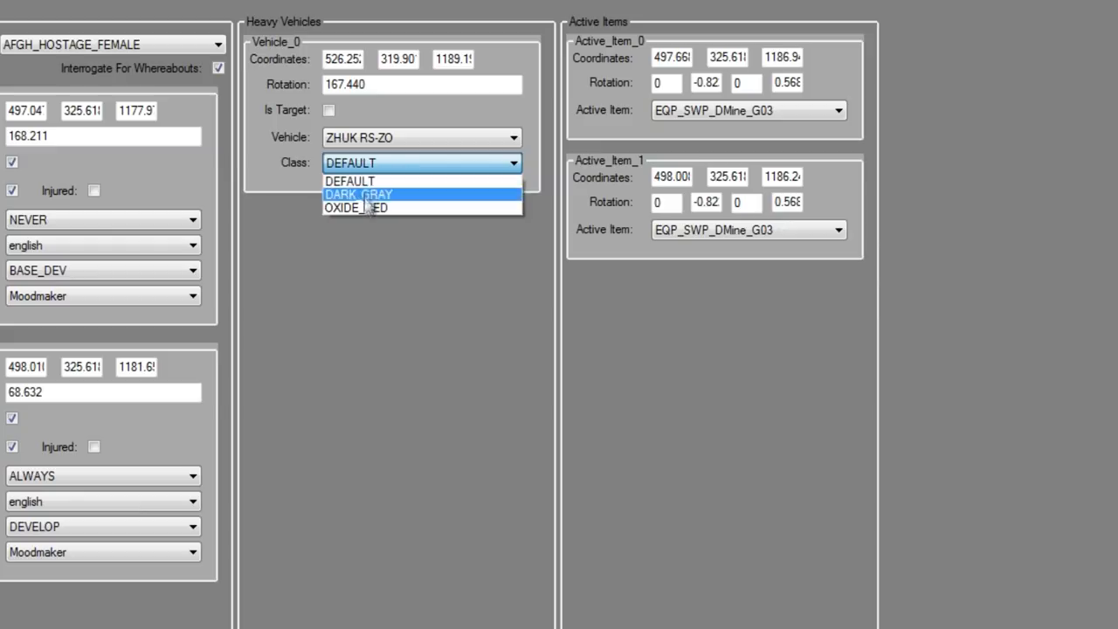
left_click(357, 208)
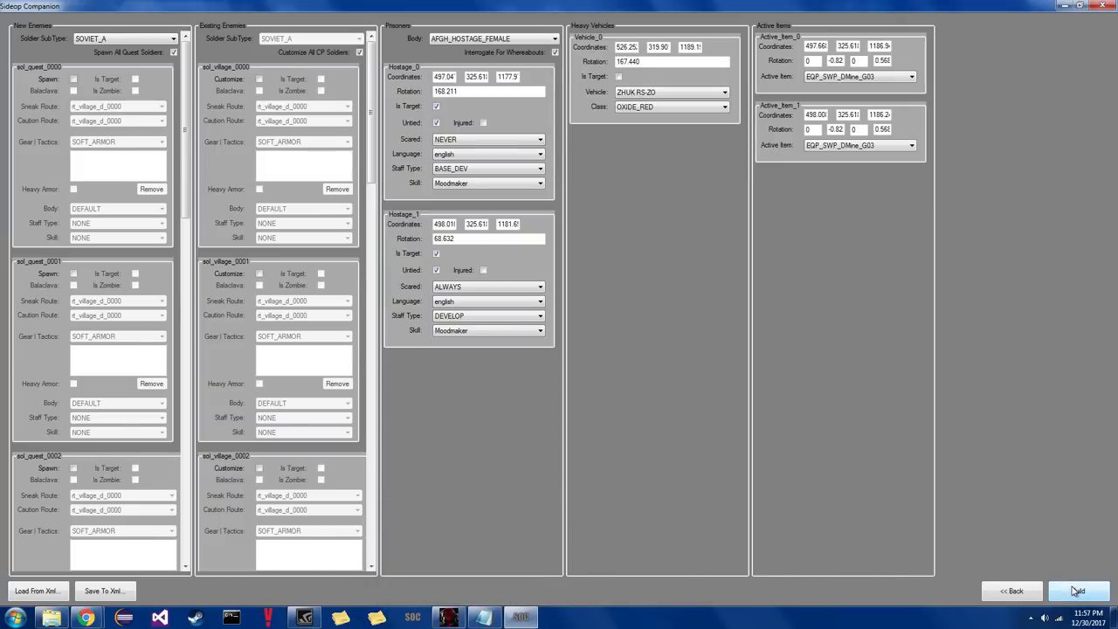
Step: Build the side op and rebuild it in MakeBite, overwriting the existing Sideop Test.mgsv
left_click(1078, 590)
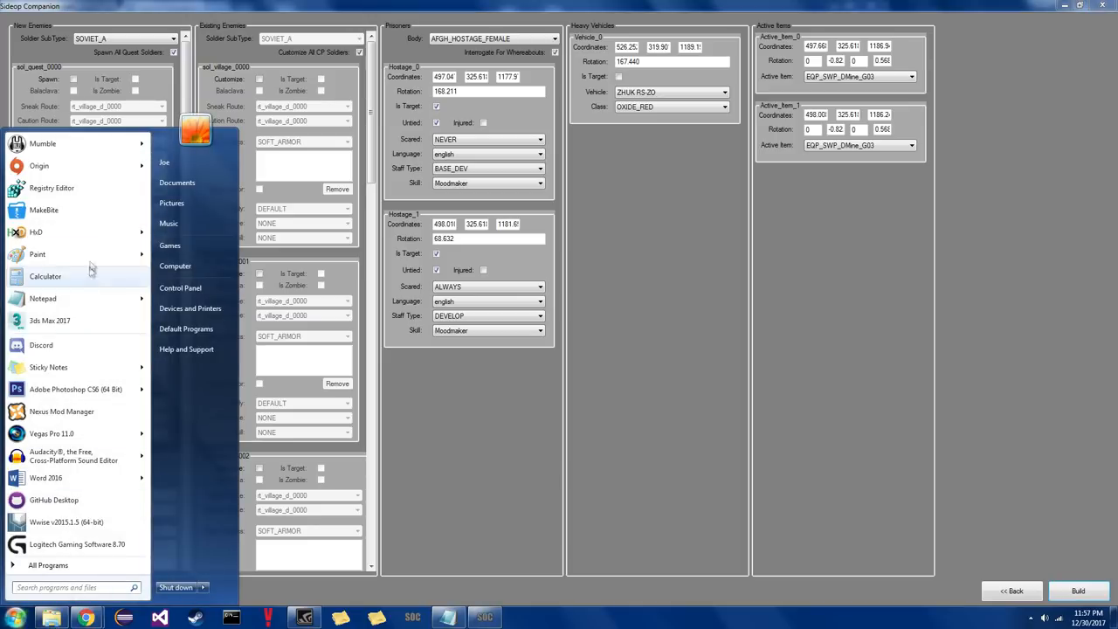
left_click(44, 210)
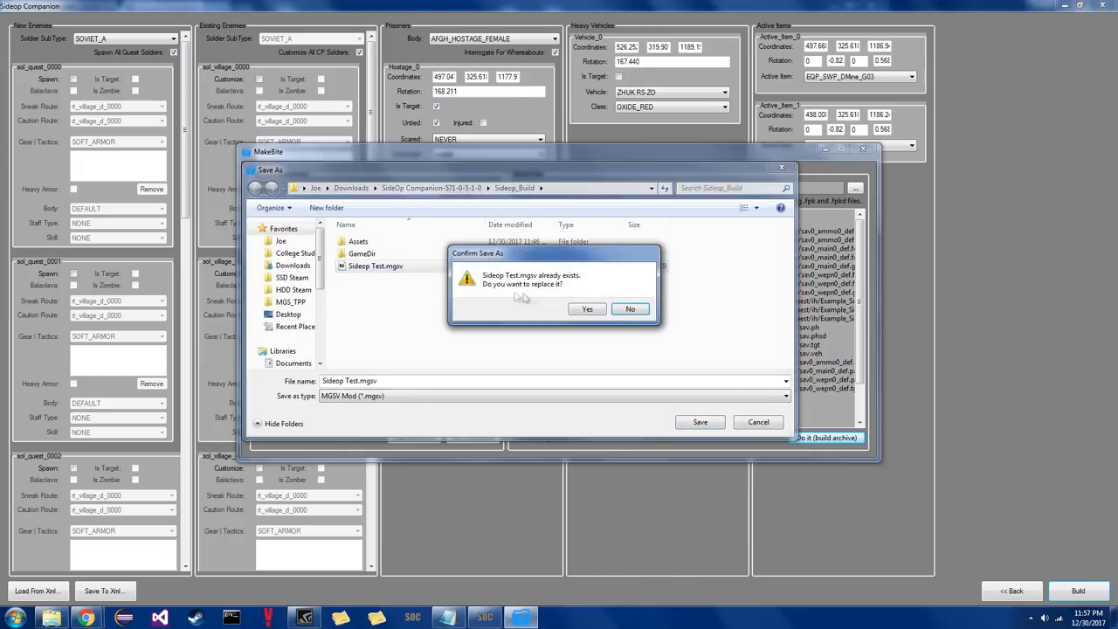
left_click(587, 307)
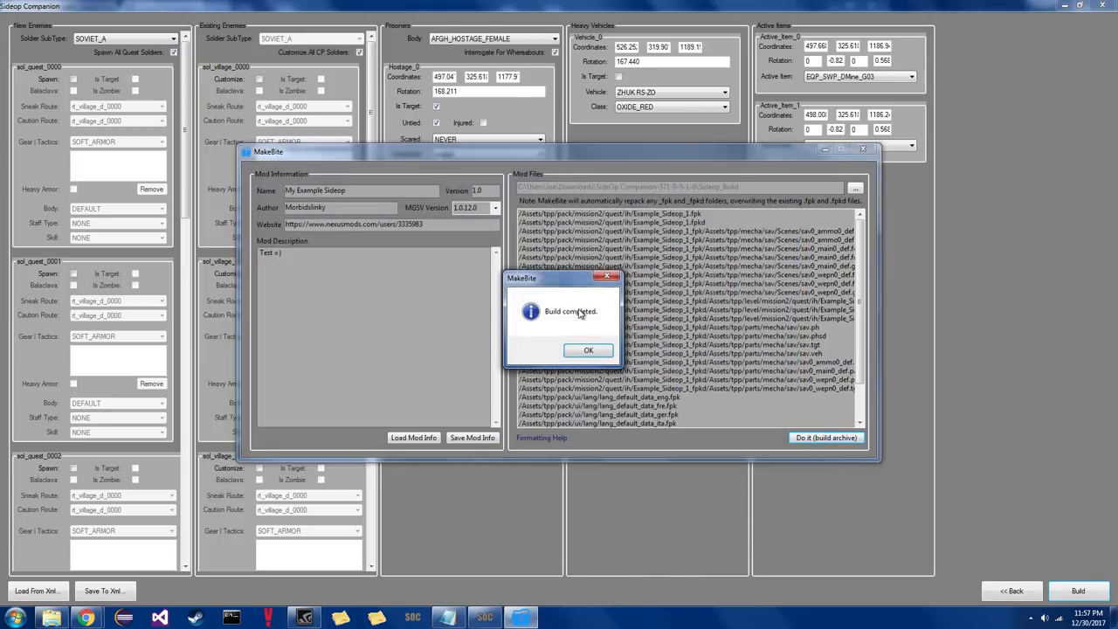
left_click(588, 350)
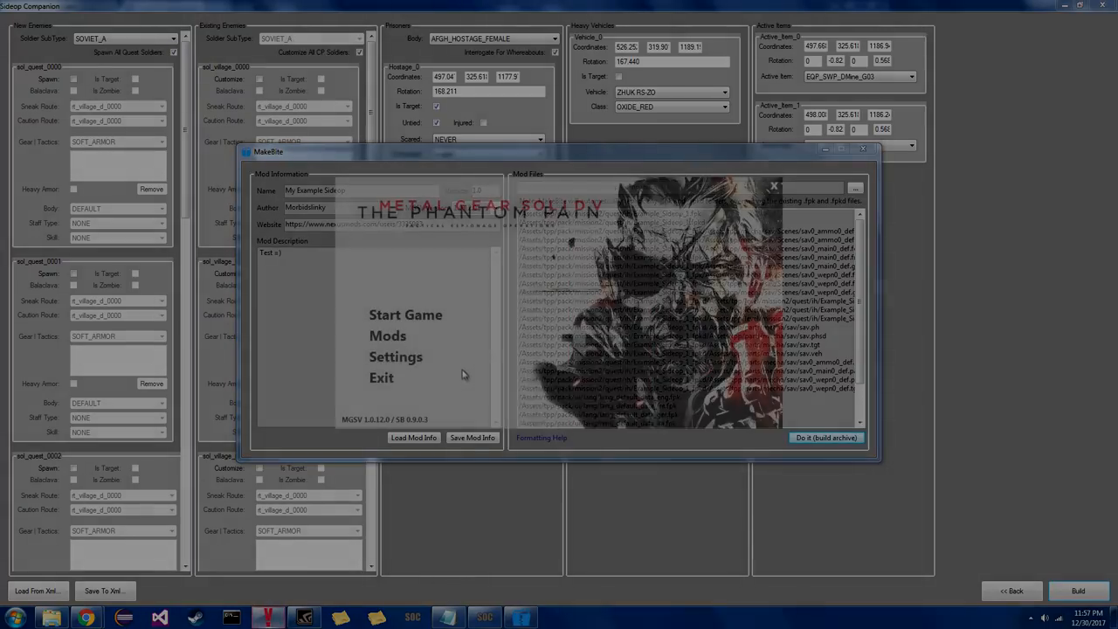
Step: Start the game from the SnakeBite launcher
left_click(405, 314)
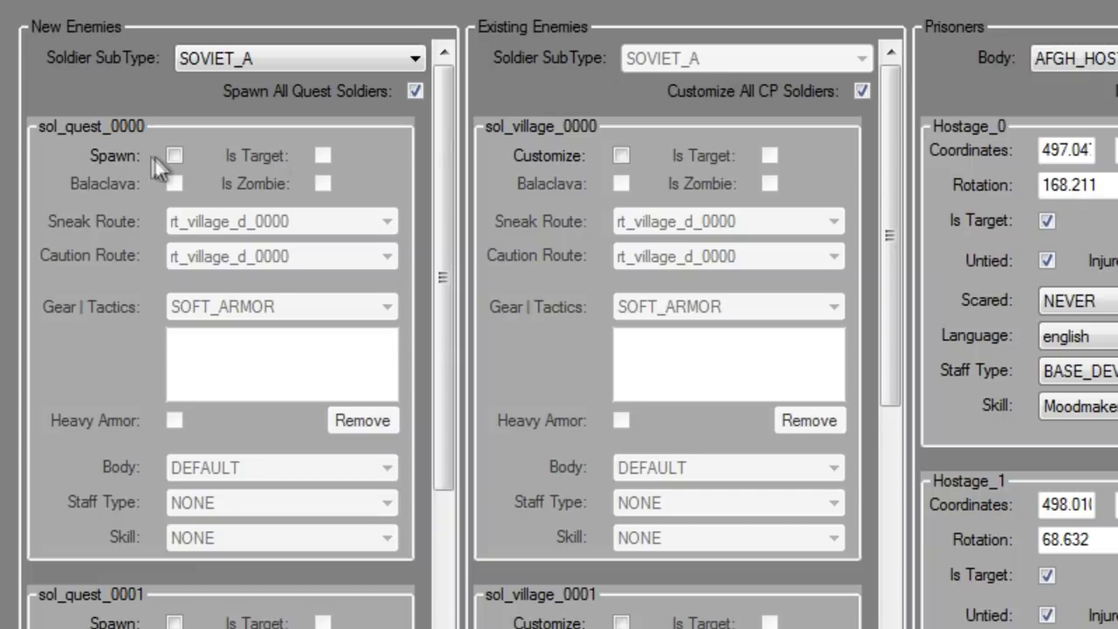
Step: Enable spawning of quest soldier sol_quest_0000
left_click(174, 155)
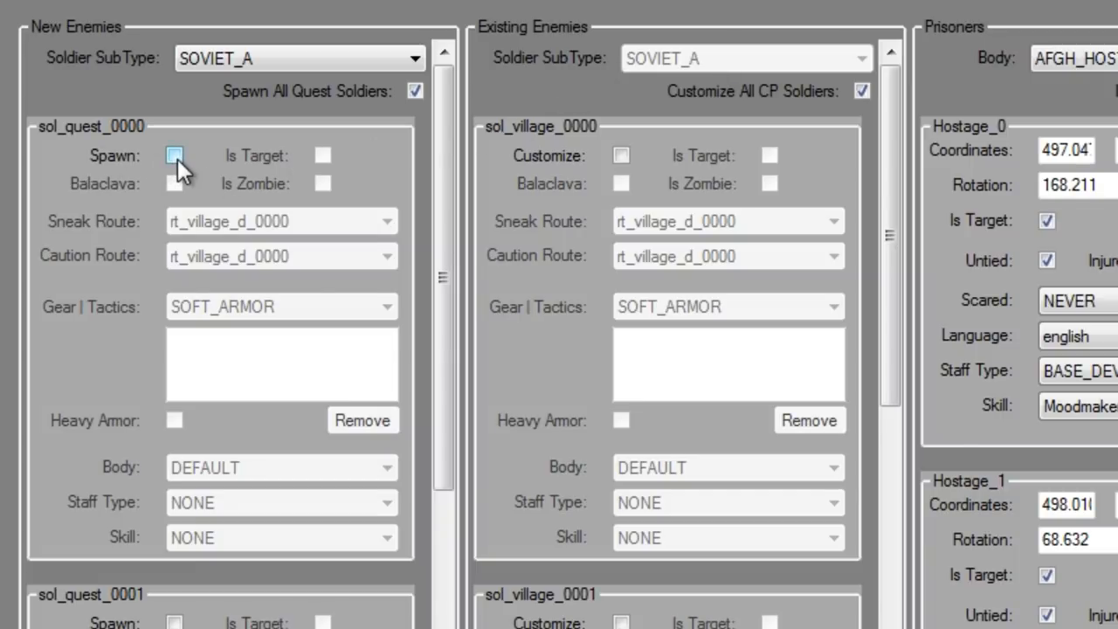
left_click(174, 154)
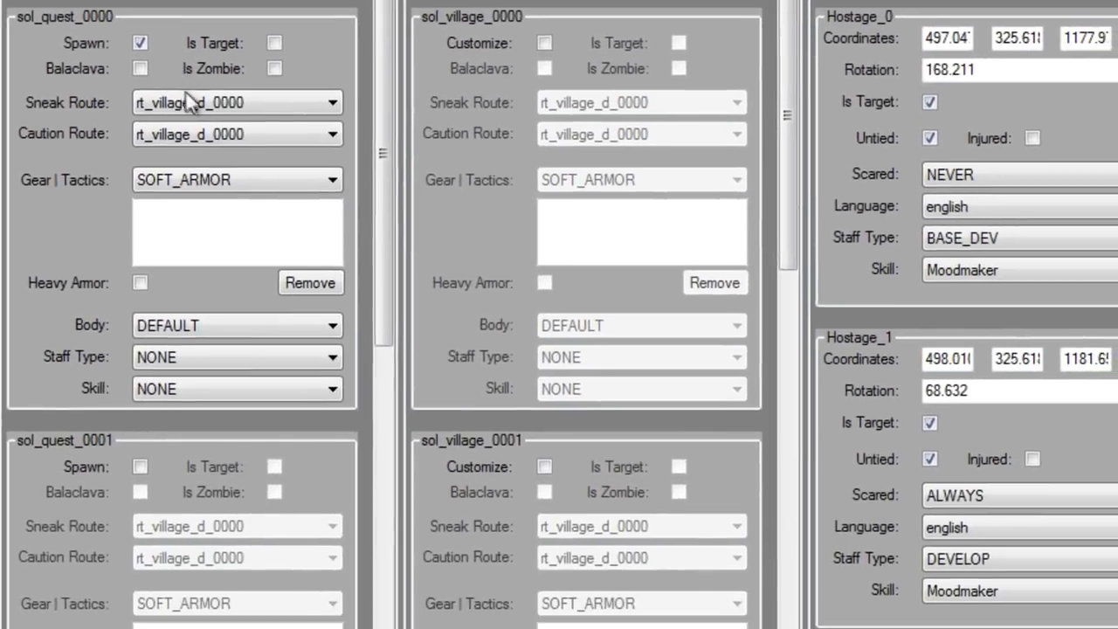
left_click(236, 101)
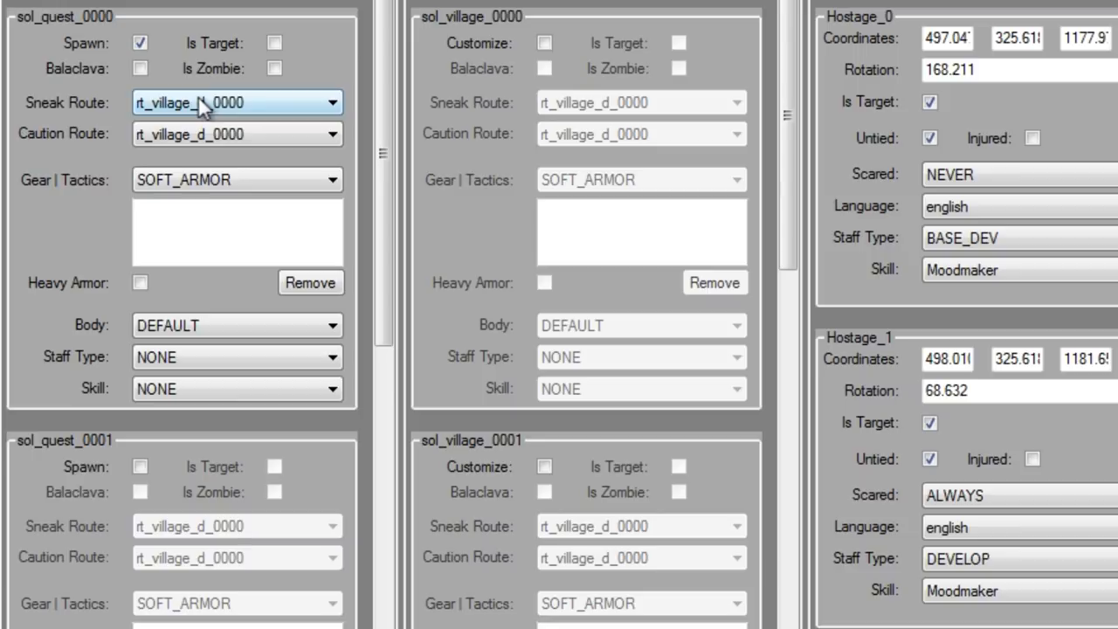
left_click(236, 102)
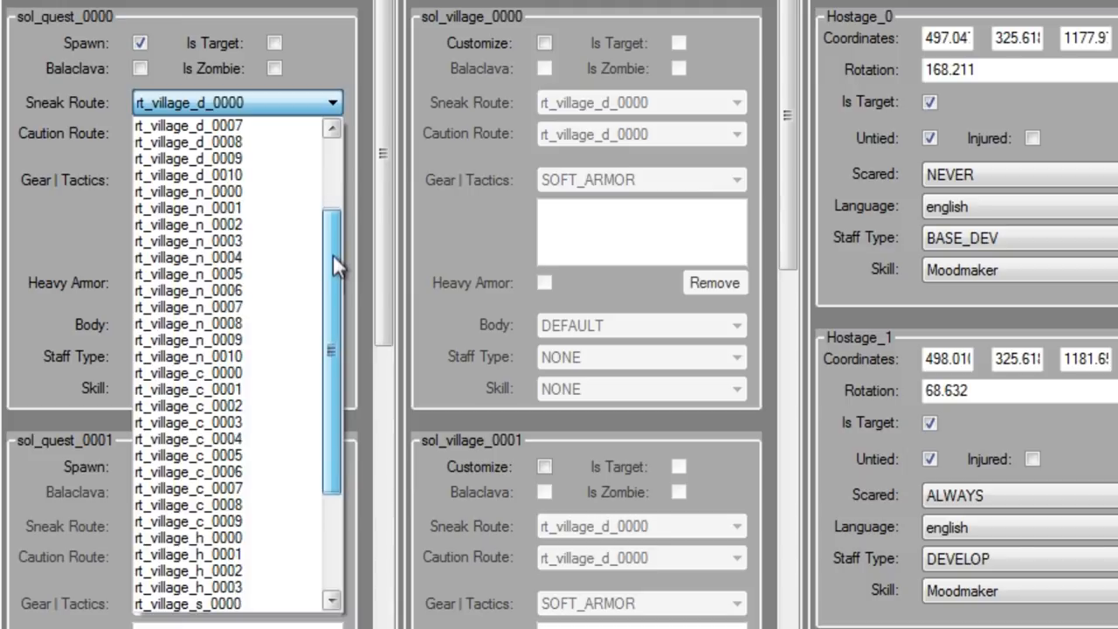
Step: Give sol_quest_0000 sneak route rt_village_r_0000 and caution route rt_village_r_0001
scroll("down", 3)
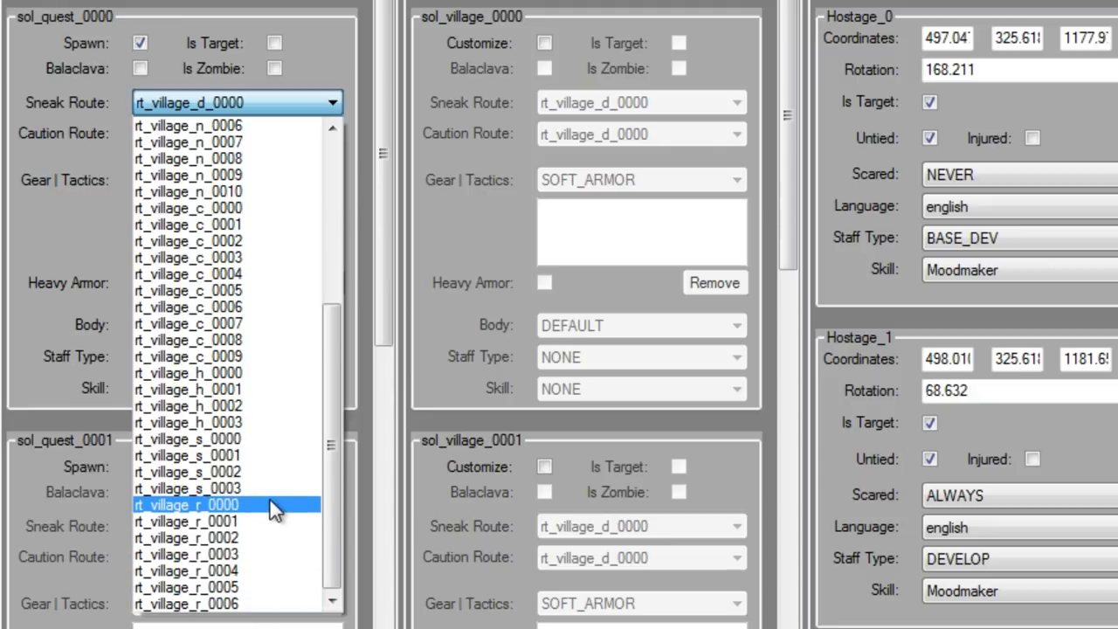
left_click(187, 505)
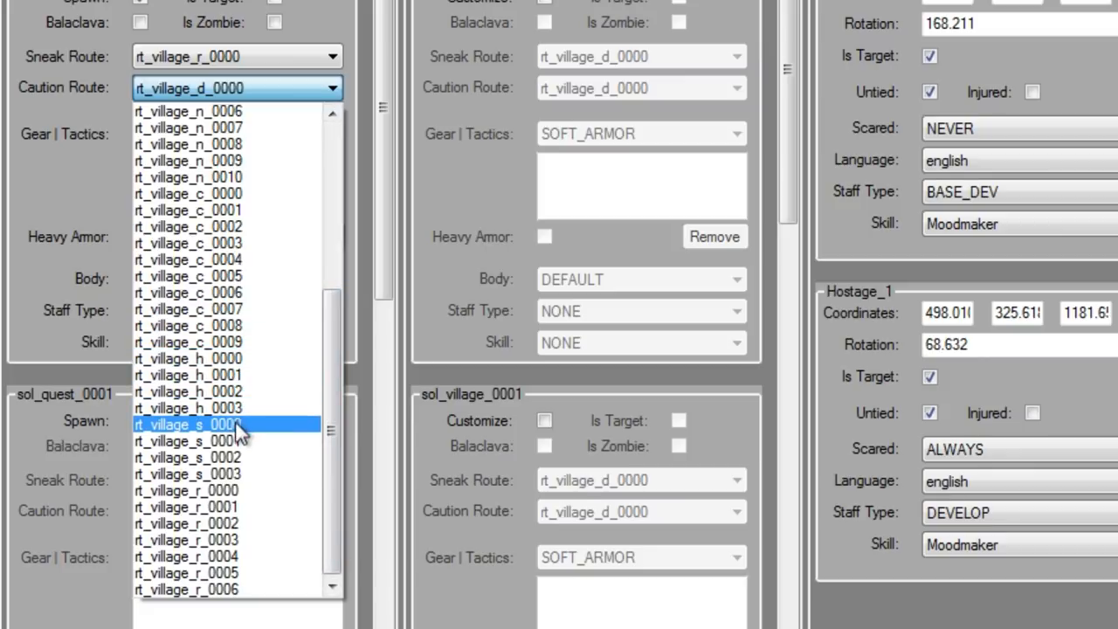
mouse_move(242, 510)
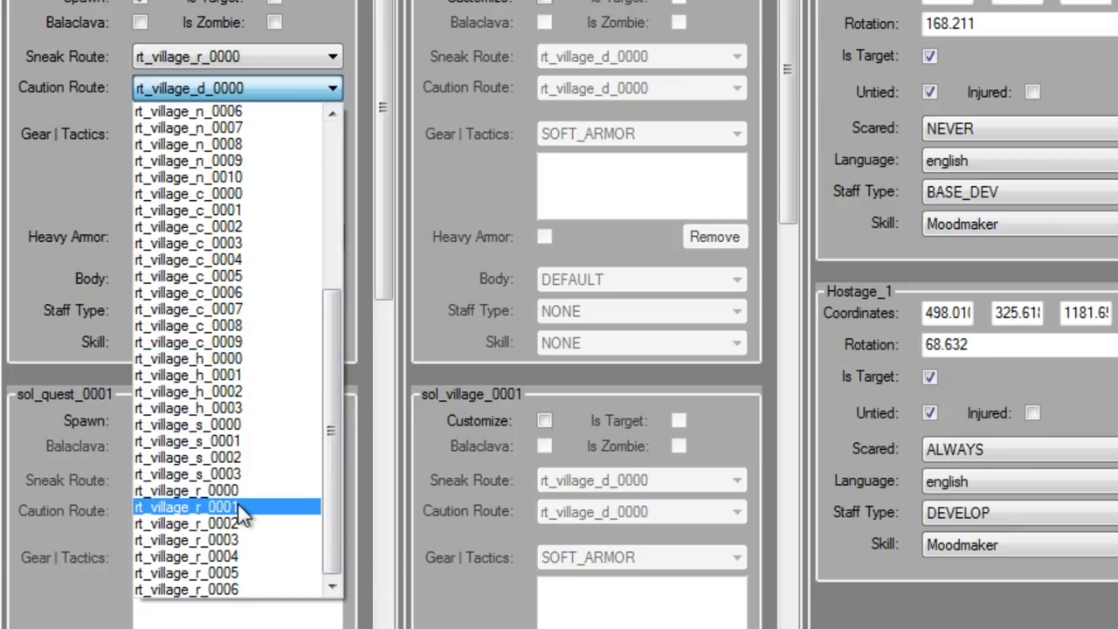
left_click(185, 506)
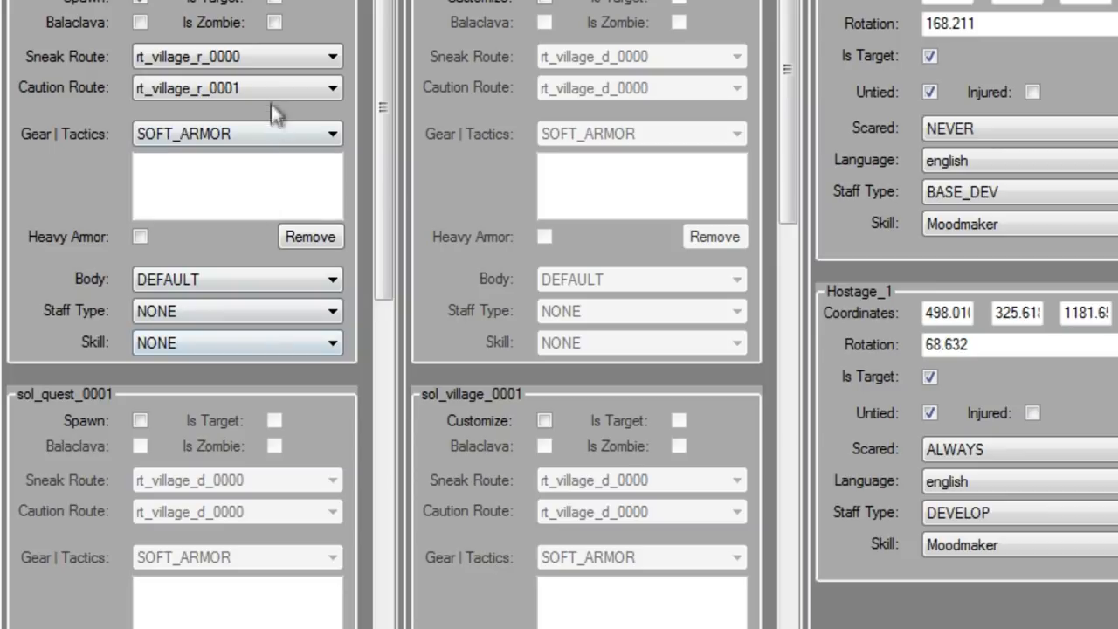
left_click(236, 56)
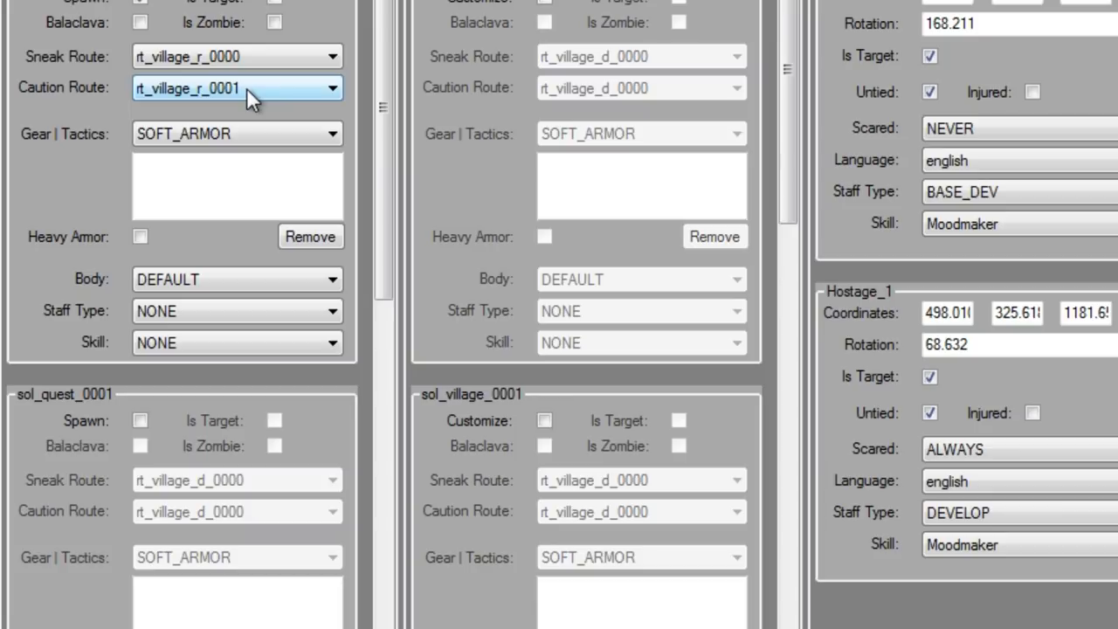
Step: Add SHOTGUN gear to sol_quest_0000 and make them SUPPORT staff with the Zoologist skill
left_click(238, 133)
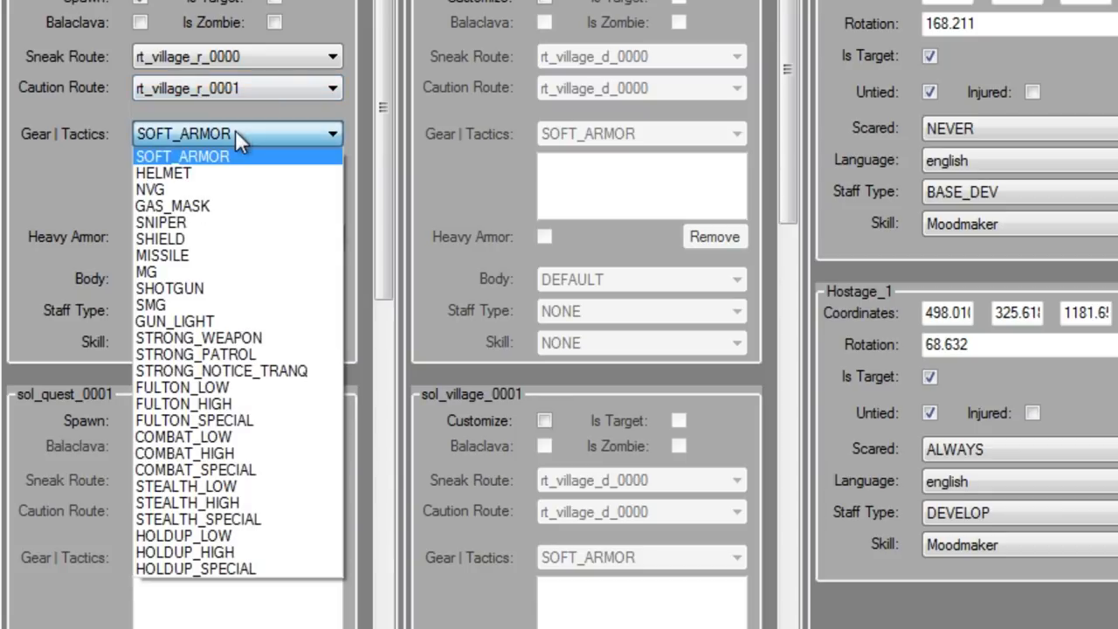
mouse_move(213, 173)
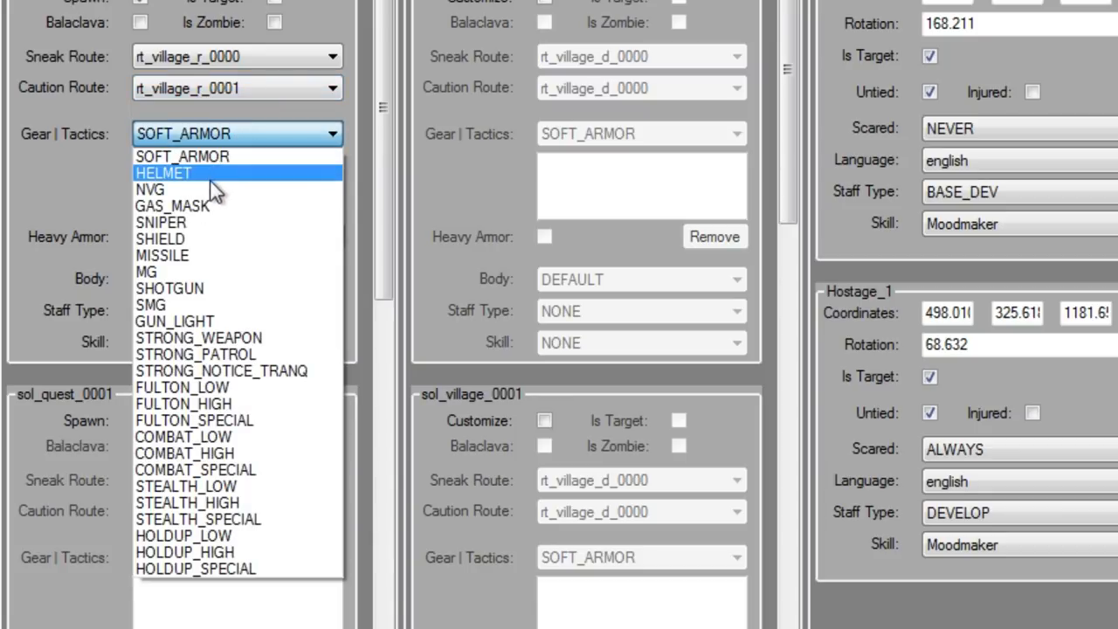
mouse_move(206, 288)
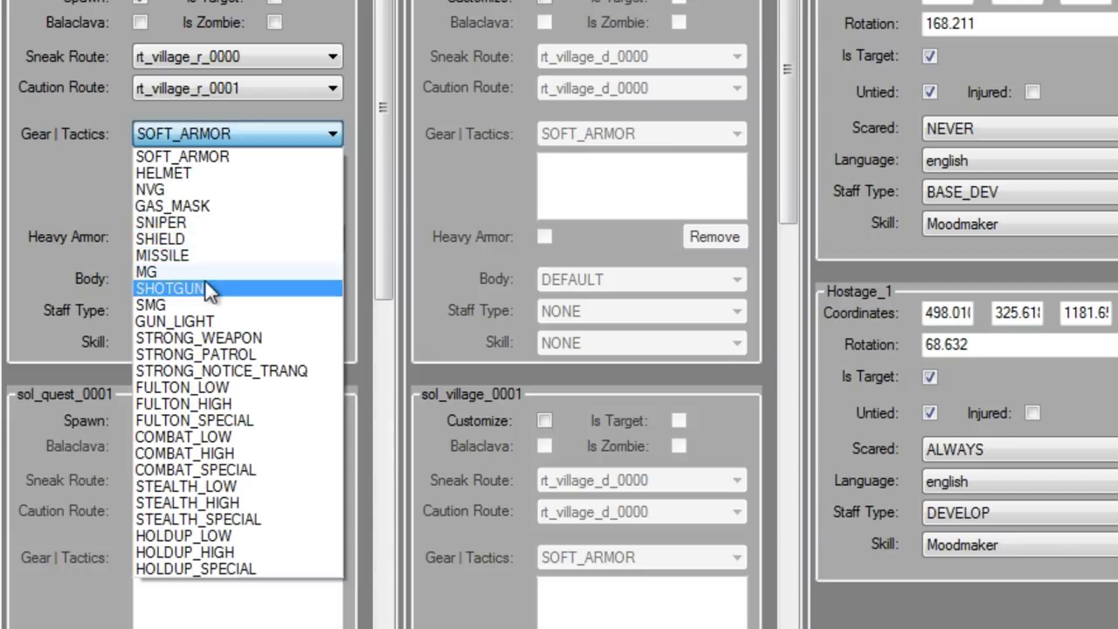
mouse_move(276, 437)
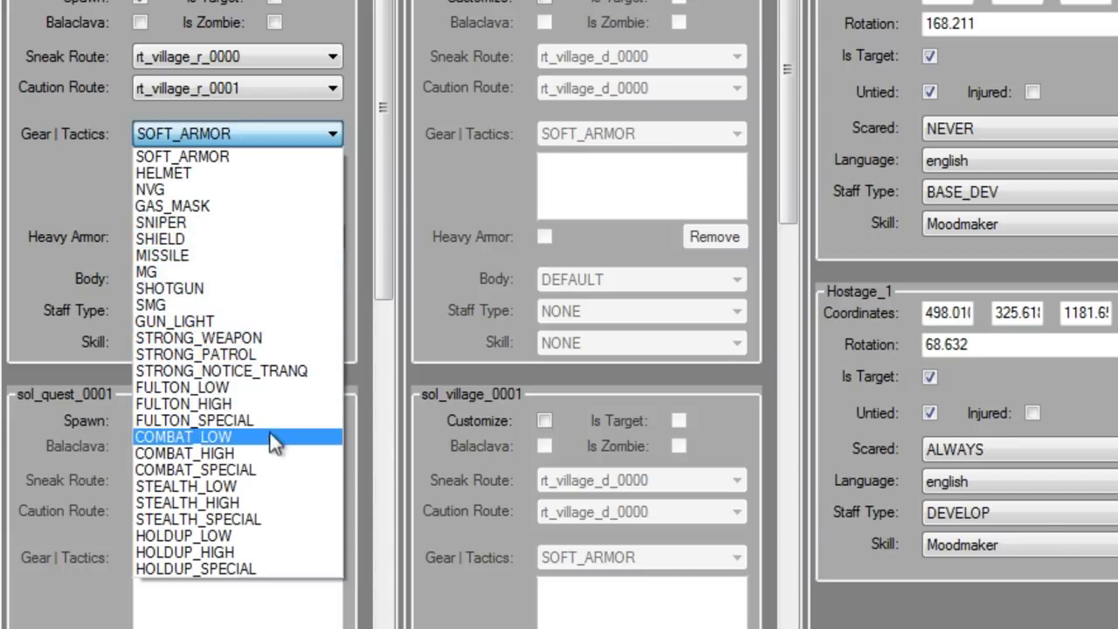
mouse_move(290, 552)
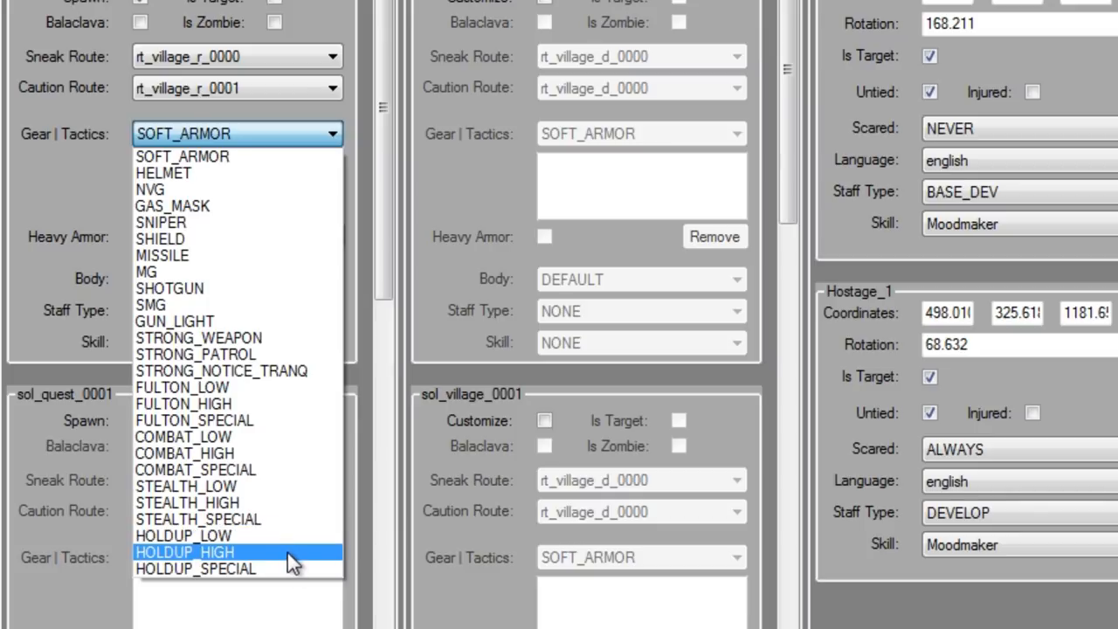
mouse_move(294, 486)
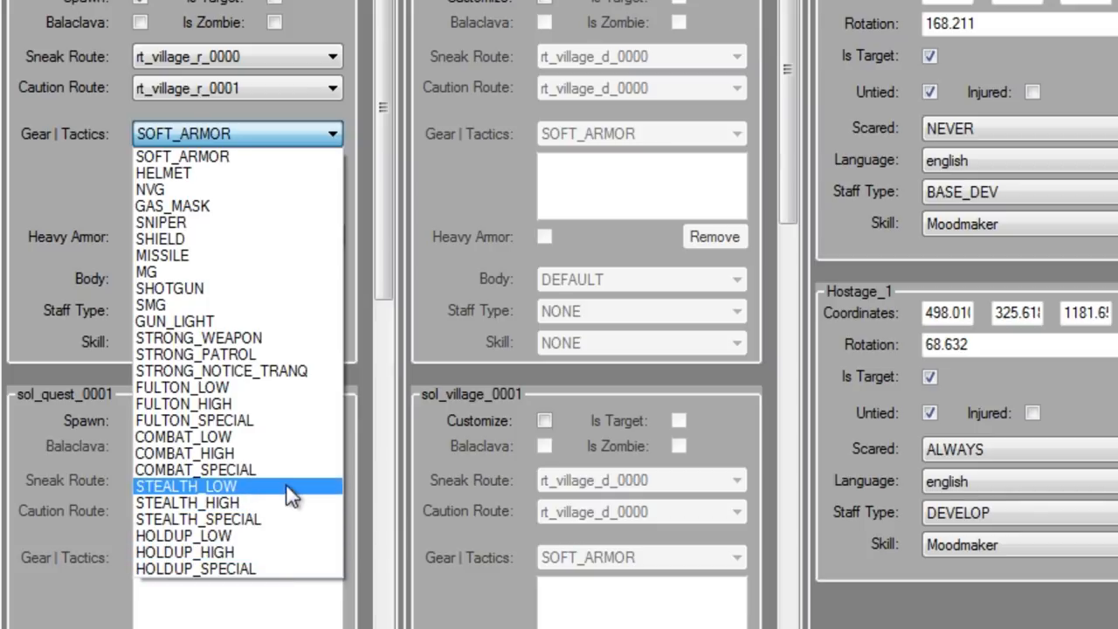
mouse_move(219, 173)
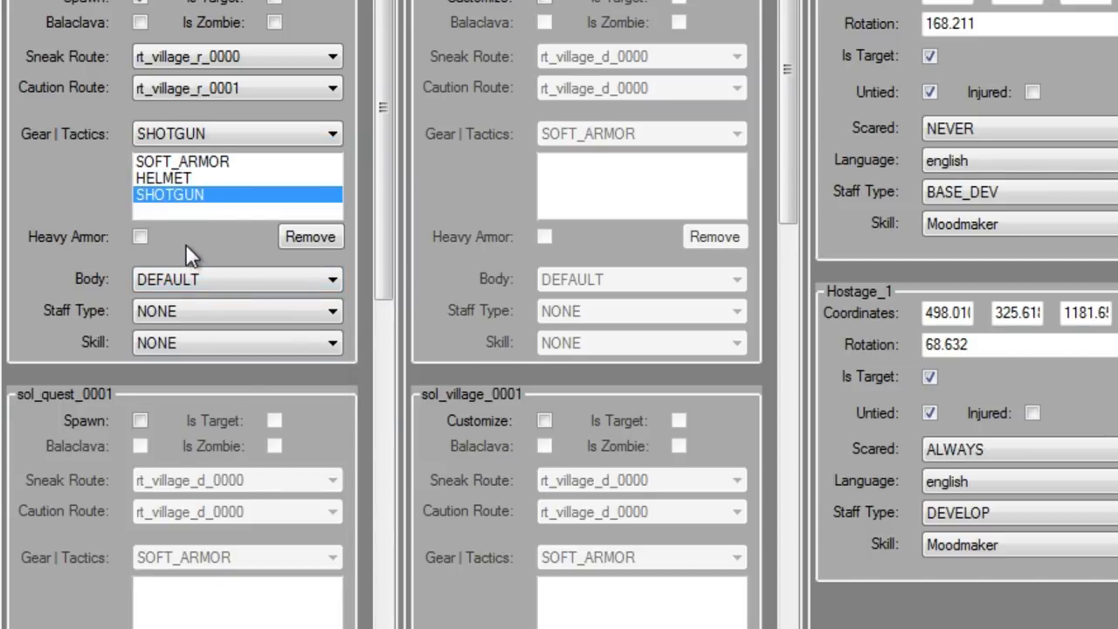
scroll("down", 3)
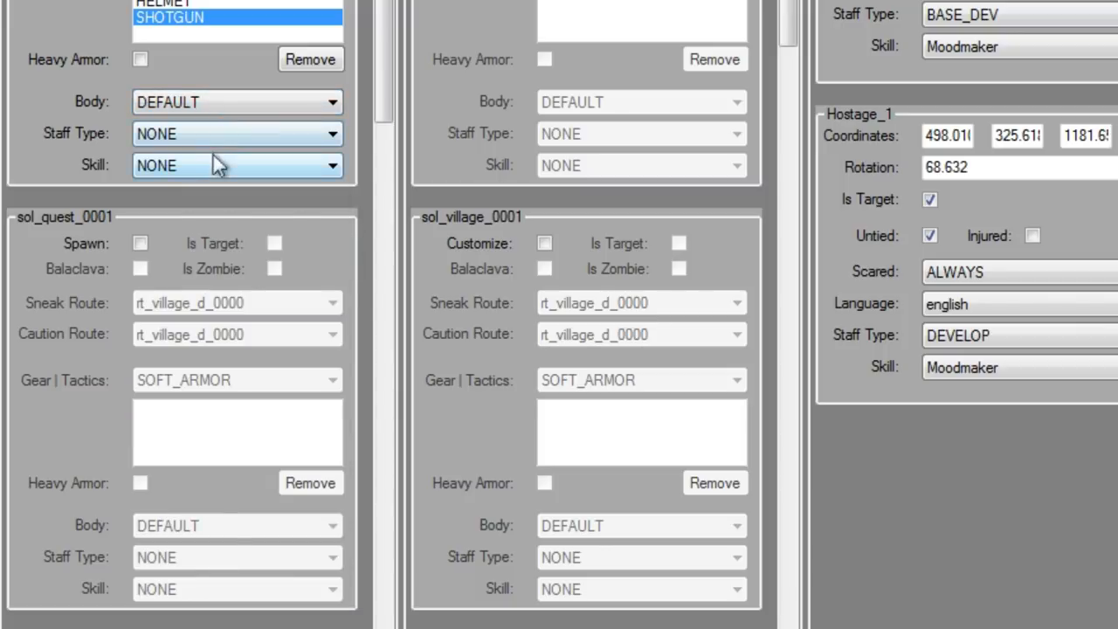
left_click(238, 132)
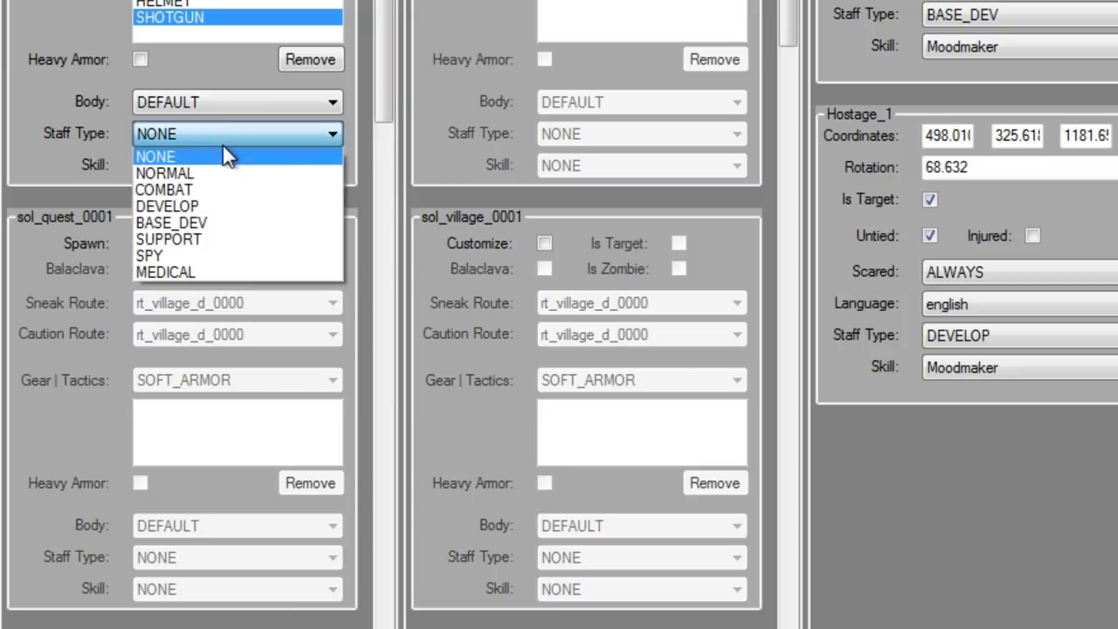
mouse_move(219, 255)
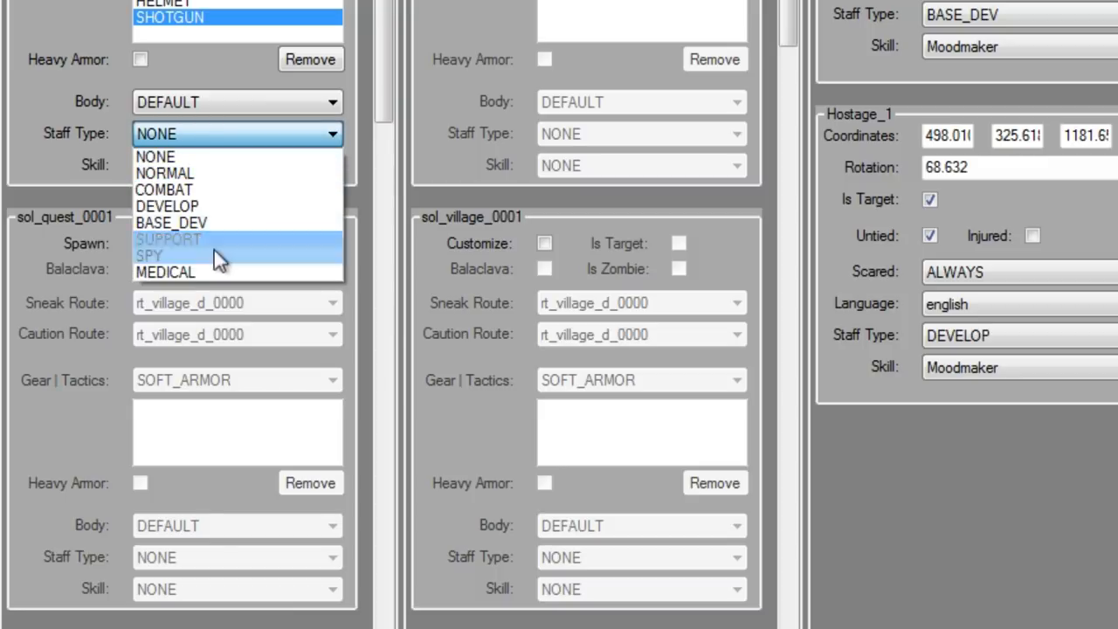
mouse_move(241, 239)
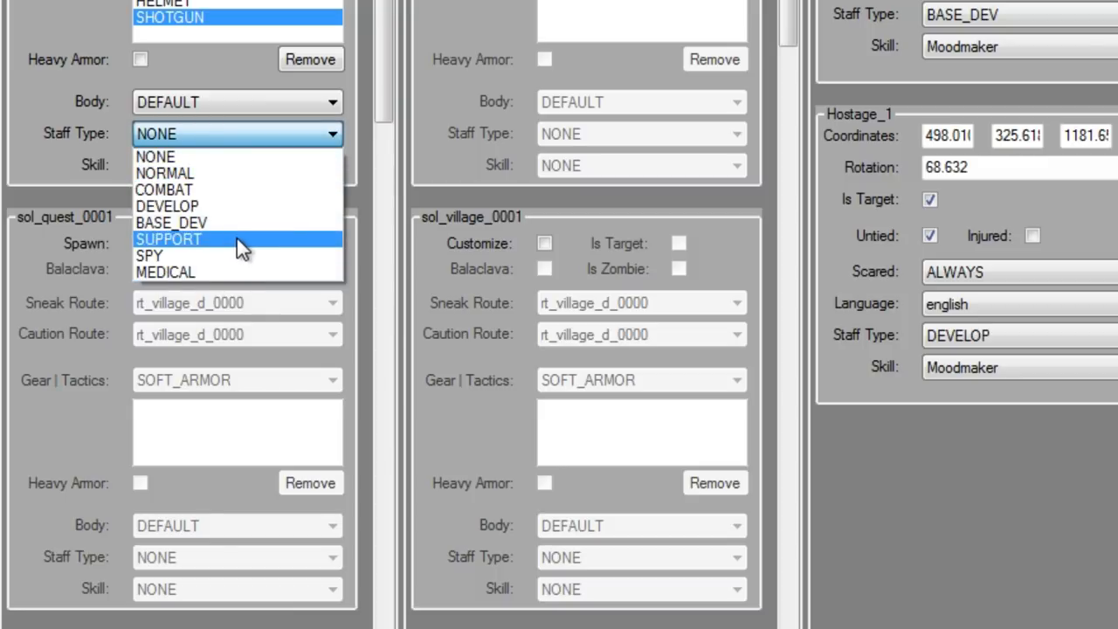
left_click(168, 238)
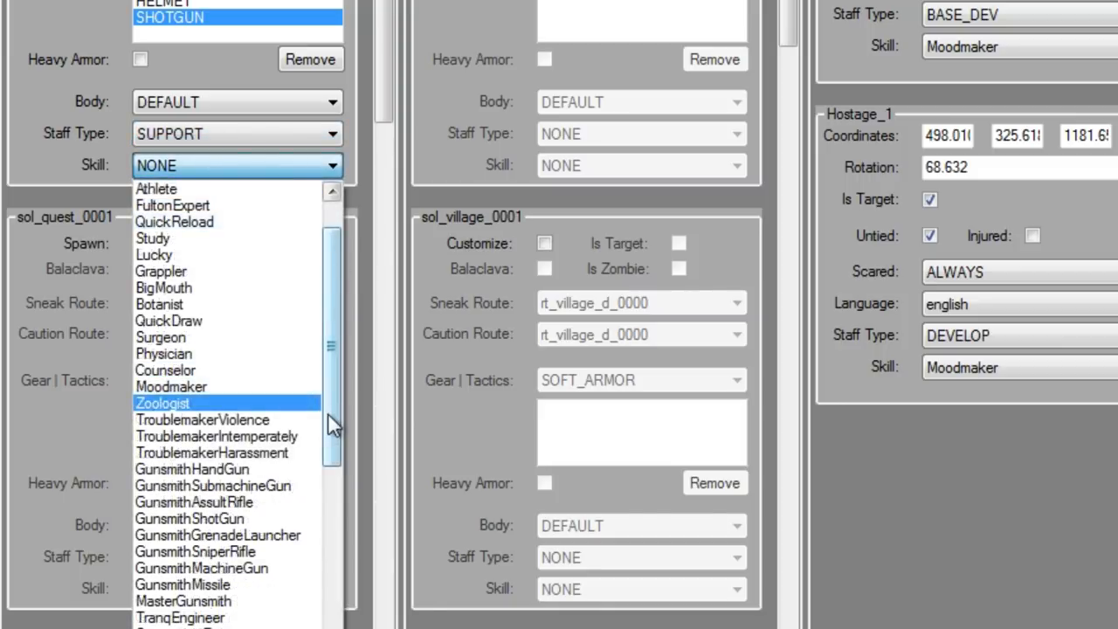
left_click(163, 401)
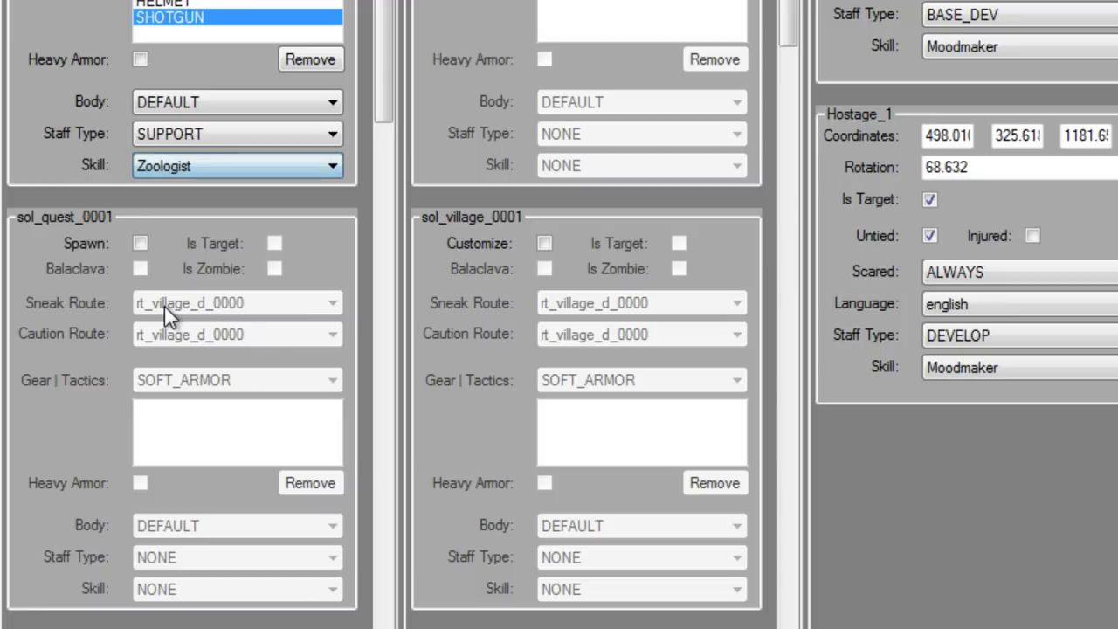
Step: Toggle the Is Target marking on and back off for sol_quest_0000
scroll("down", 3)
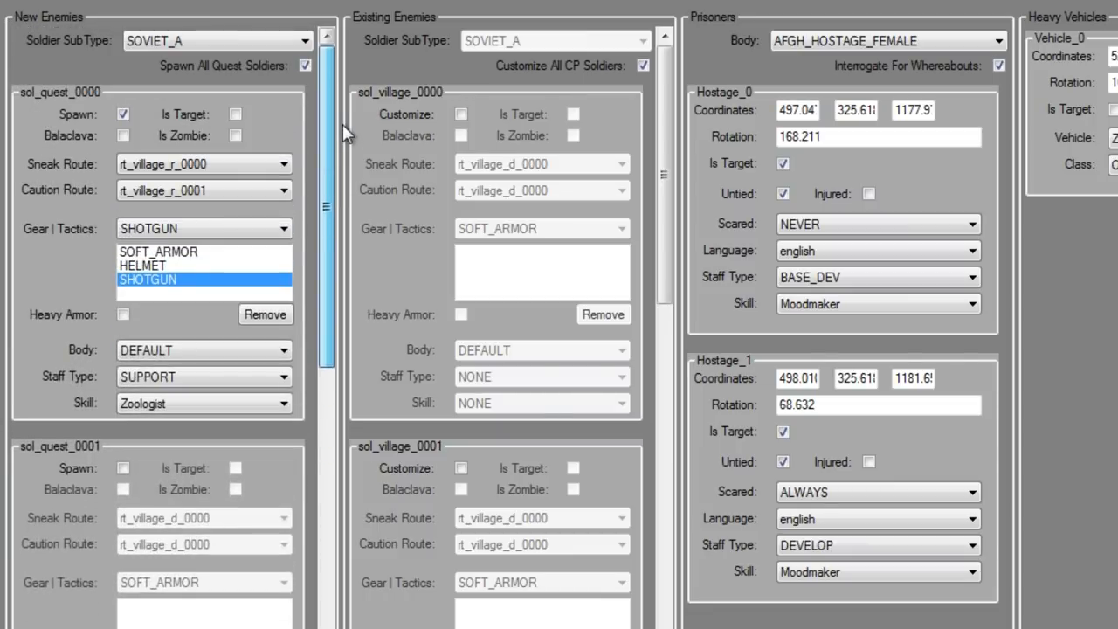
left_click(234, 113)
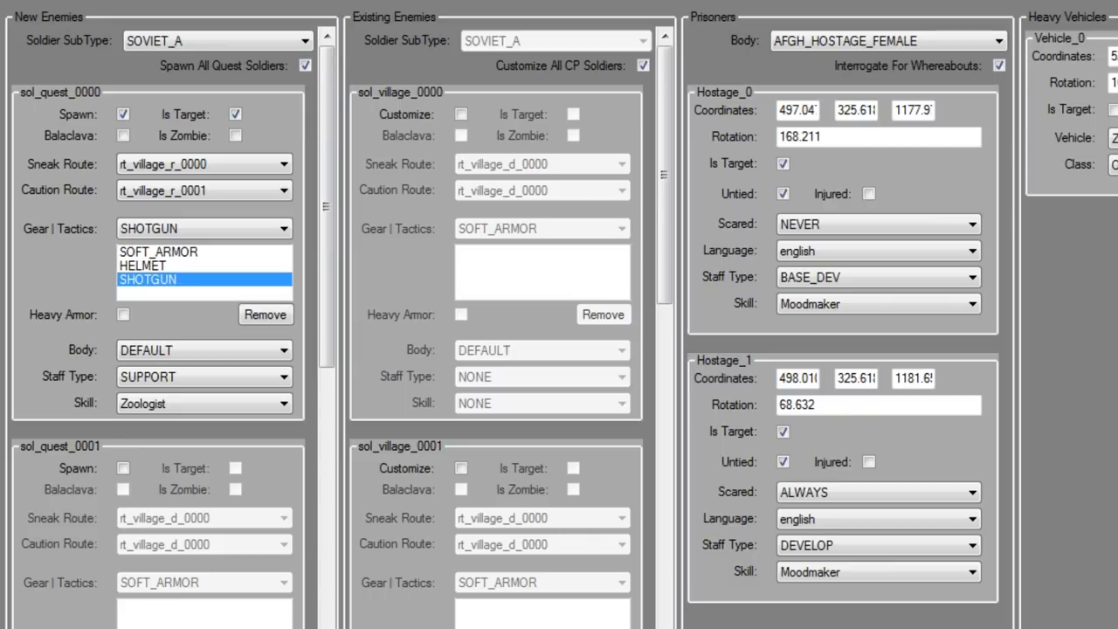
left_click(234, 114)
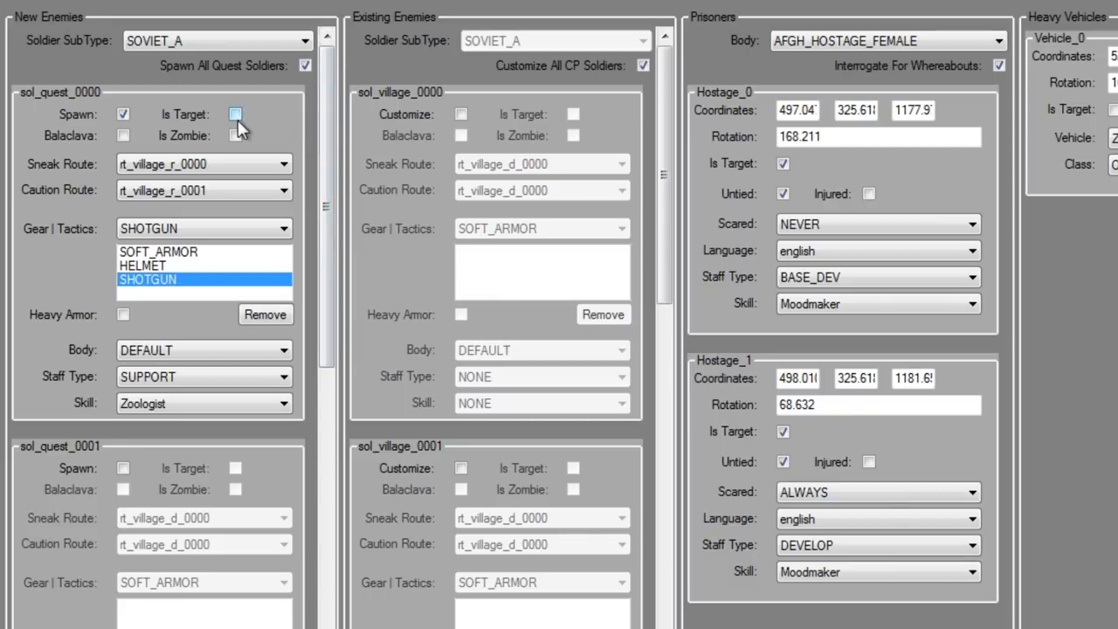
left_click(234, 113)
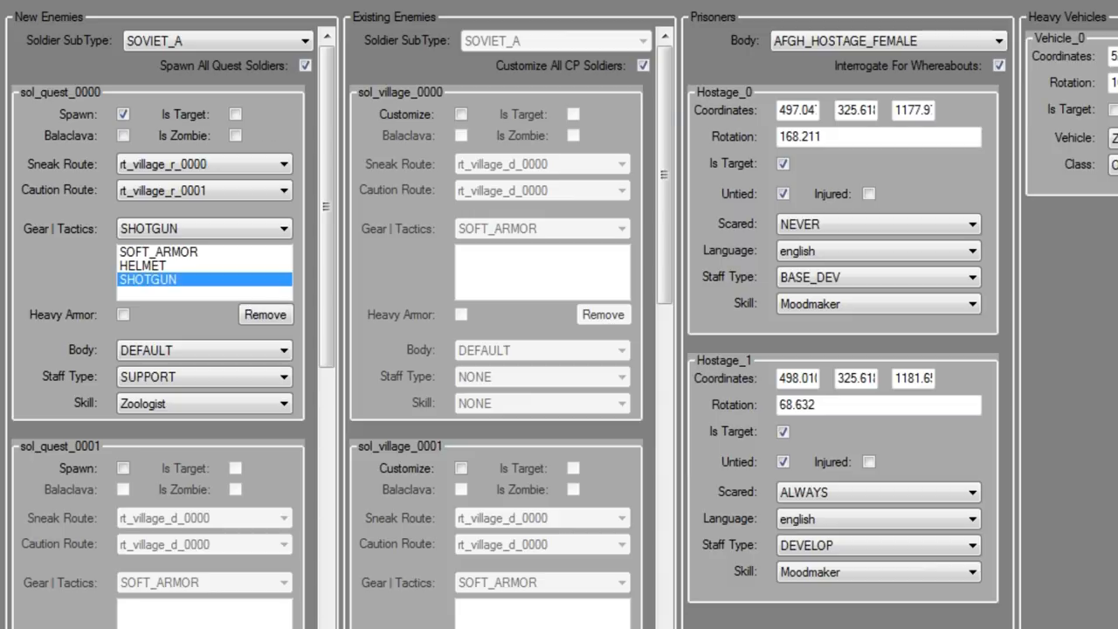
Step: Customize sol_village_0000 with sneak route rt_village_c_0005 and caution route rt_village_d_0006
left_click(462, 113)
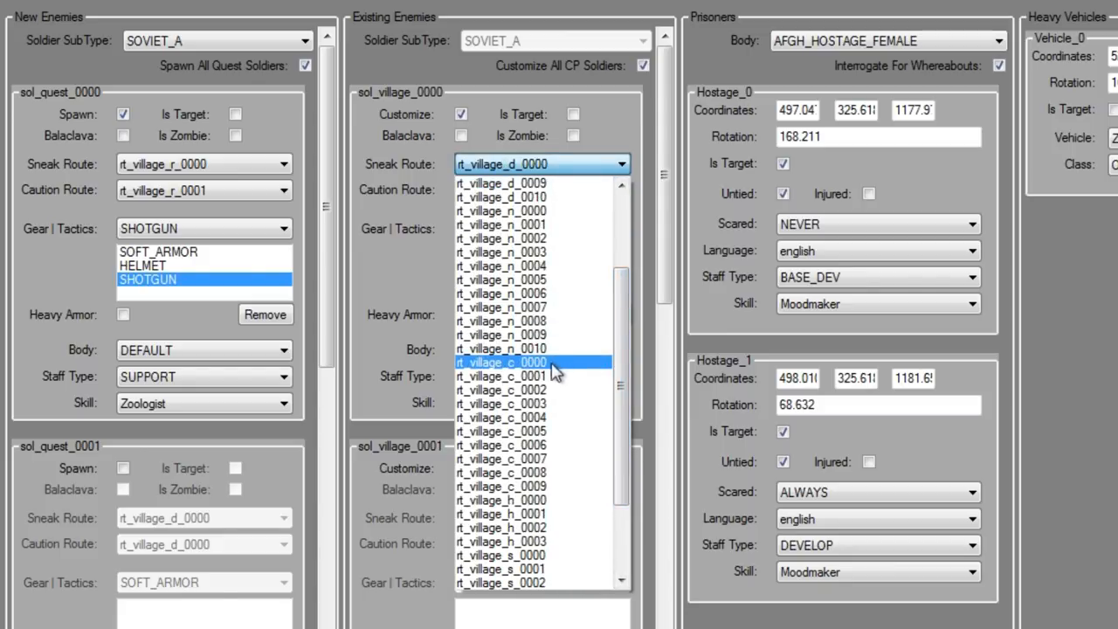
mouse_move(550, 416)
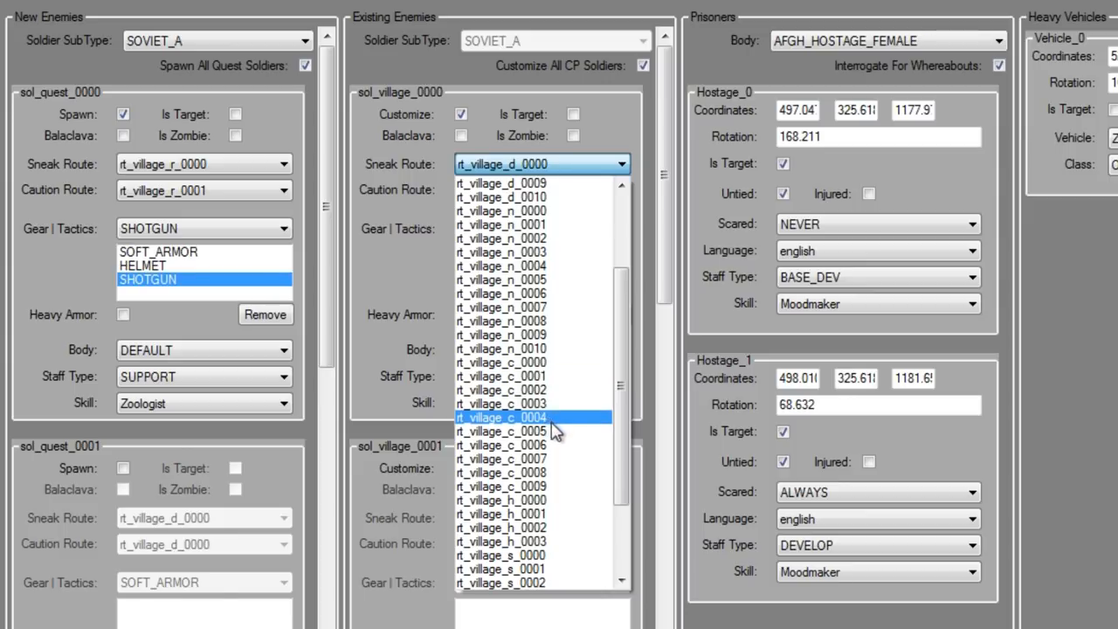
mouse_move(524, 430)
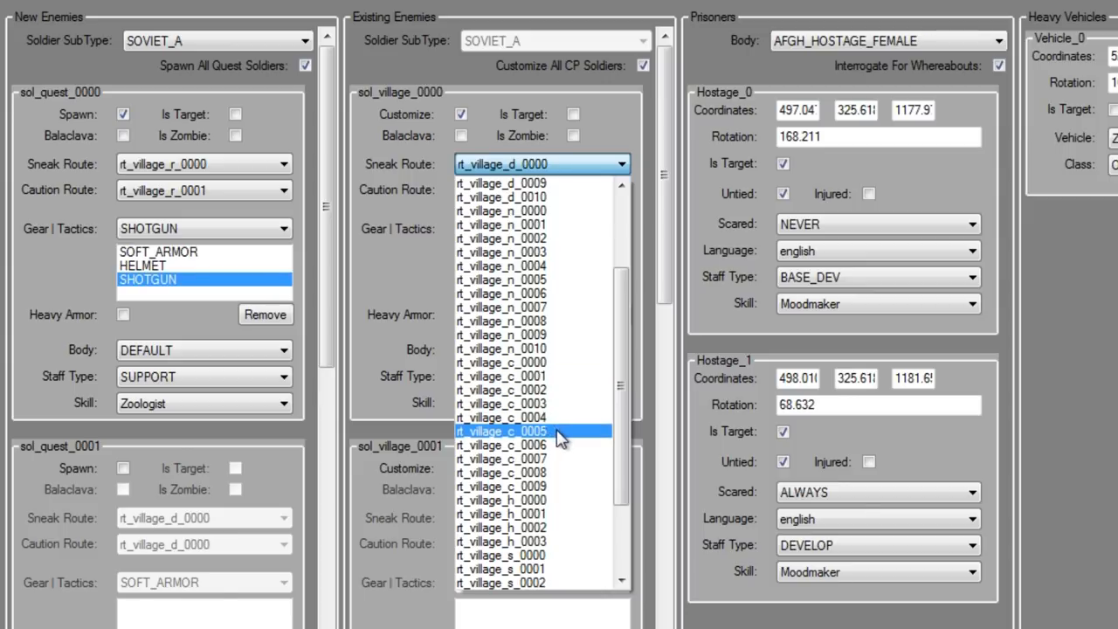
left_click(503, 430)
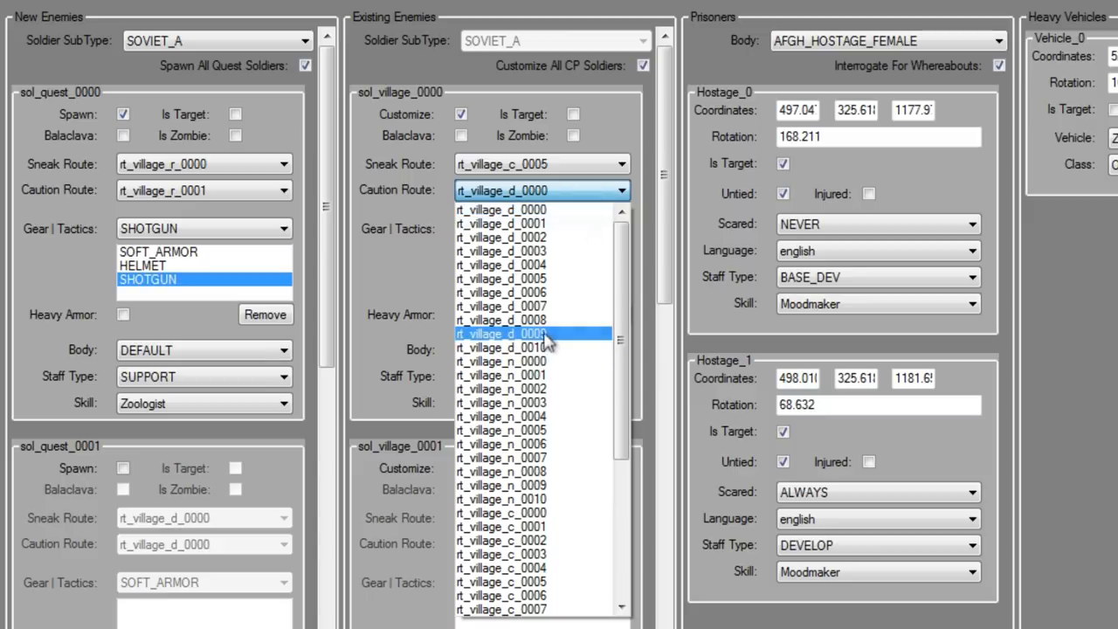
left_click(502, 306)
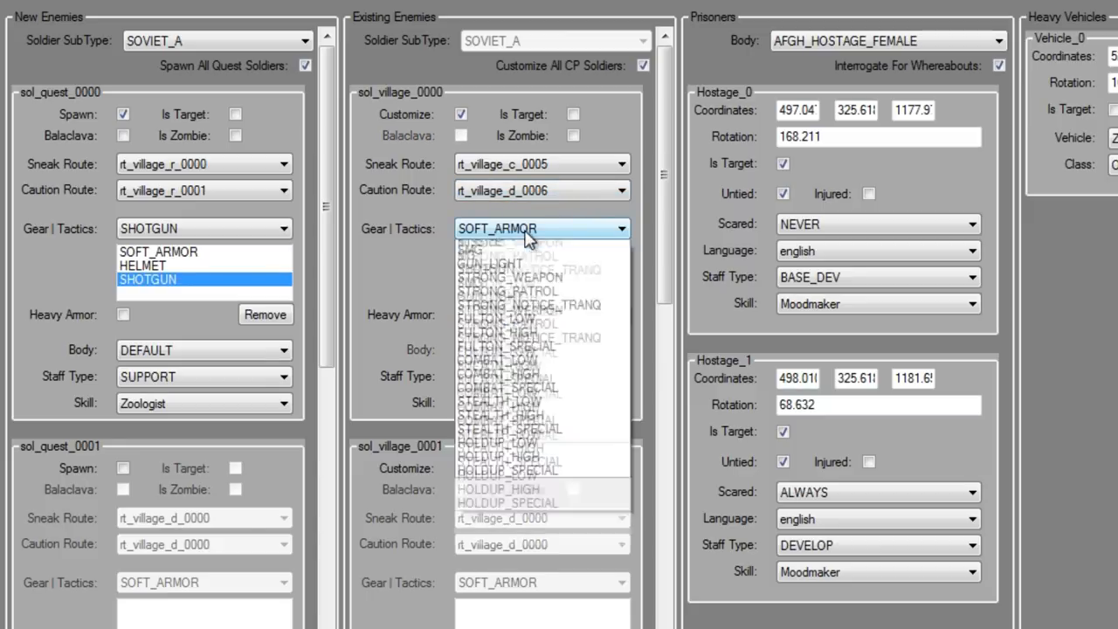
mouse_move(542, 426)
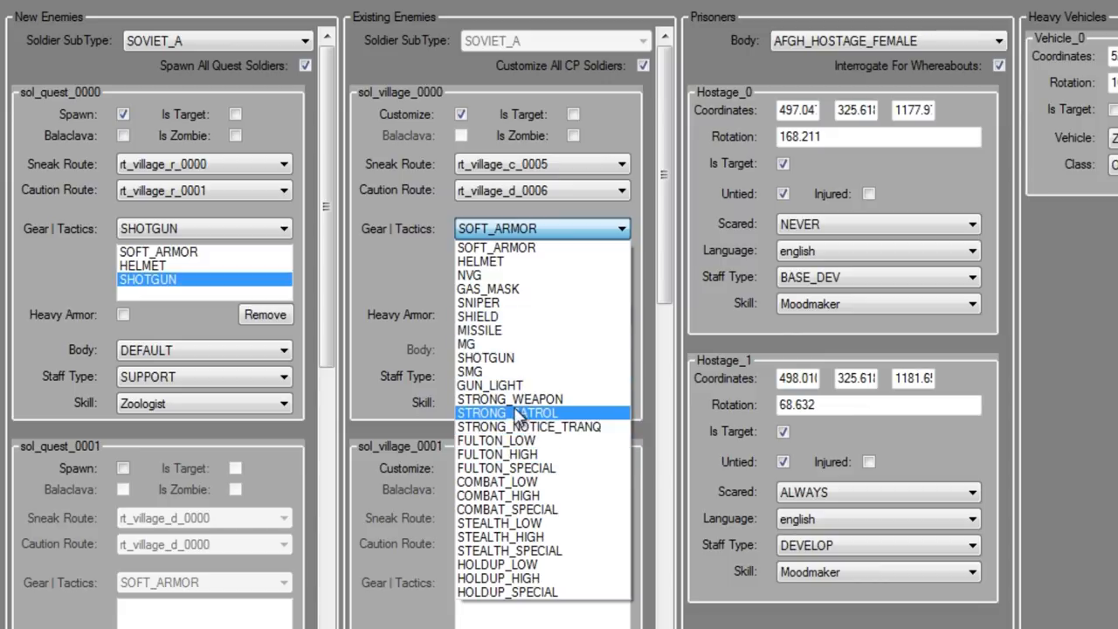
mouse_move(568, 412)
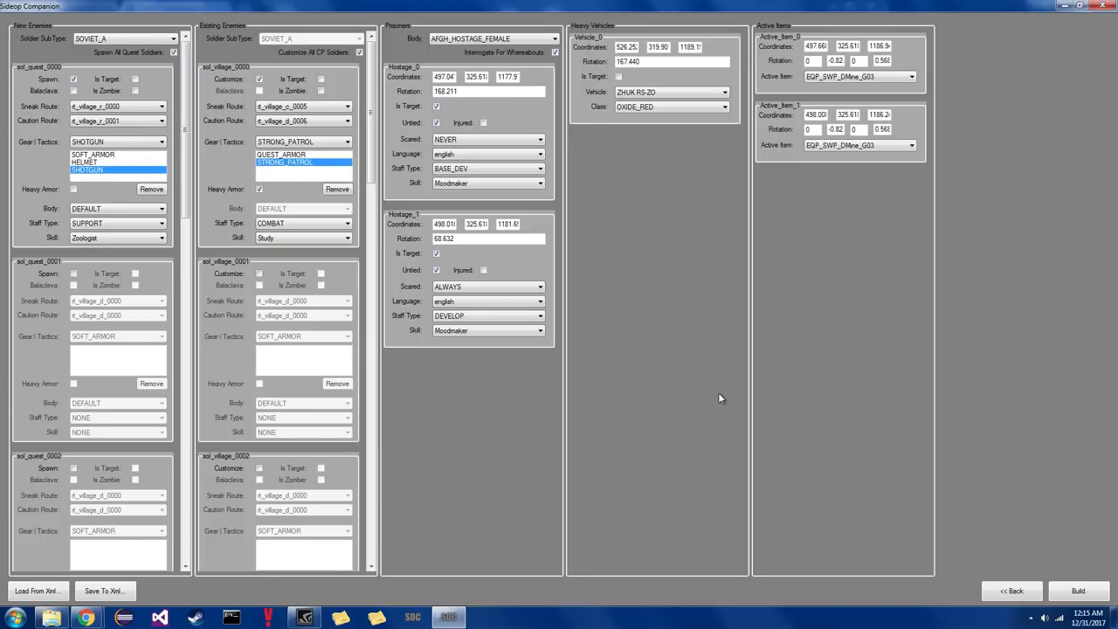
mouse_move(720, 365)
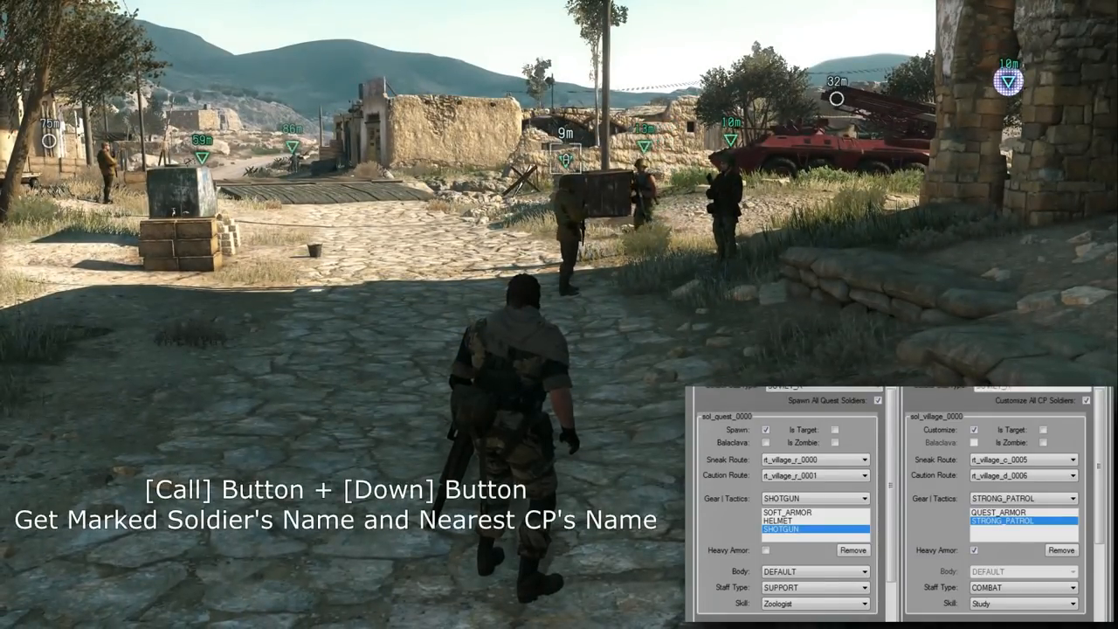
Step: Display marked soldier sol_village_0000 and nearest CP afgh_village_cp on screen
key("Down")
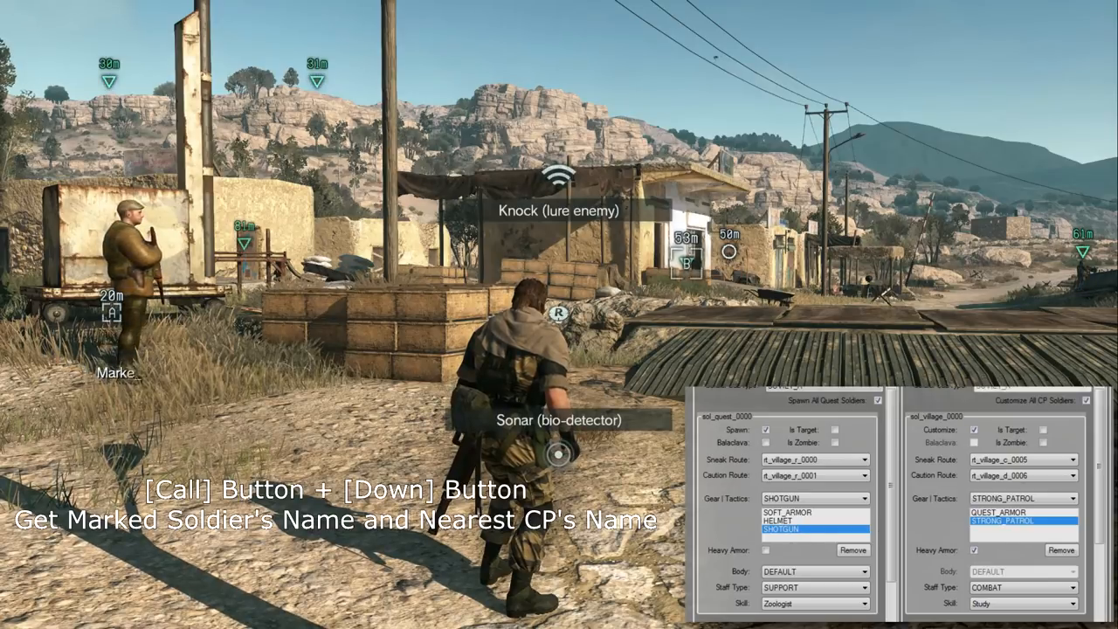
key("Down")
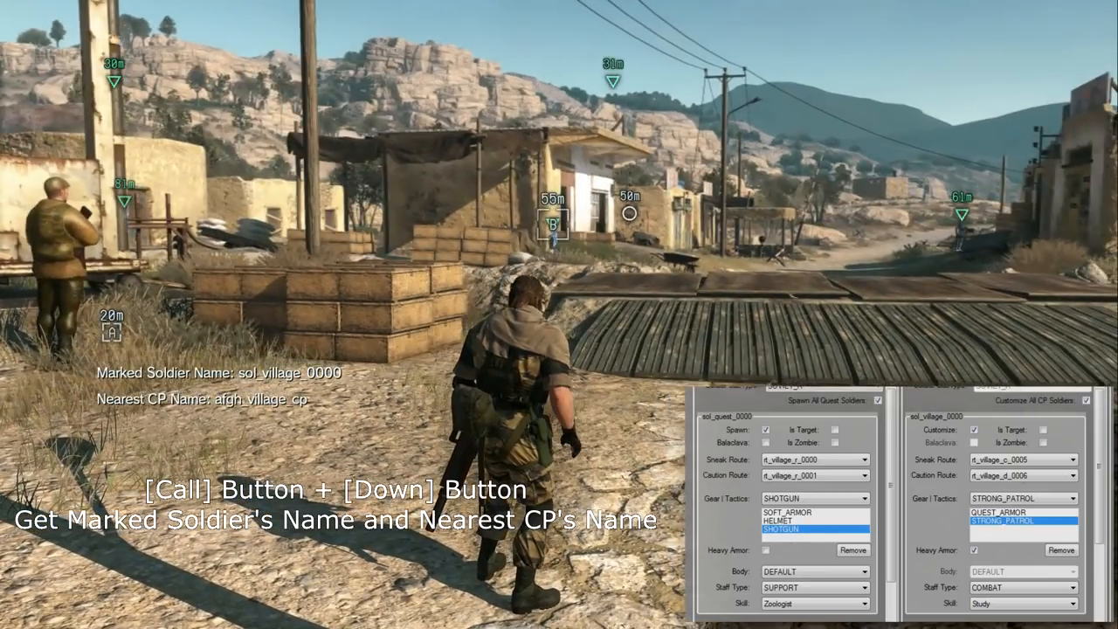